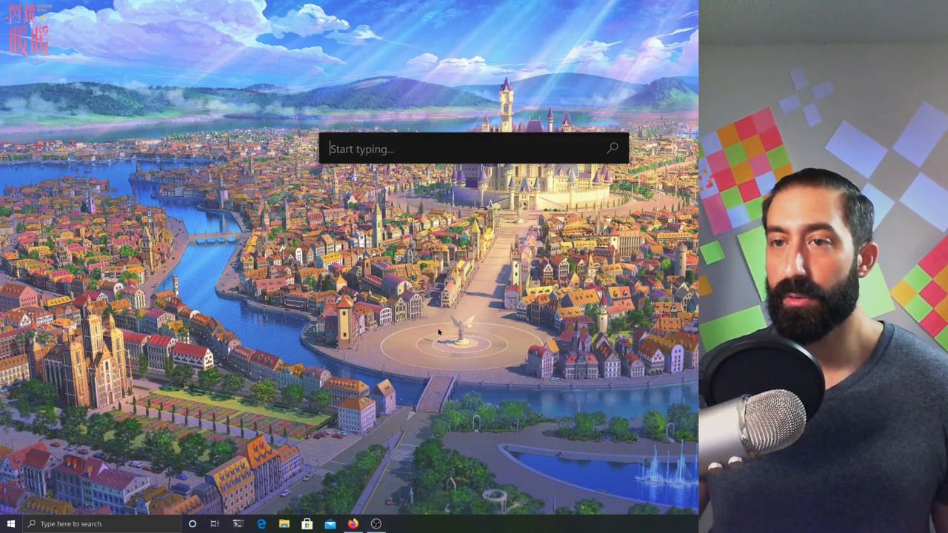
Step: Launch VS Code from Windows search, then briefly open and dismiss the command palette
{"action": "type", "text": "code"}
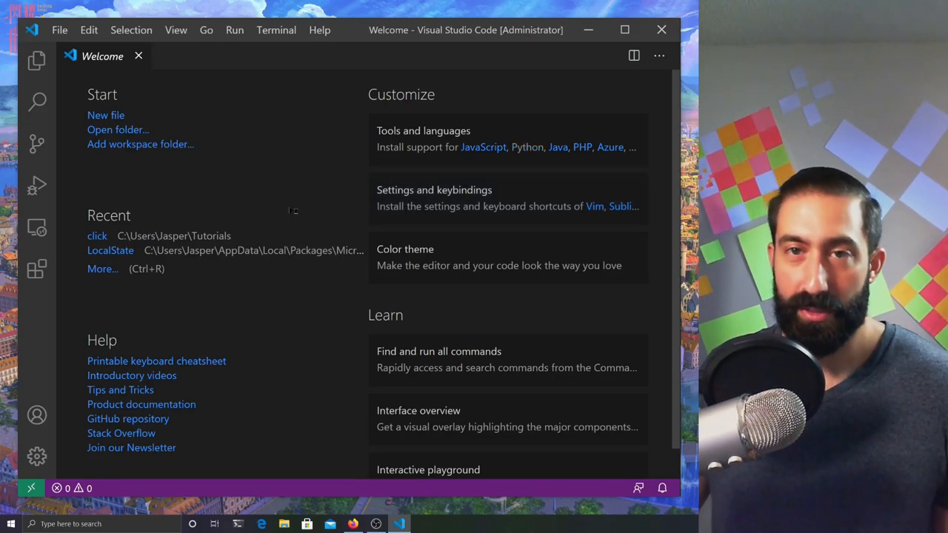
{"action": "key", "text": "Ctrl+Shift+P"}
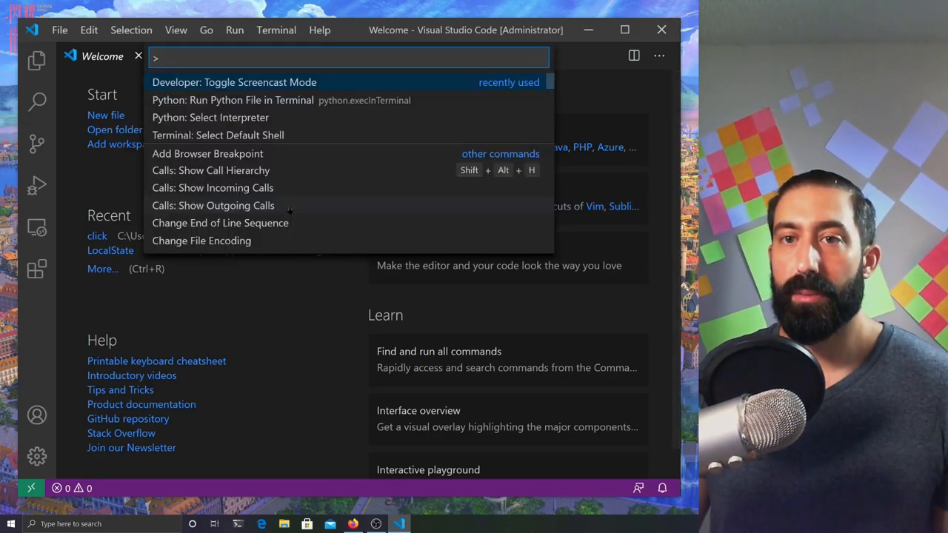
{"action": "key", "text": "Escape"}
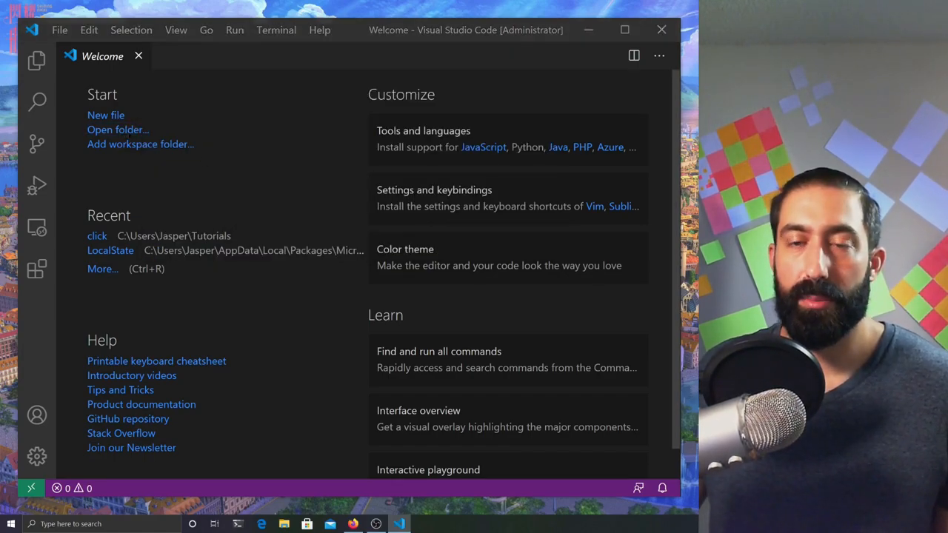
Step: Make a new 'click' folder under Tutorials and select it as the workspace folder
{"action": "left_click", "coordinate": [118, 130]}
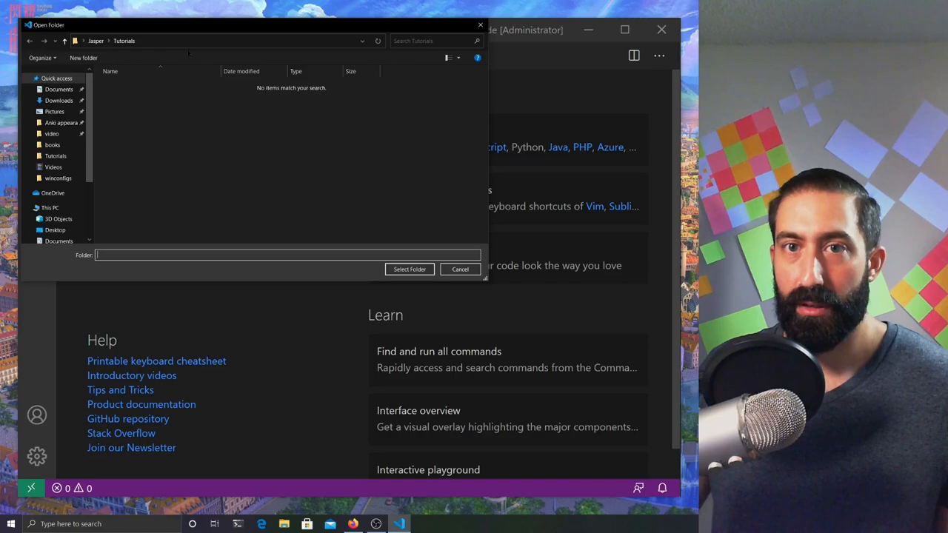
{"action": "left_click", "coordinate": [84, 58]}
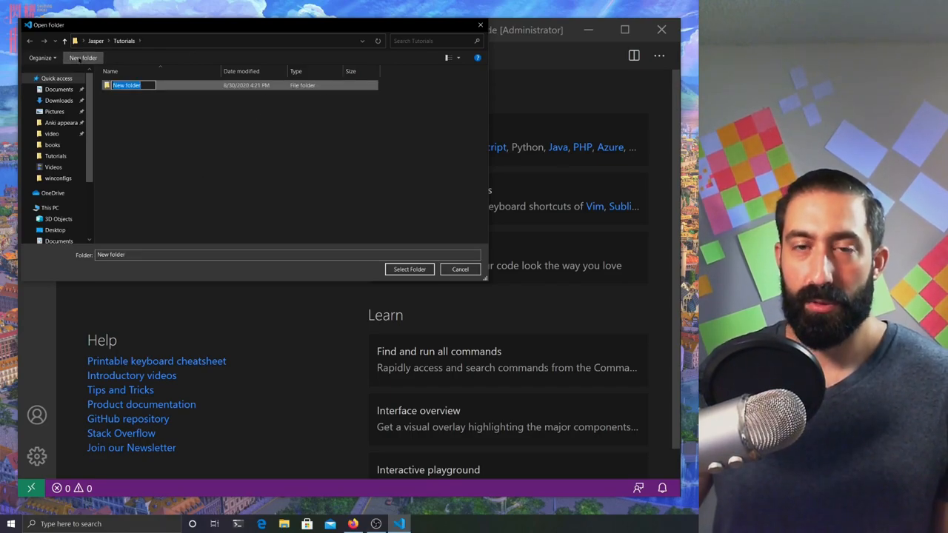
{"action": "type", "text": "click"}
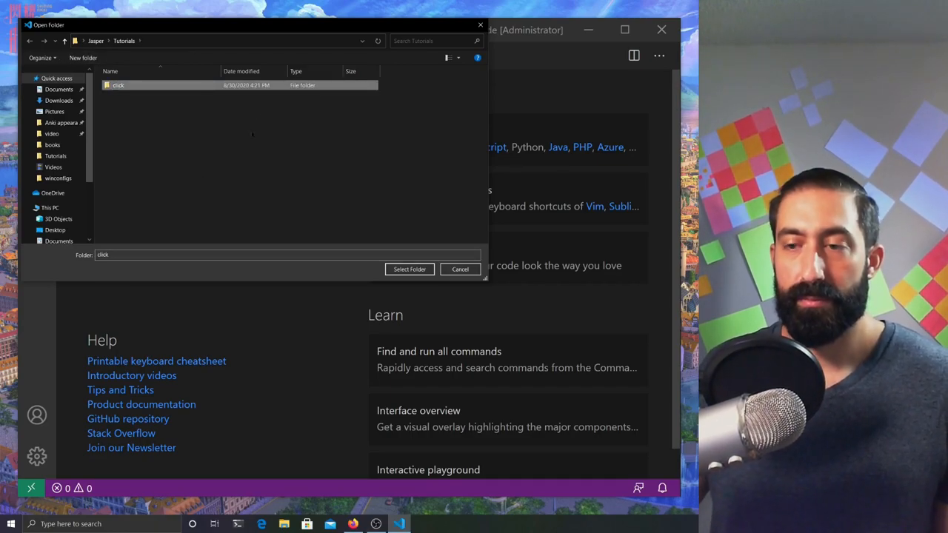
{"action": "left_click", "coordinate": [409, 268]}
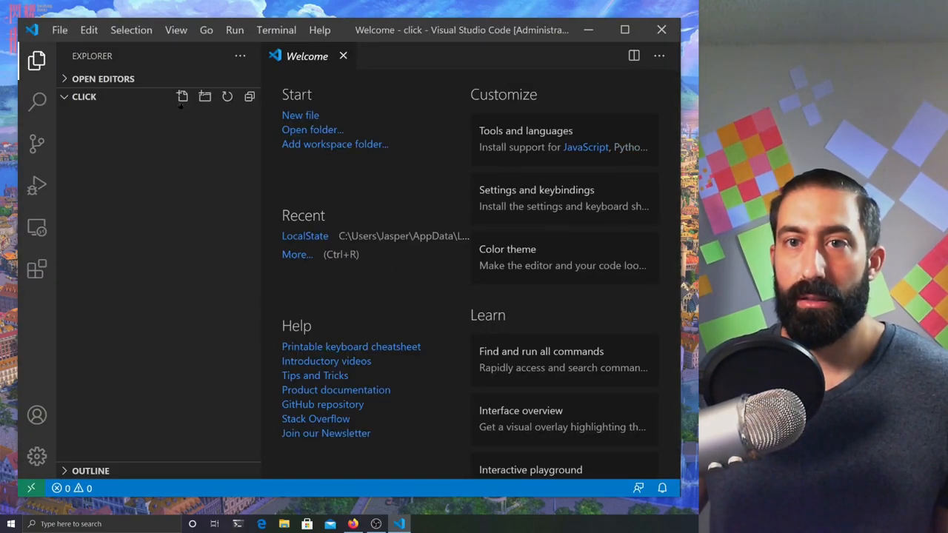
Step: Add main.py with def main() printing 'Hello world!', called from a __main__ guard snippet
{"action": "left_click", "coordinate": [182, 97]}
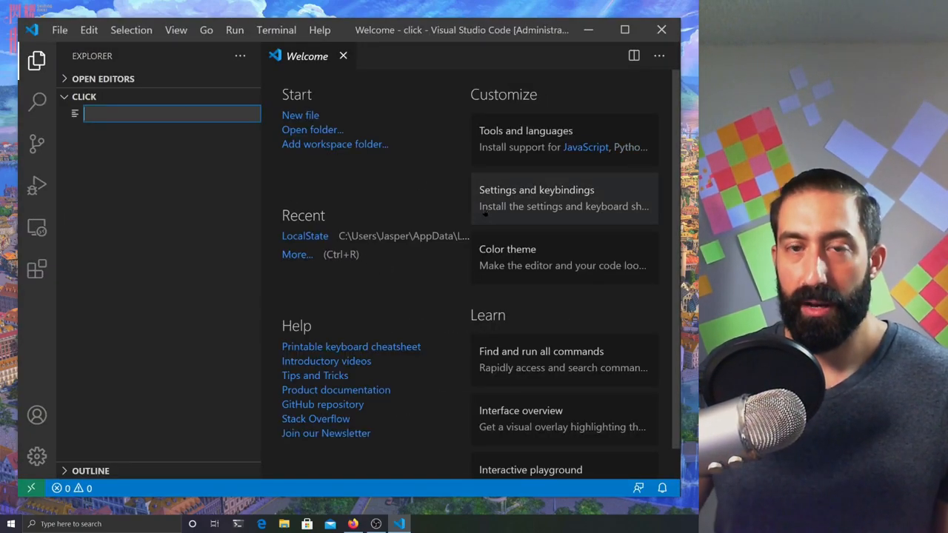
{"action": "type", "text": "main.py"}
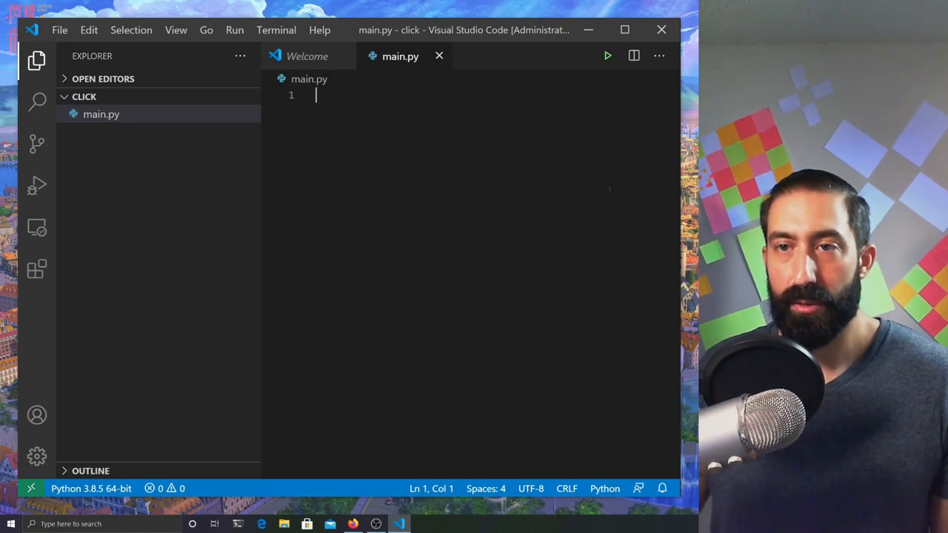
{"action": "type", "text": "main"}
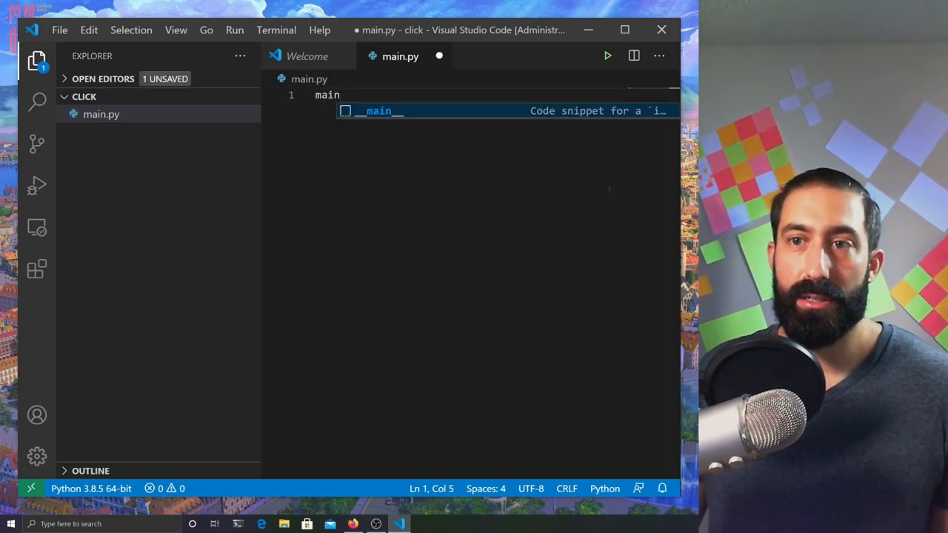
{"action": "key", "text": "Tab"}
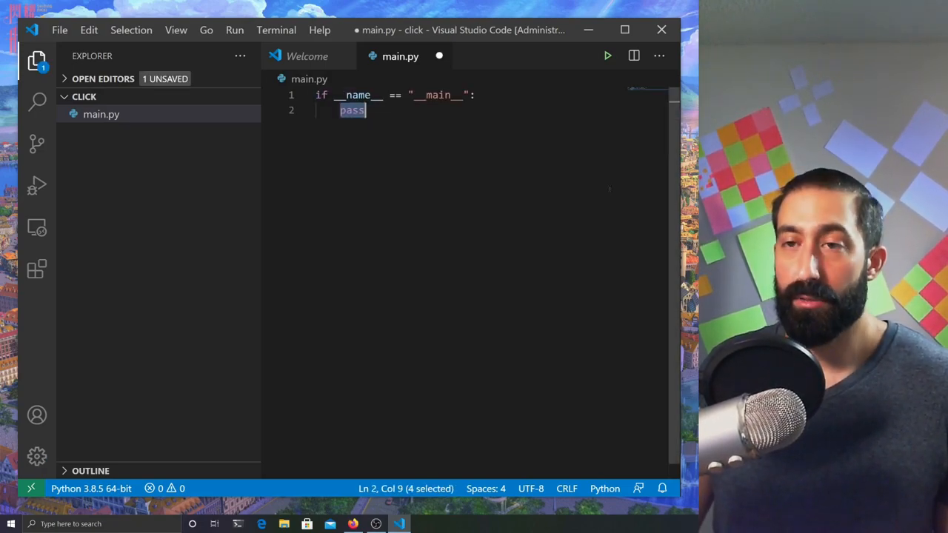
{"action": "type", "text": "main()"}
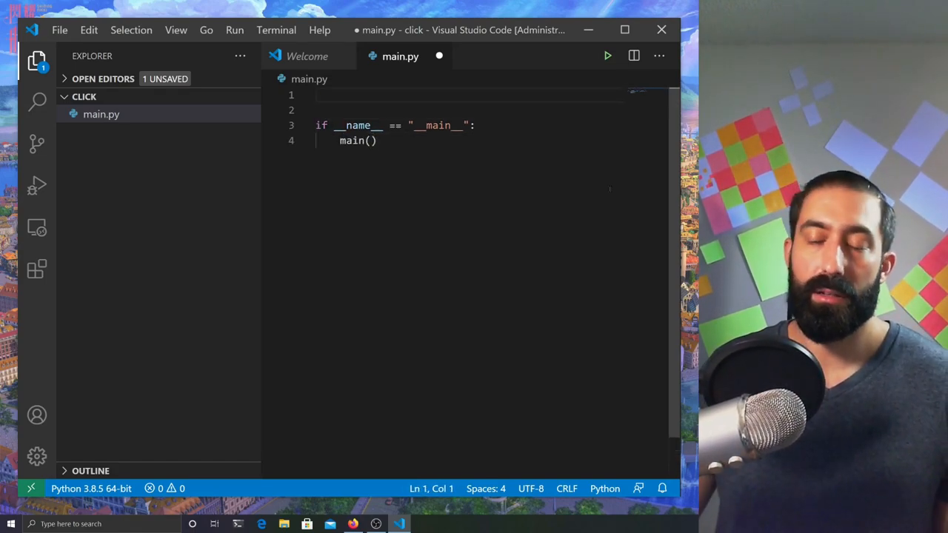
{"action": "type", "text": "def main():"}
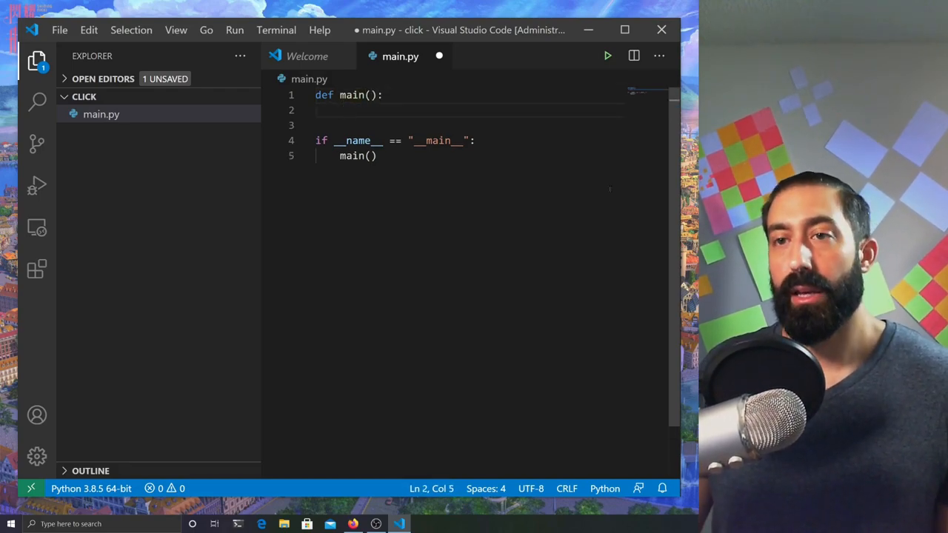
{"action": "type", "text": "print('Hello world')"}
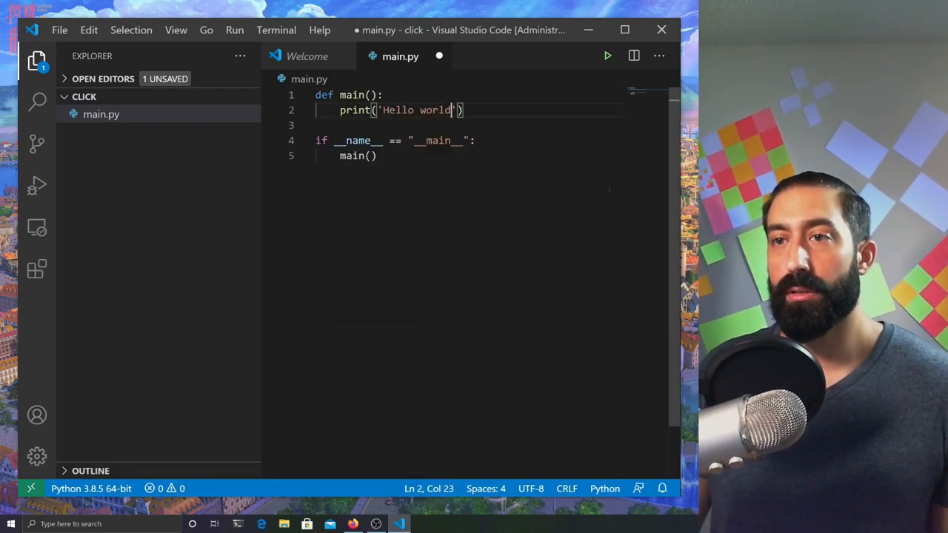
{"action": "type", "text": "!"}
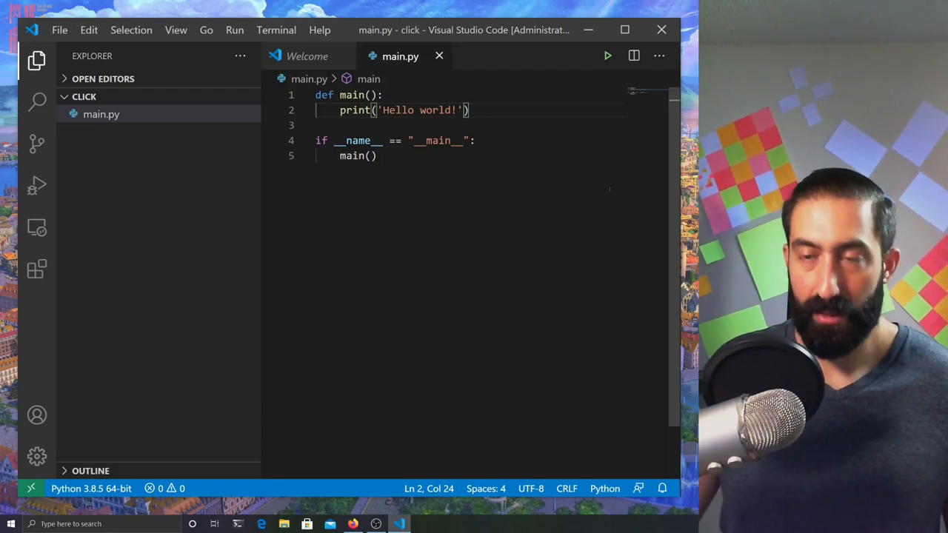
Step: Run main.py with 'Python: Run Python File in Terminal', then return to the editor's top
{"action": "key", "text": "Ctrl+Shift+P"}
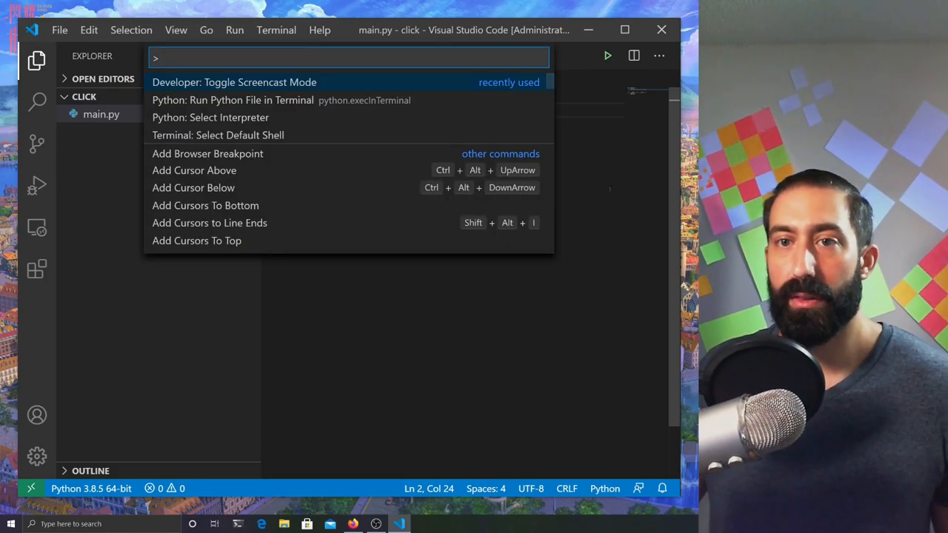
{"action": "left_click", "coordinate": [232, 100]}
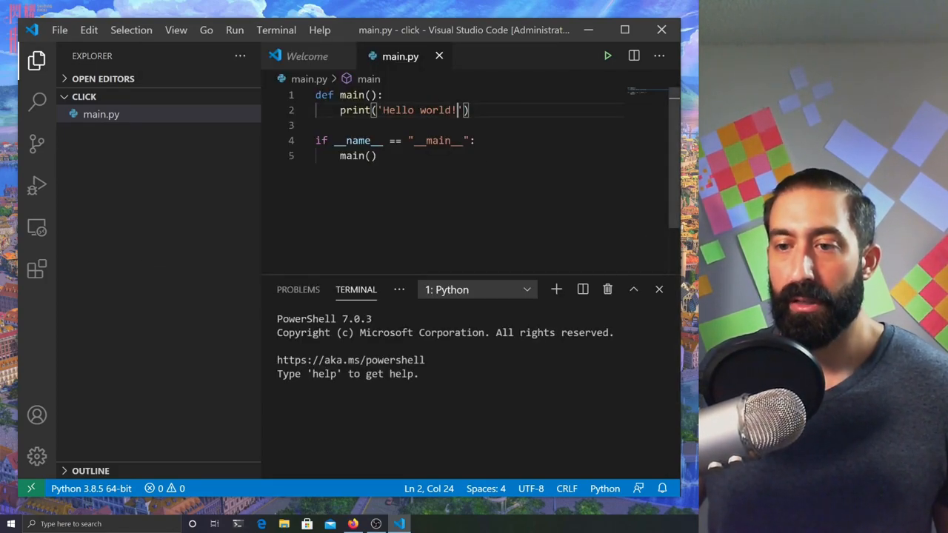
{"action": "left_click", "coordinate": [607, 56]}
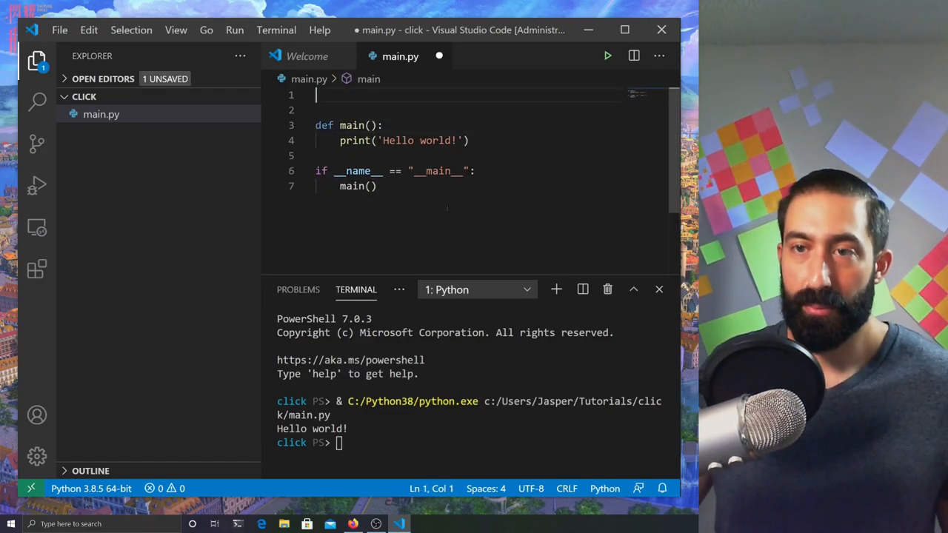
Step: Add 'import click' on line 1 and move the terminal into the venv folder
{"action": "type", "text": "import click"}
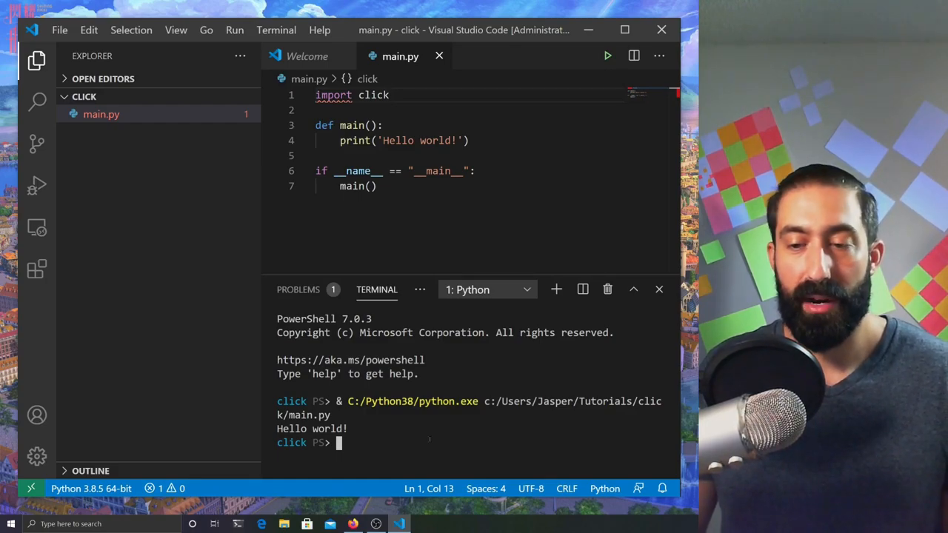
{"action": "type", "text": "sl"}
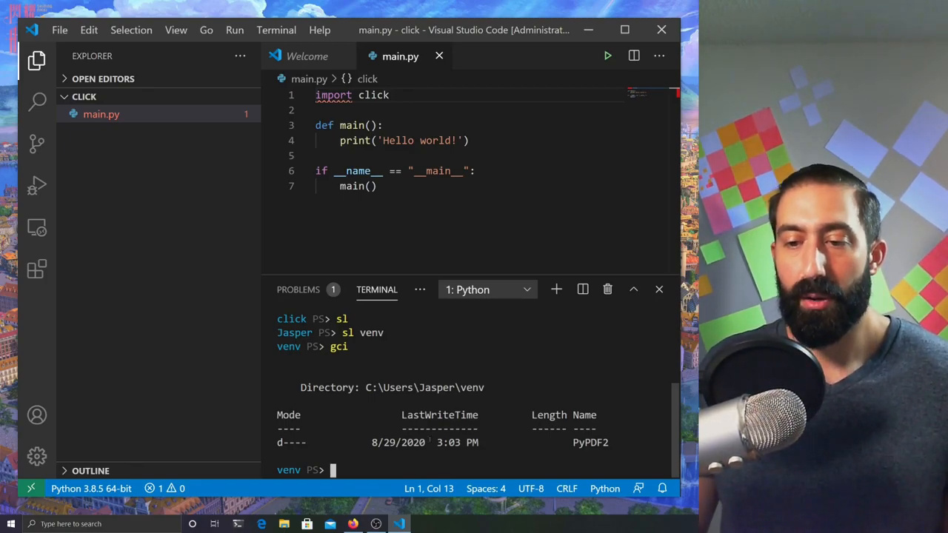
Step: Create a virtual environment named 'click' with python -m venv click
{"action": "type", "text": "pyth"}
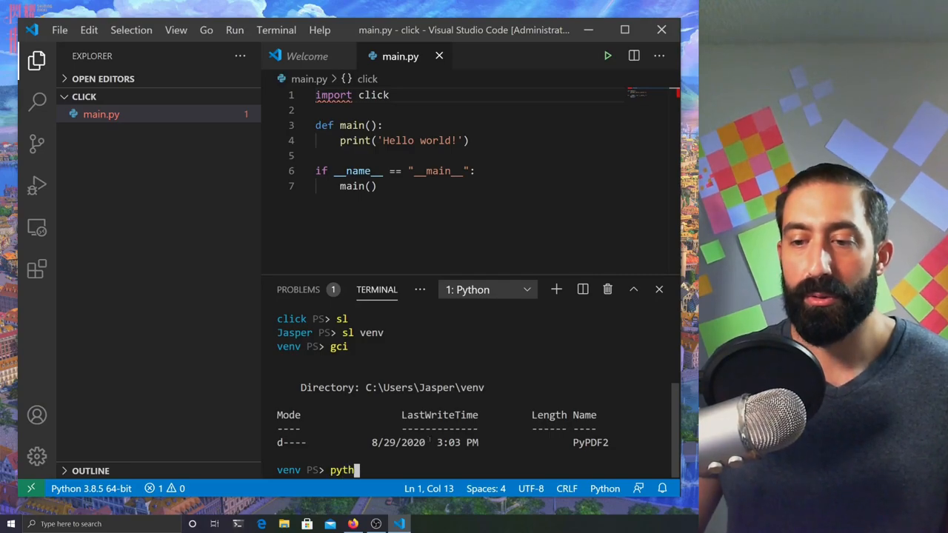
{"action": "type", "text": "on -m venv"}
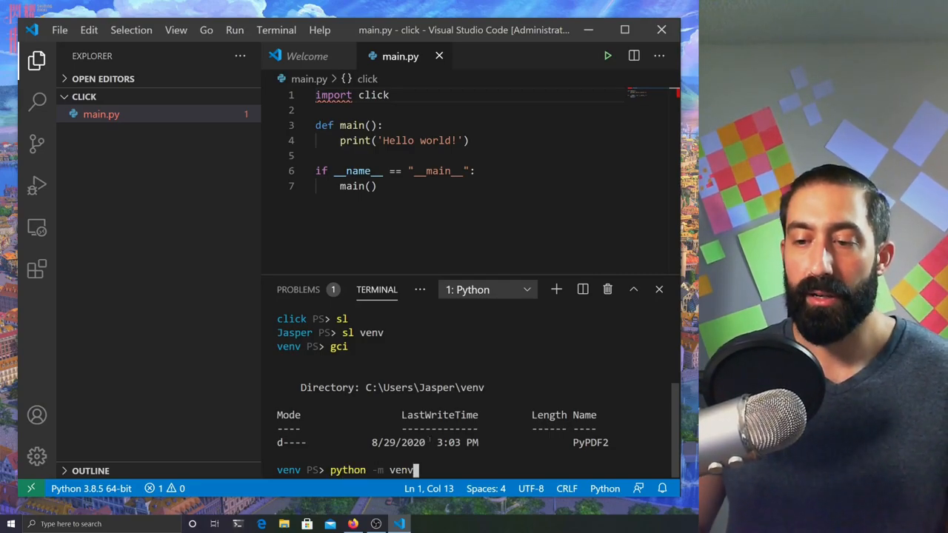
{"action": "key", "text": "Enter"}
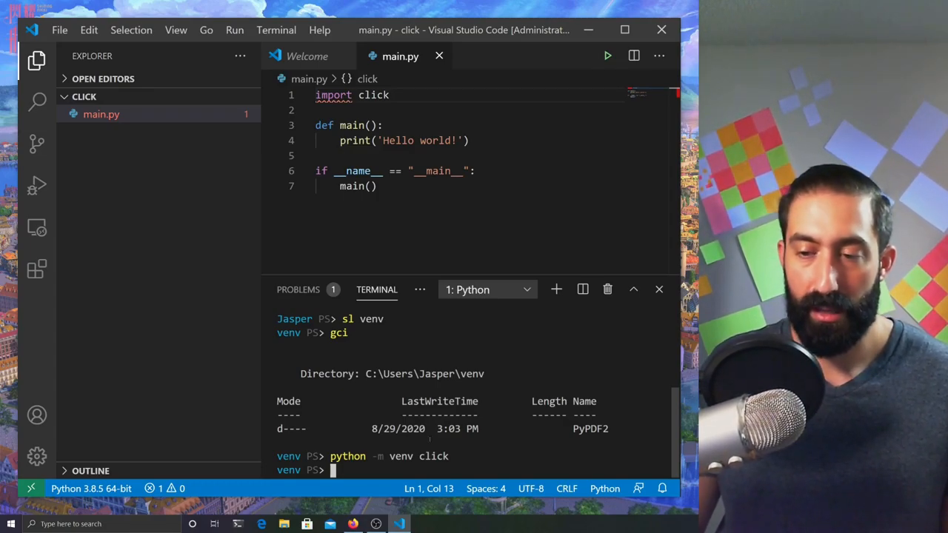
Step: Activate the click environment with .\click\Scripts\Activate.ps1 so the prompt shows '(click)'
{"action": "type", "text": ".\\click\\Scripts\\"}
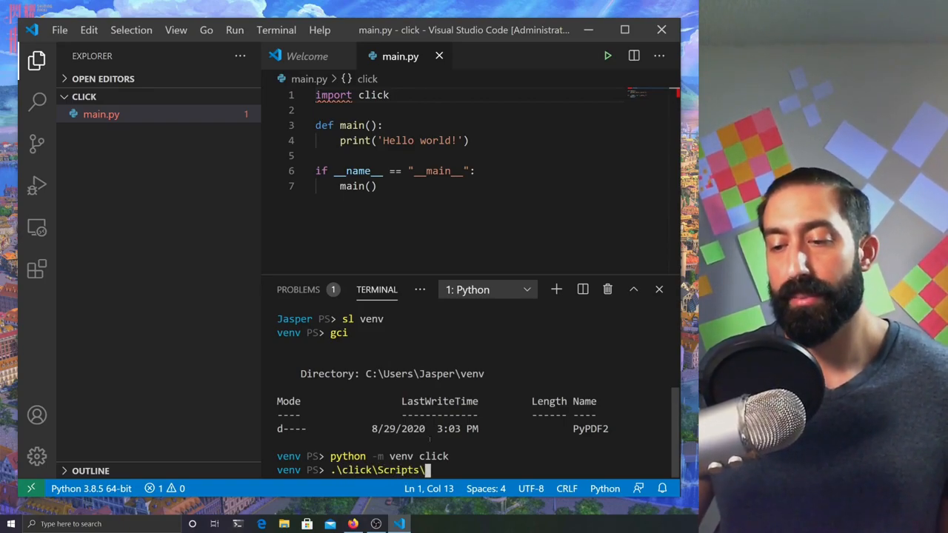
{"action": "type", "text": "activate.ps1"}
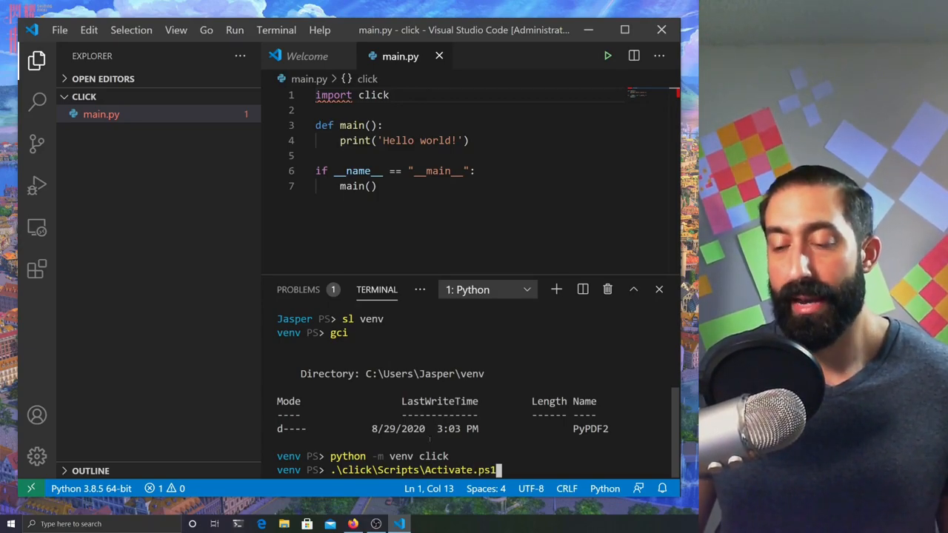
{"action": "key", "text": "Enter"}
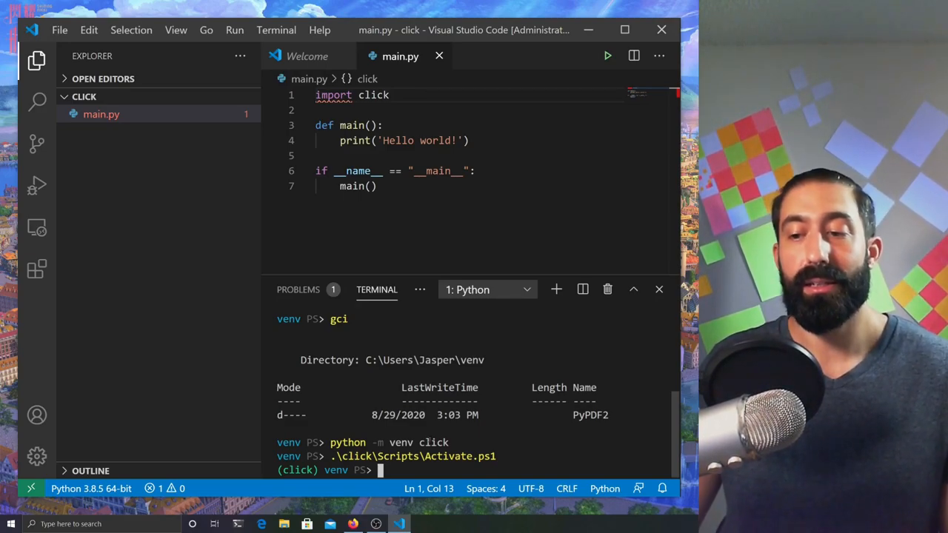
Step: Confirm the venv's python is in use, then pip install click 7.1.2
{"action": "type", "text": "get-compmmand"}
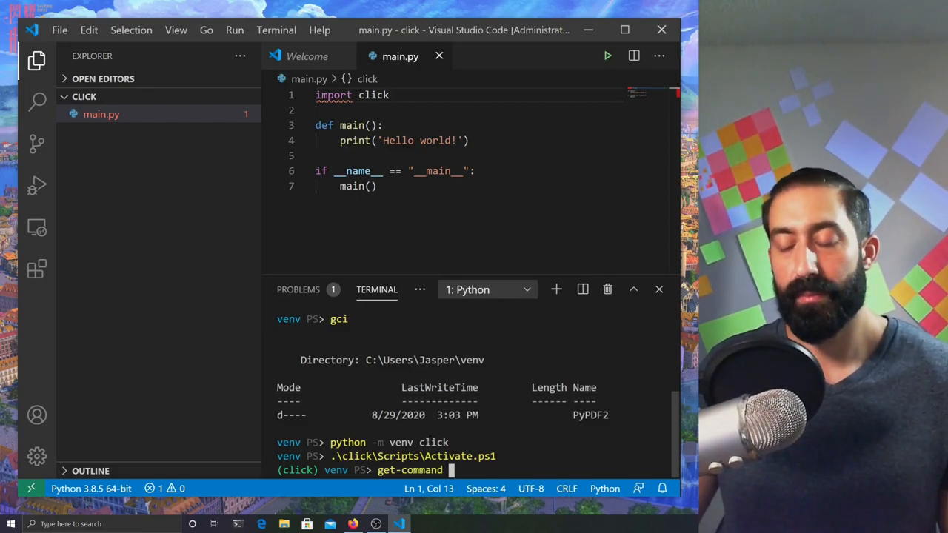
{"action": "type", "text": "python | select Source"}
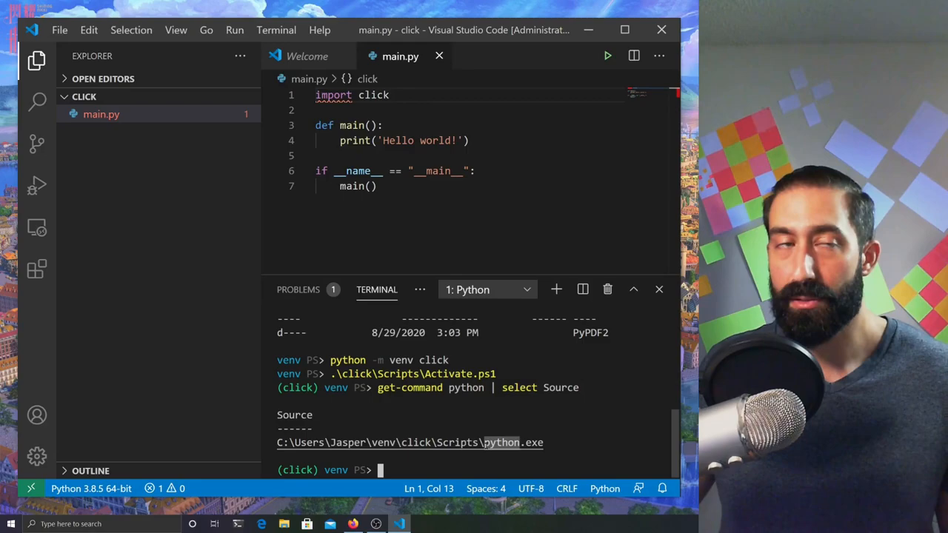
{"action": "type", "text": "pip install"}
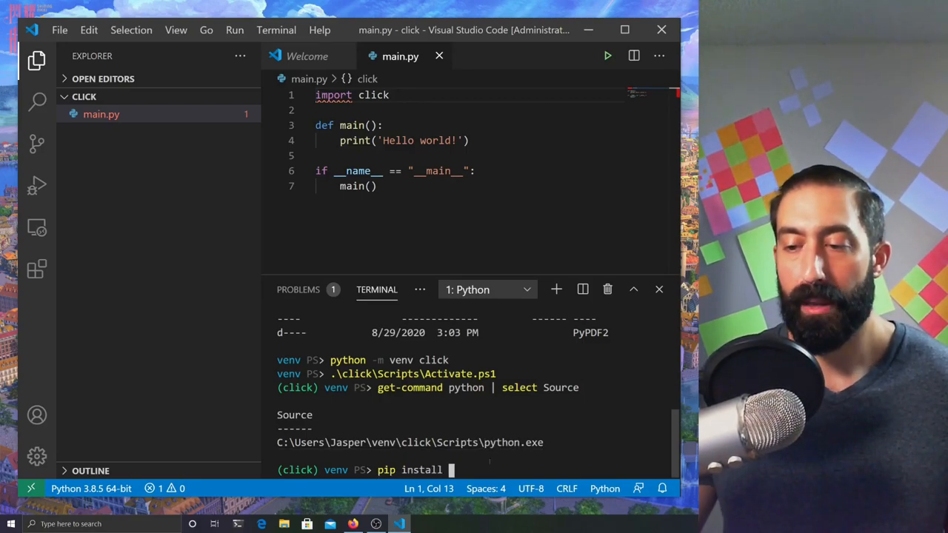
{"action": "type", "text": "clic"}
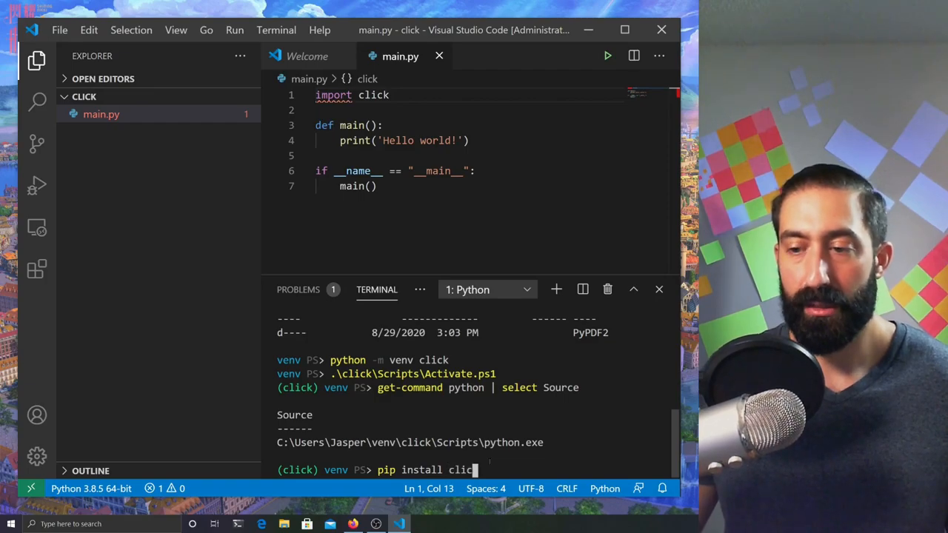
{"action": "key", "text": "Enter"}
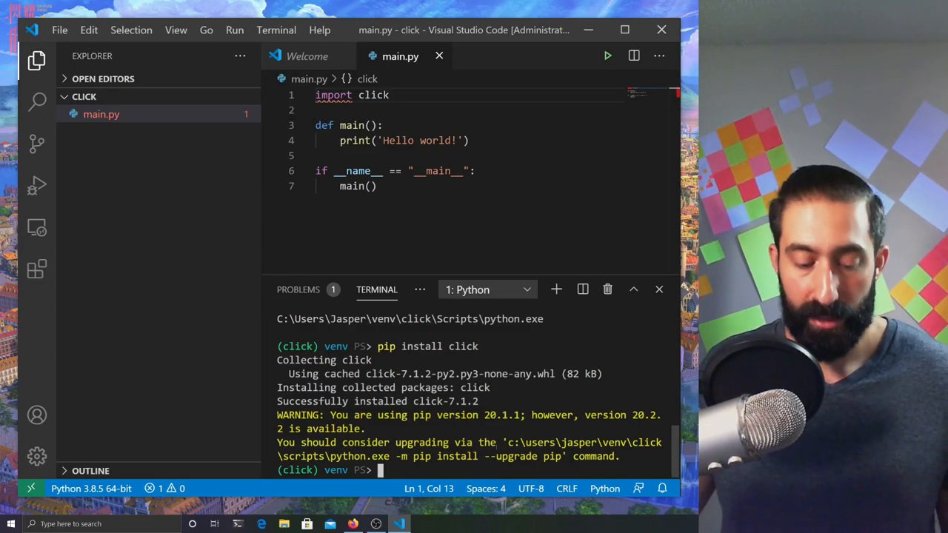
Step: Close the terminal panel and open the status-bar Python interpreter picker
{"action": "left_click", "coordinate": [658, 288]}
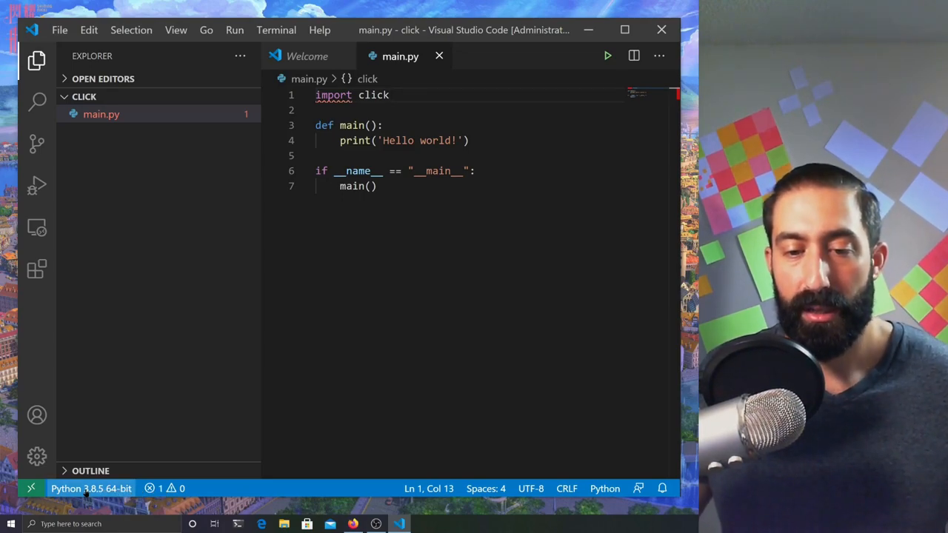
{"action": "left_click", "coordinate": [91, 488]}
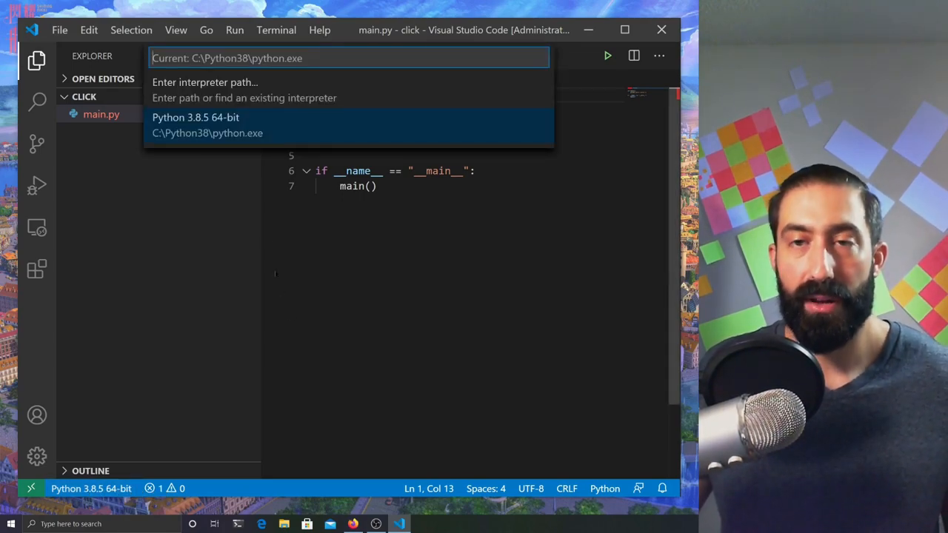
Step: Browse to venv\click\Scripts and select its python.exe as the interpreter
{"action": "left_click", "coordinate": [204, 82]}
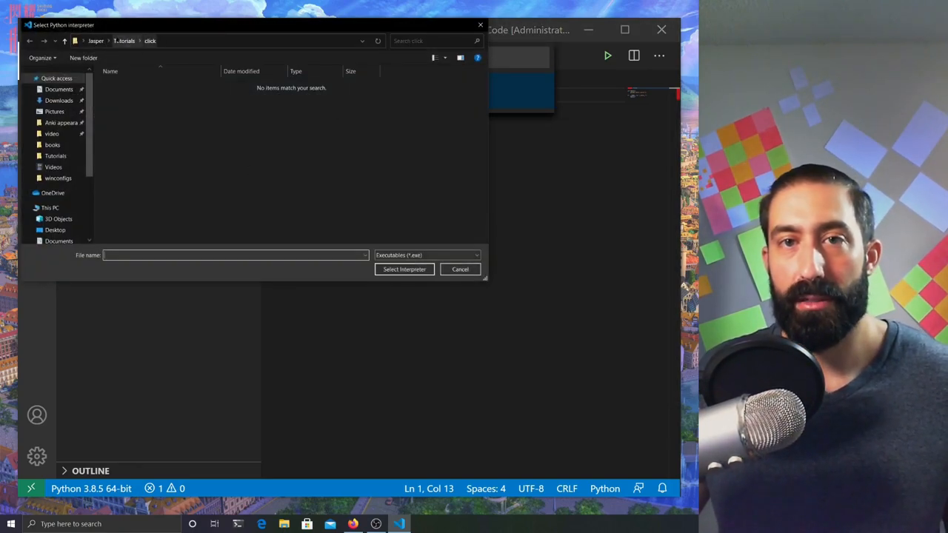
{"action": "left_click", "coordinate": [107, 41]}
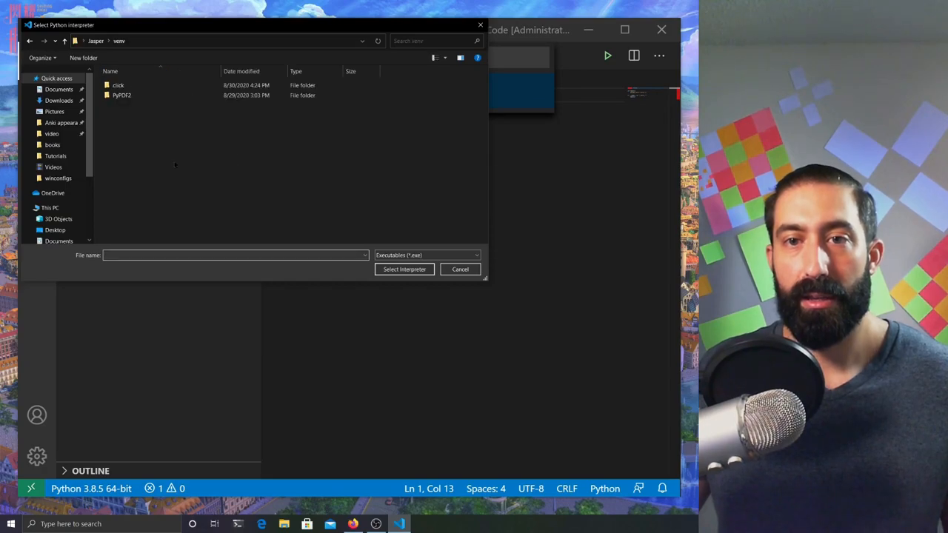
{"action": "double_click", "coordinate": [120, 84]}
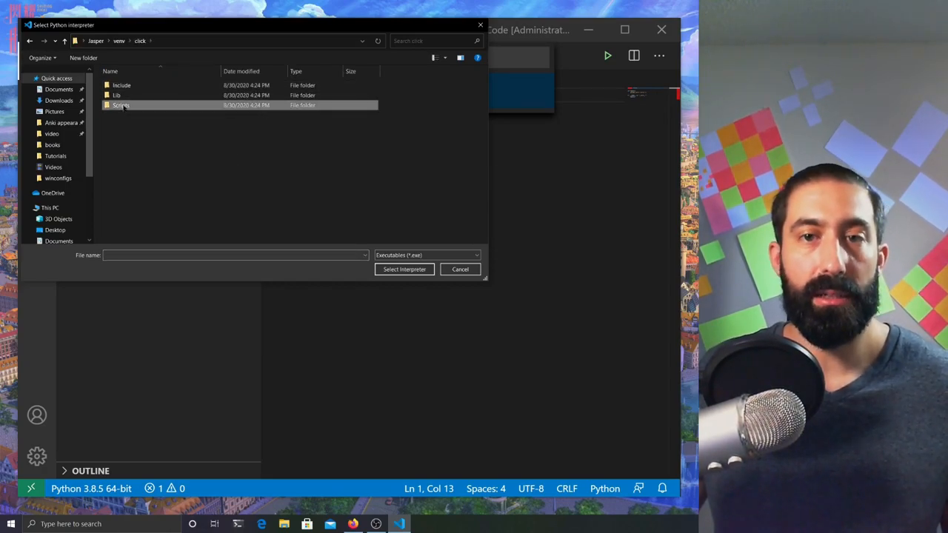
{"action": "double_click", "coordinate": [120, 105]}
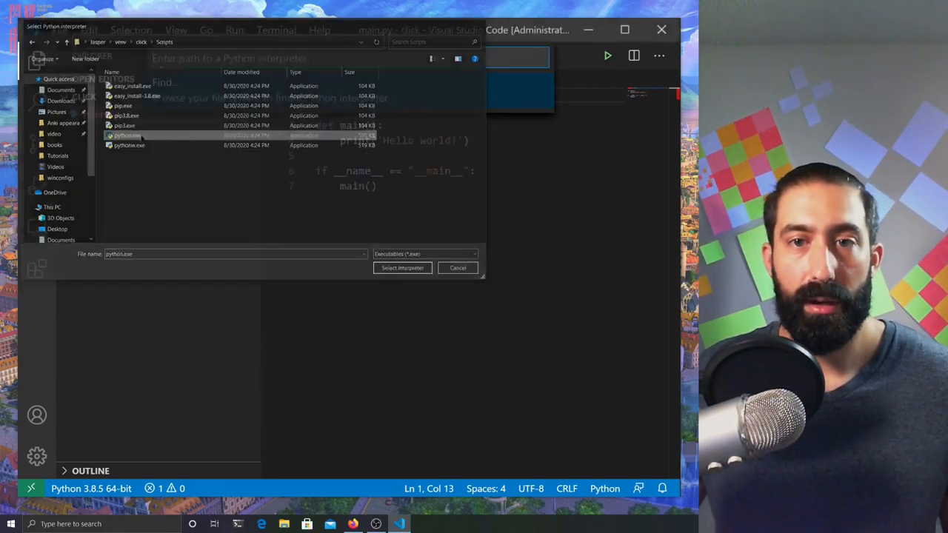
{"action": "left_click", "coordinate": [402, 267]}
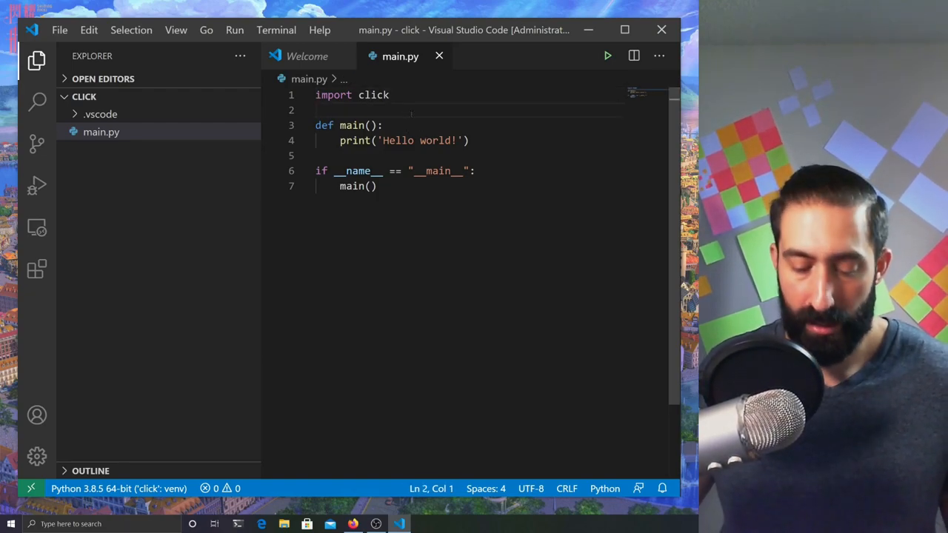
{"action": "key", "text": "Enter"}
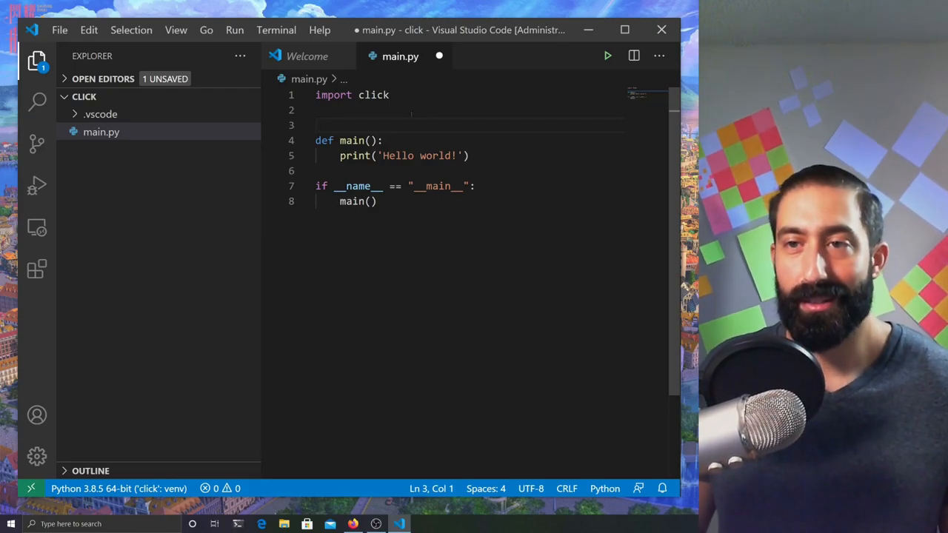
{"action": "type", "text": "@c"}
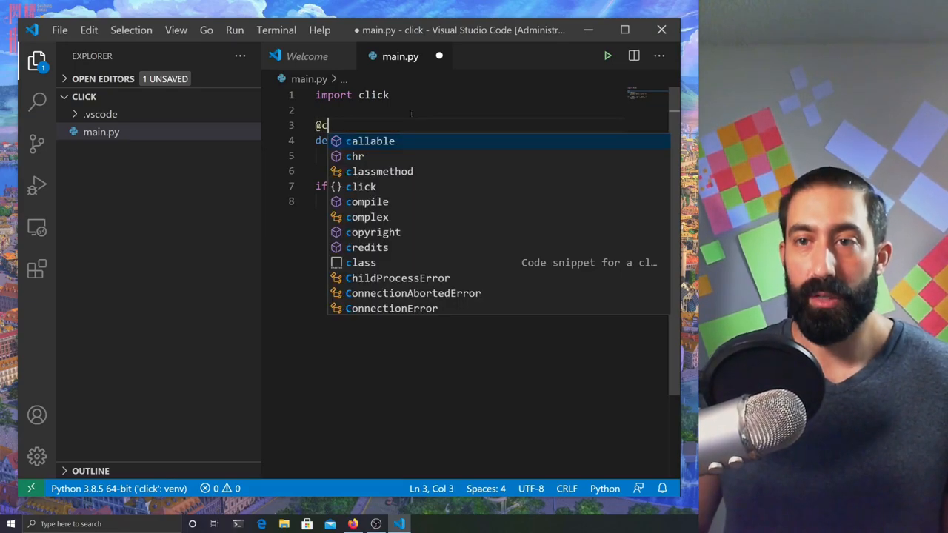
{"action": "type", "text": "lick.co"}
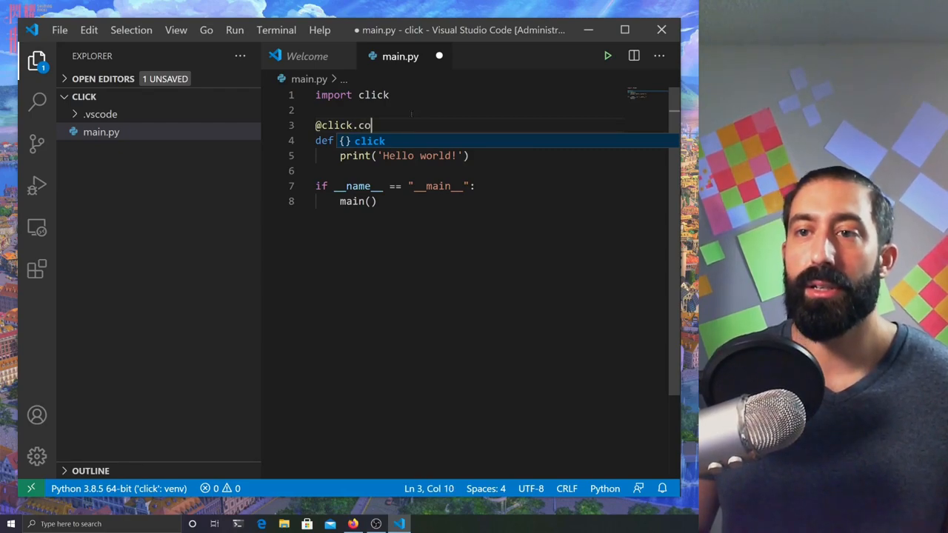
{"action": "type", "text": "mmand()"}
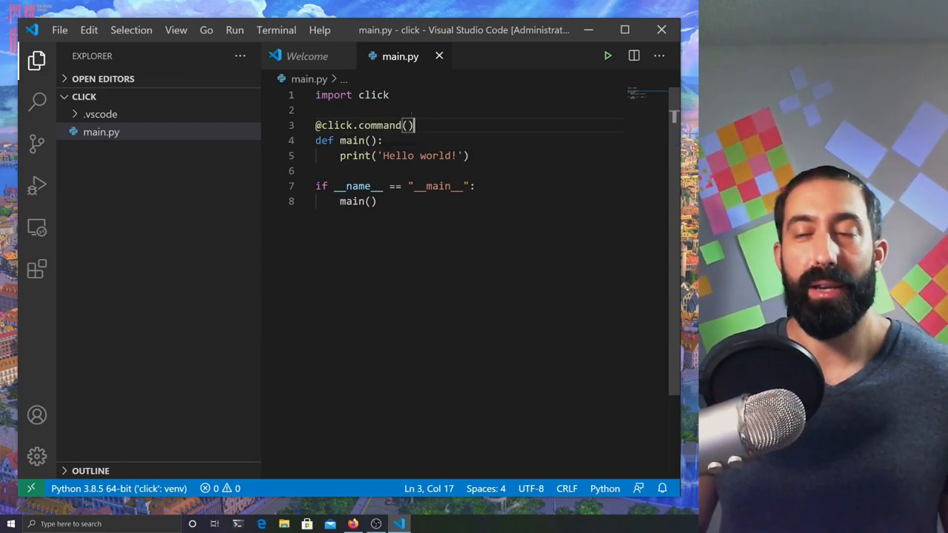
{"action": "mouse_move", "coordinate": [421, 280]}
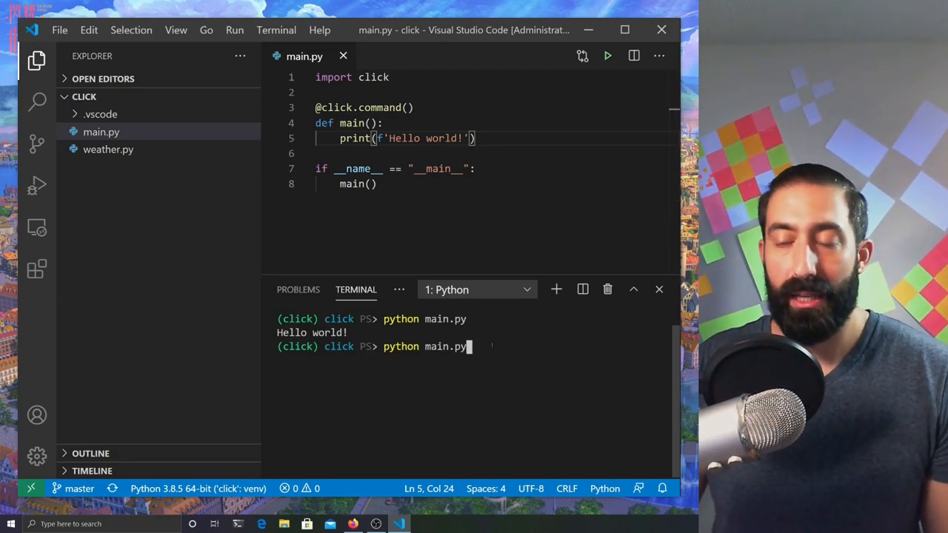
Step: Run 'python main.py Jasper' and get the unexpected extra argument error
{"action": "type", "text": "Jasper"}
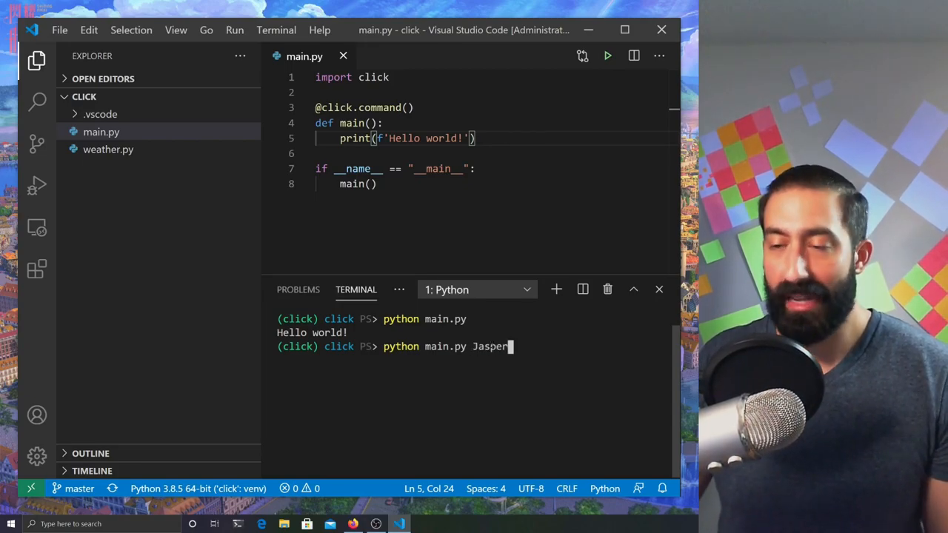
{"action": "key", "text": "Enter"}
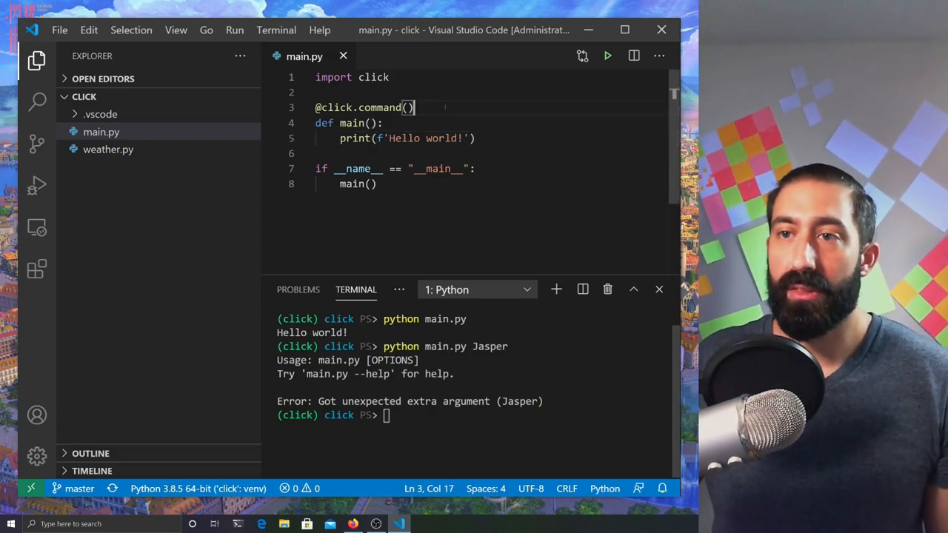
{"action": "key", "text": "Enter"}
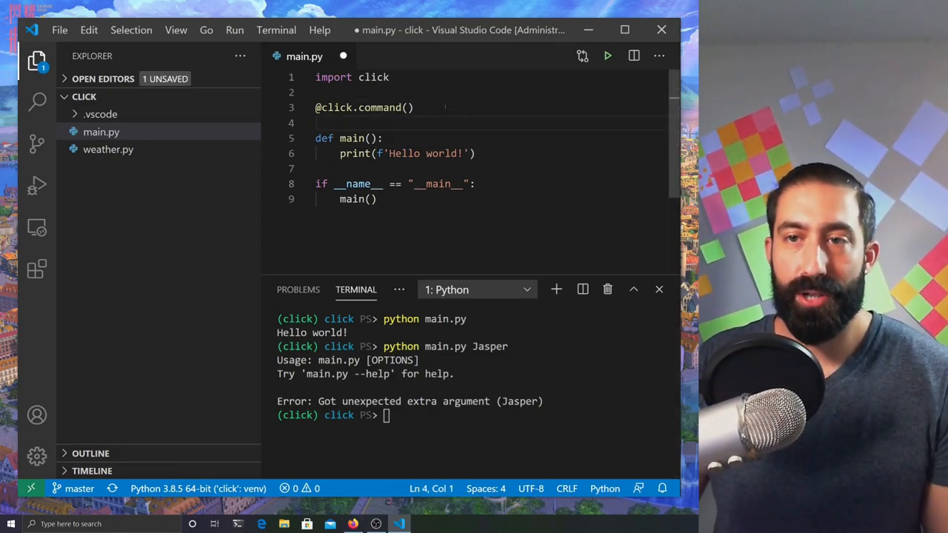
{"action": "type", "text": "@click"}
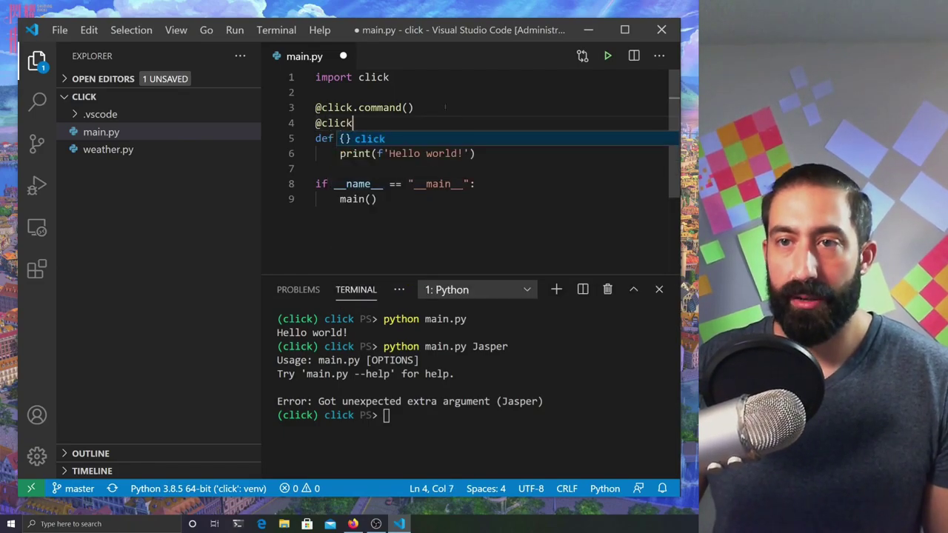
{"action": "type", "text": ".argument()"}
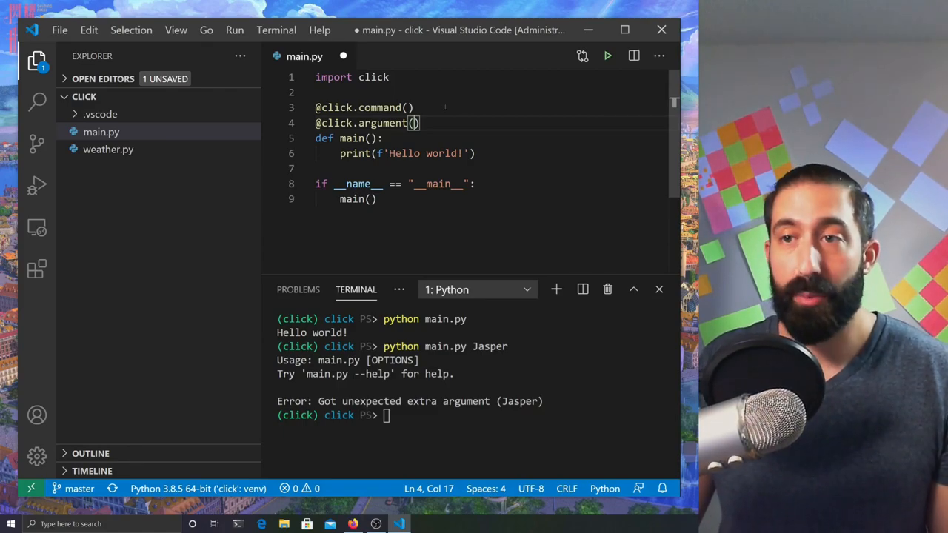
{"action": "type", "text": "'name'"}
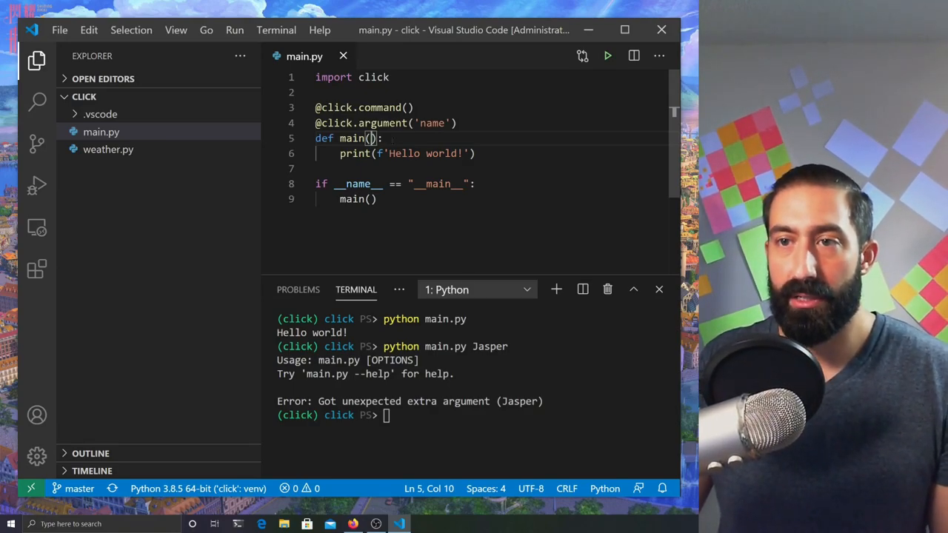
{"action": "type", "text": "name"}
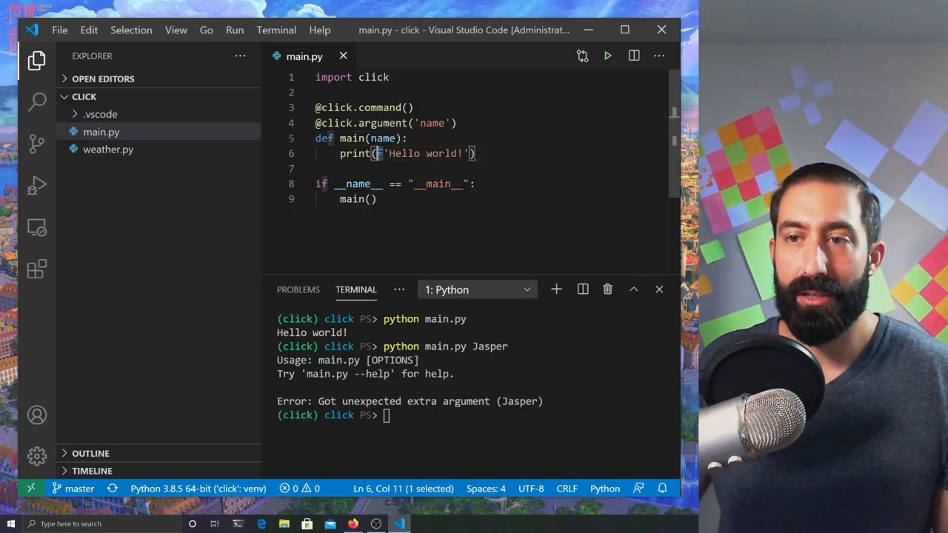
{"action": "double_click", "coordinate": [440, 153]}
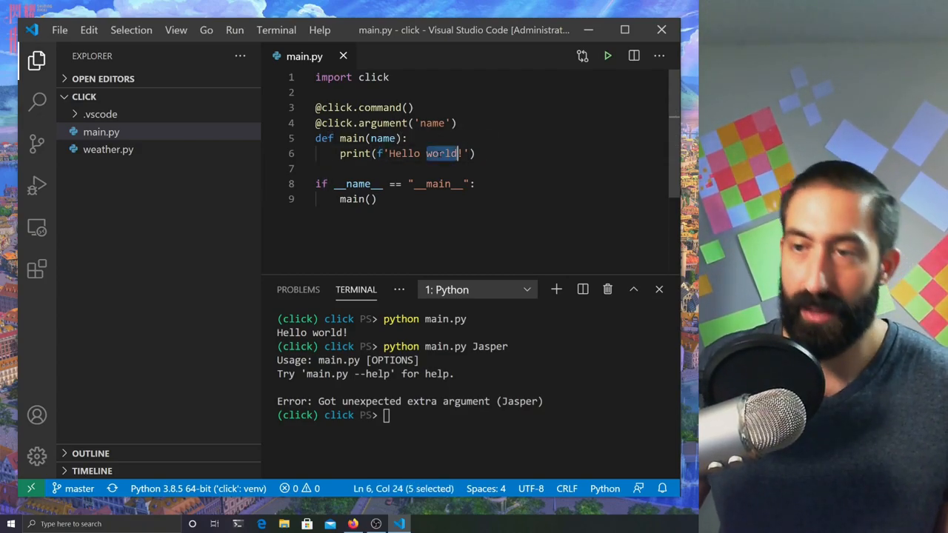
{"action": "type", "text": "{name"}
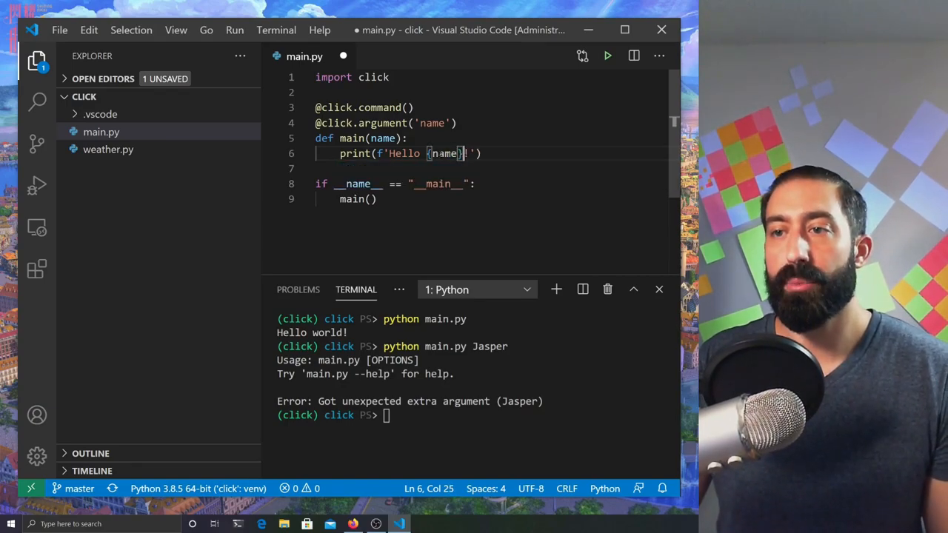
{"action": "key", "text": "ctrl+s"}
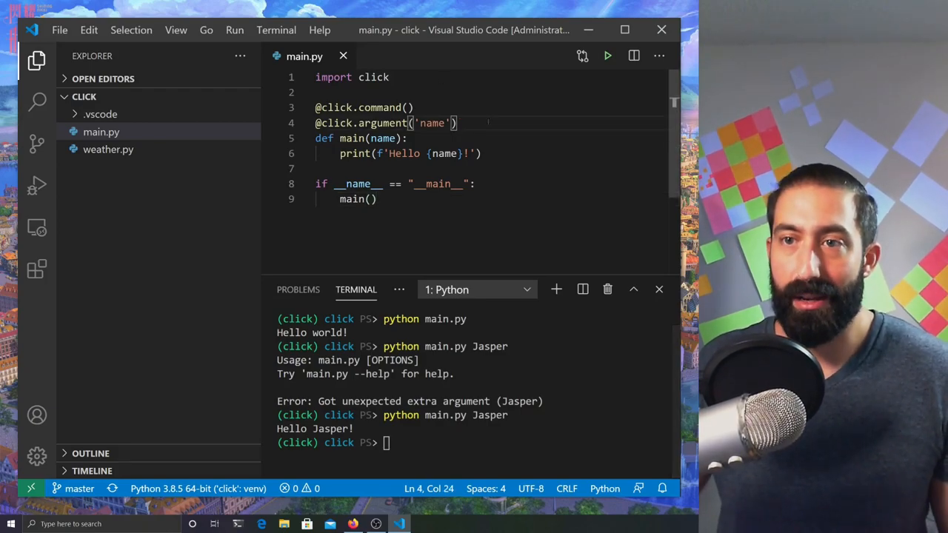
Step: Add a --number click option with type=int and pass number into main
{"action": "key", "text": "Enter"}
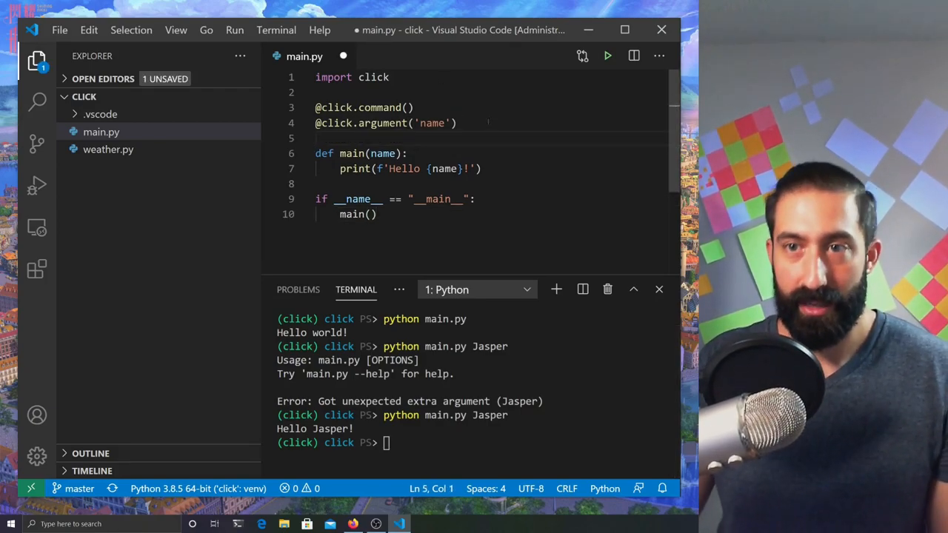
{"action": "type", "text": "@click.option('"}
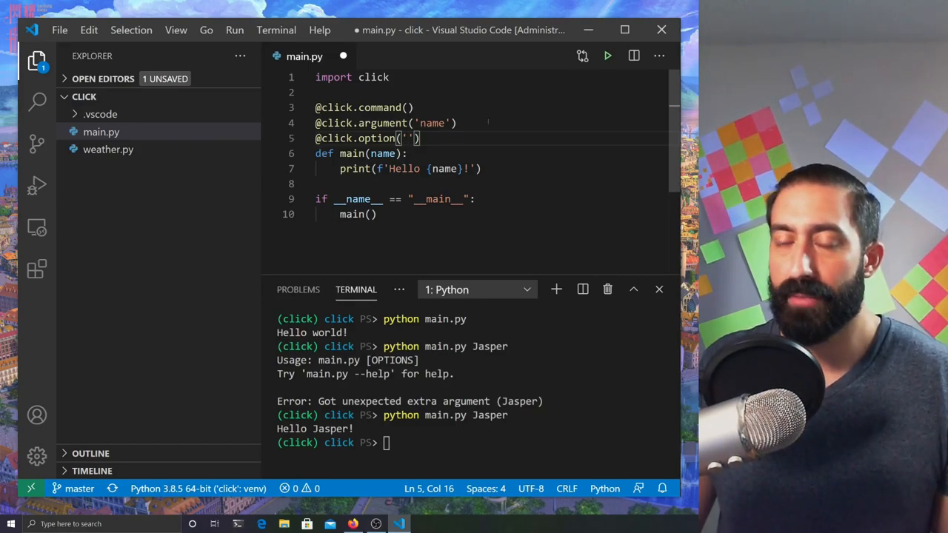
{"action": "type", "text": "--"}
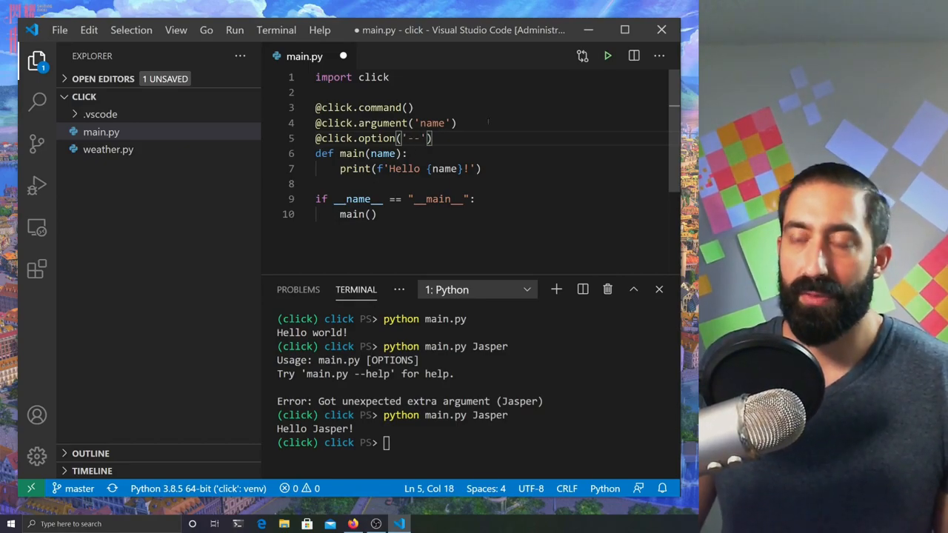
{"action": "type", "text": "number"}
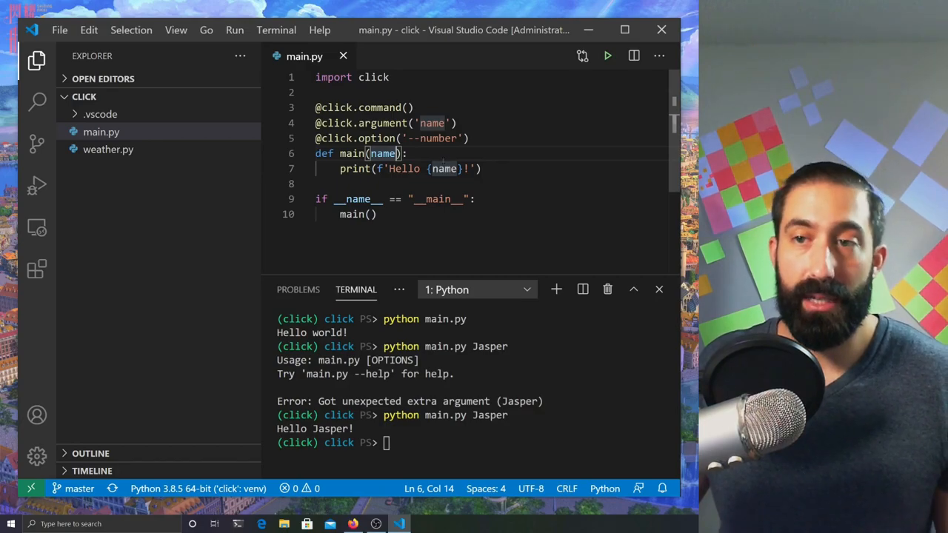
{"action": "type", "text": ", n"}
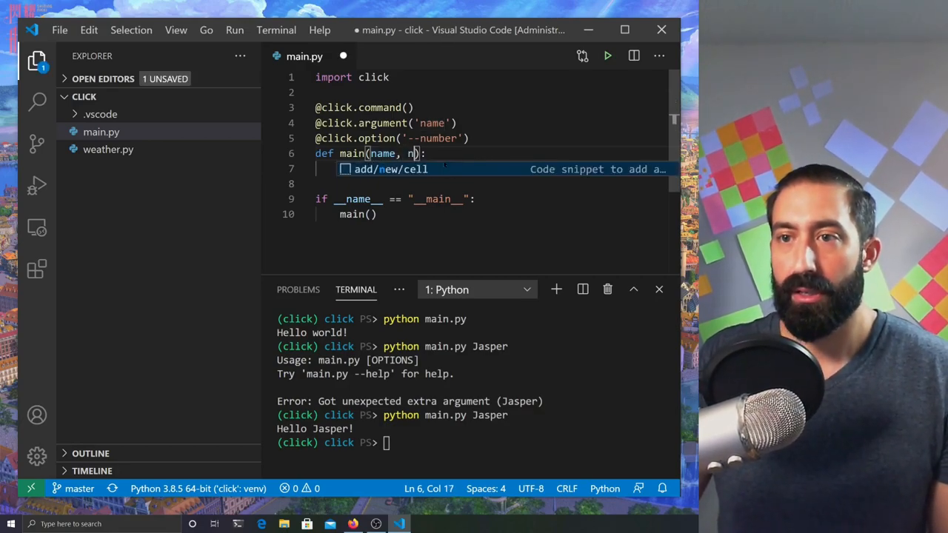
{"action": "type", "text": "umber"}
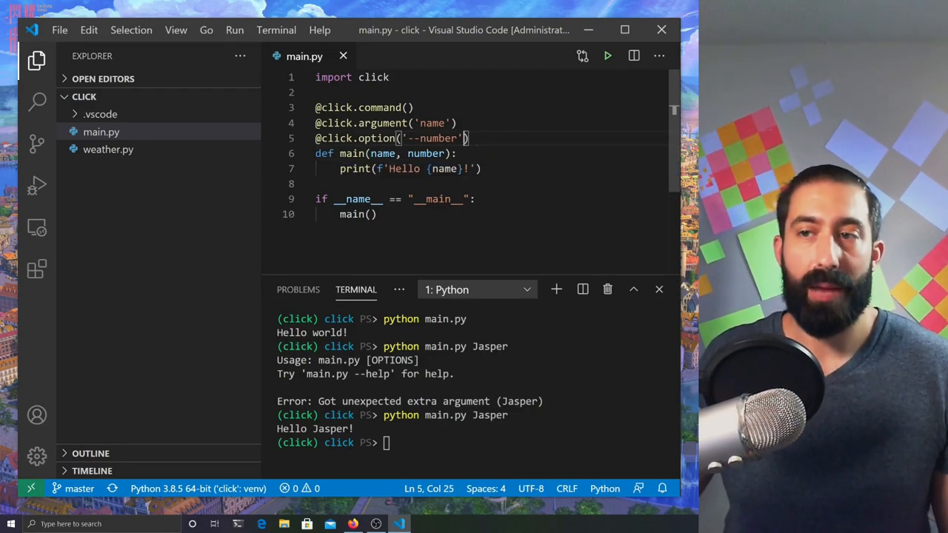
{"action": "type", "text": ", typ="}
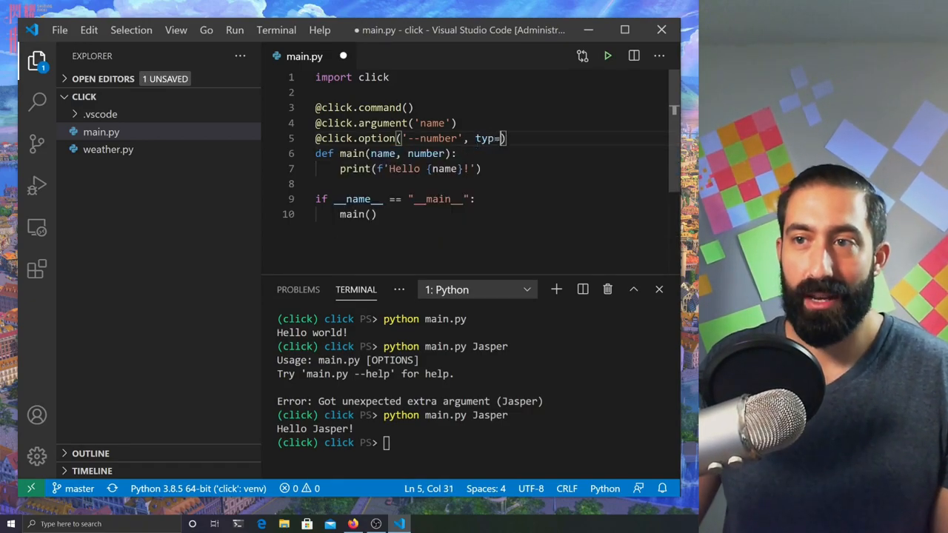
{"action": "type", "text": "e"}
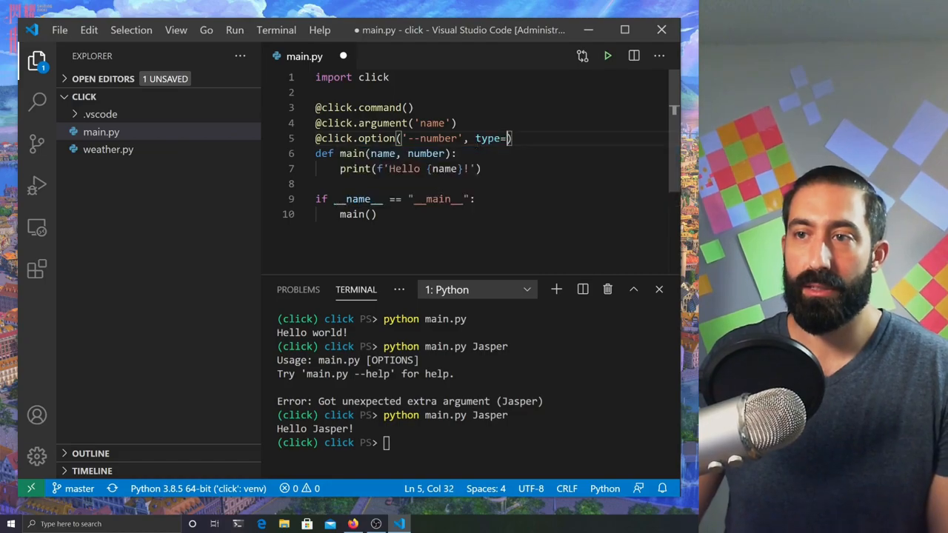
{"action": "type", "text": "int"}
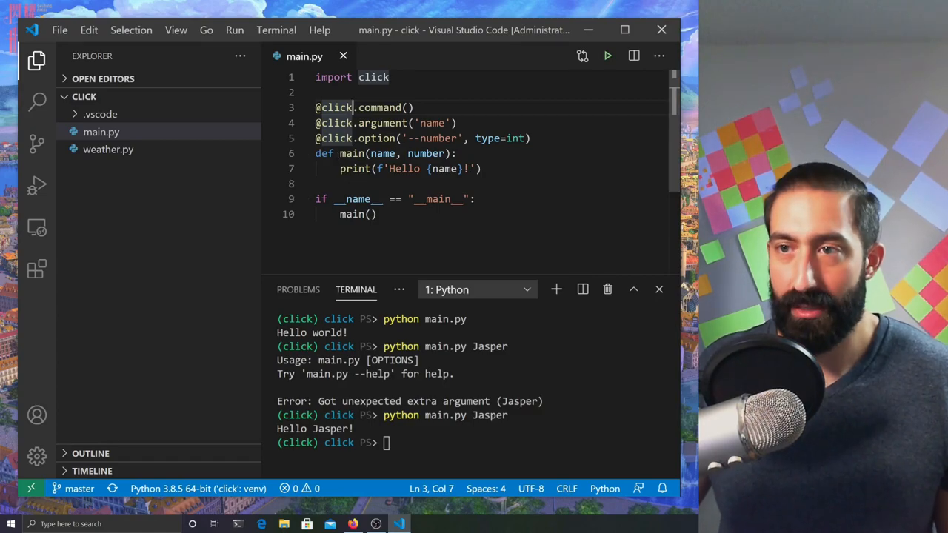
{"action": "key", "text": "Enter"}
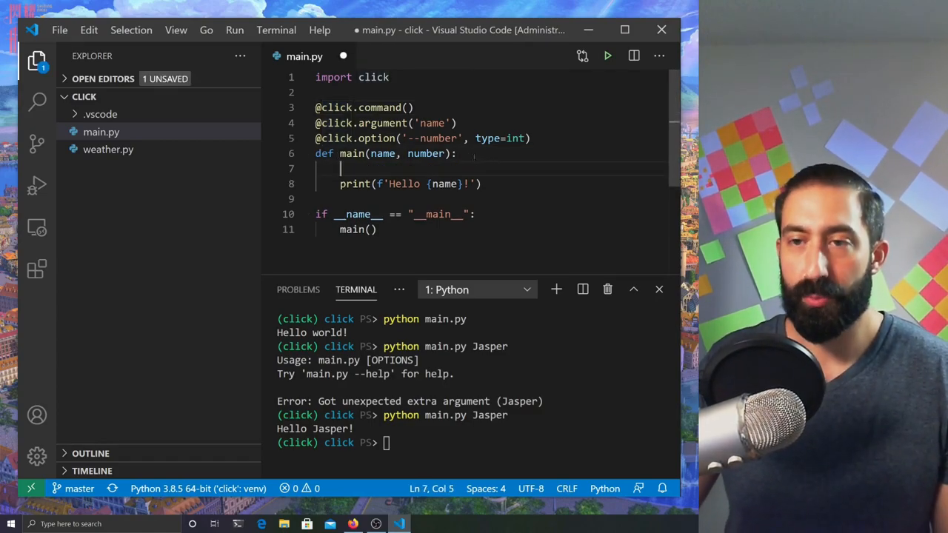
Step: Wrap the greeting in 'for i in range(number):' and type a main.py command in the terminal
{"action": "type", "text": "for i in range("}
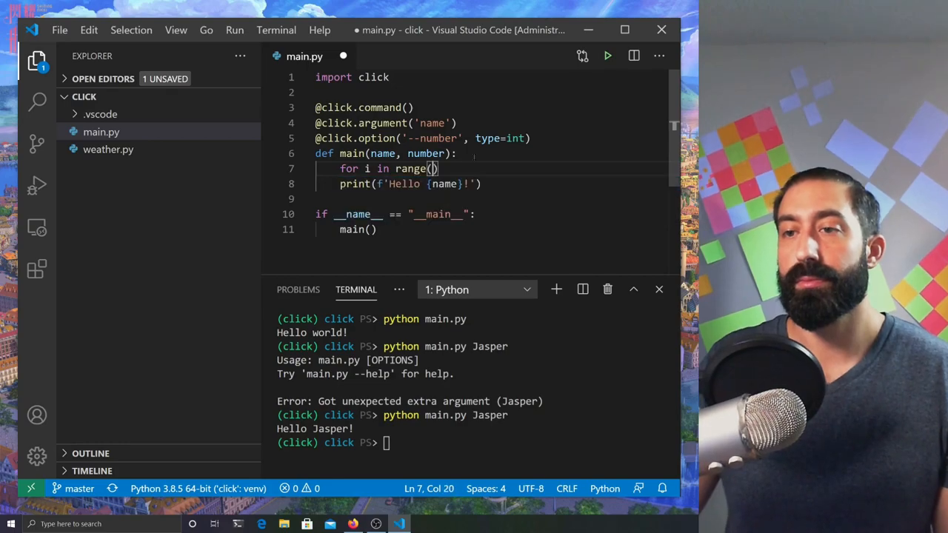
{"action": "type", "text": "number):"}
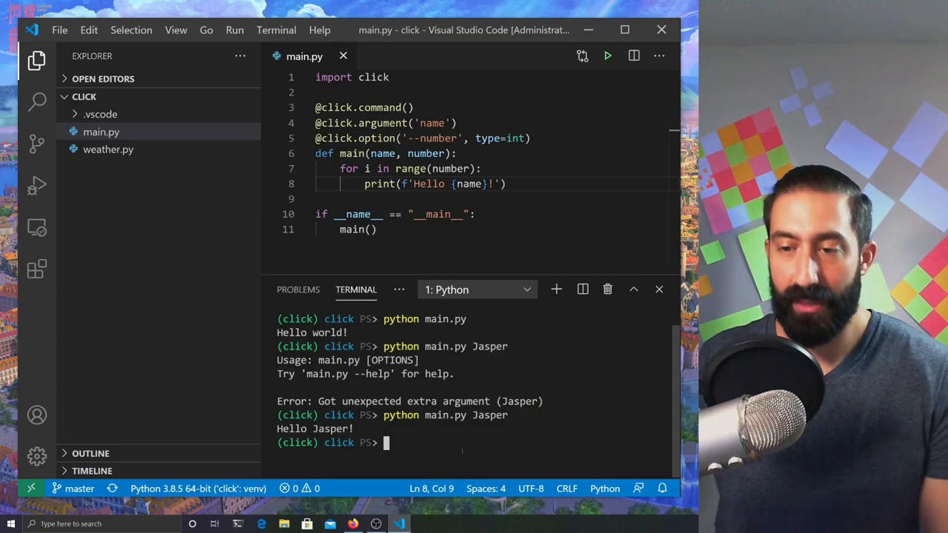
{"action": "type", "text": "python main.py Jasper"}
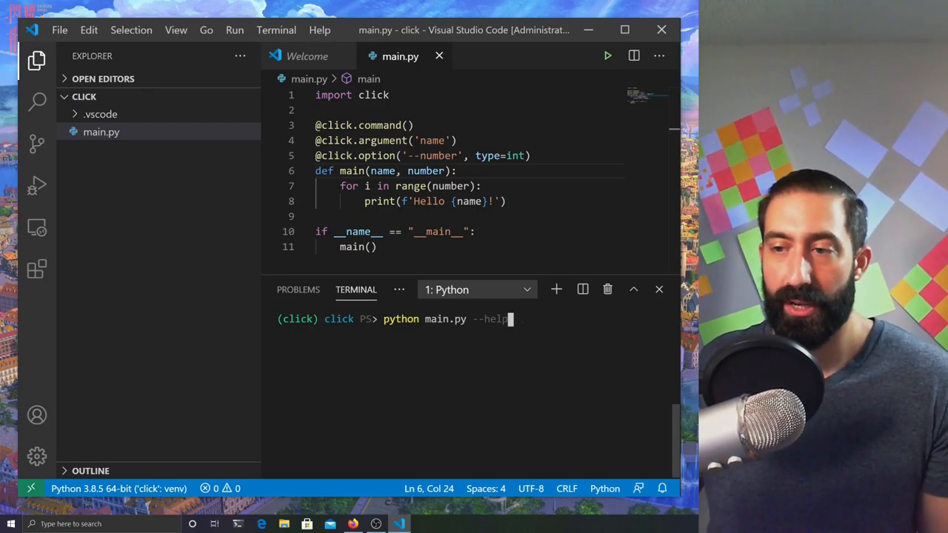
Step: Run python main.py --help, showing NAME and the --number INTEGER option
{"action": "key", "text": "Enter"}
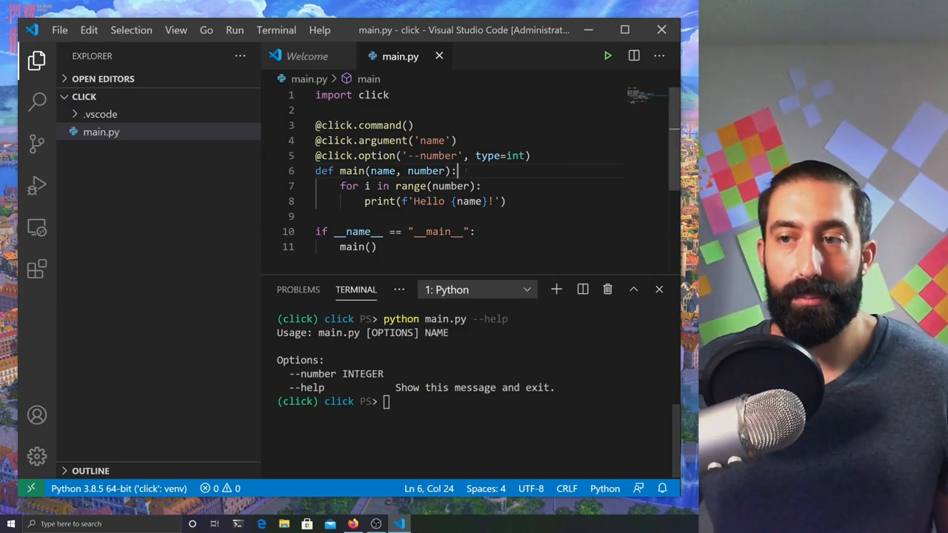
{"action": "key", "text": "Enter"}
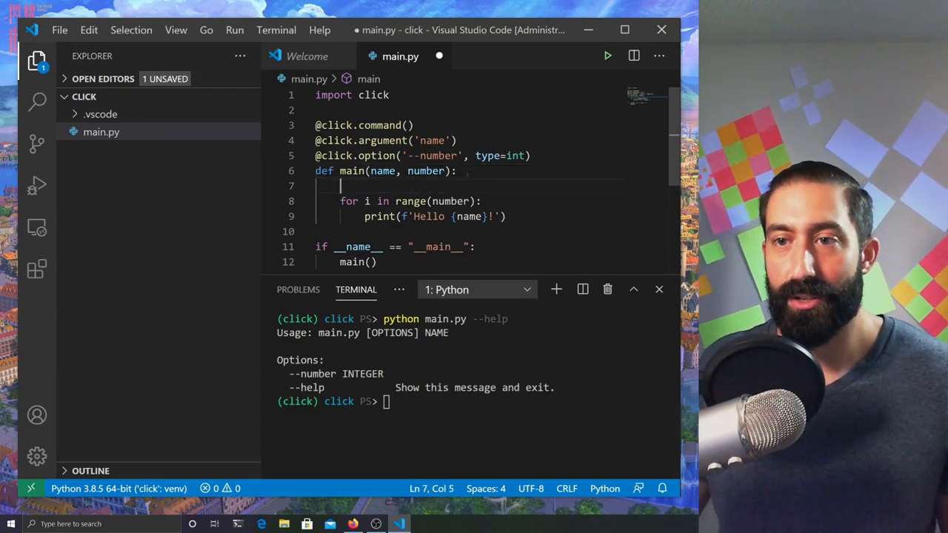
Step: Write a triple-quoted 'Help message' docstring at the top of main
{"action": "type", "text": "'"}
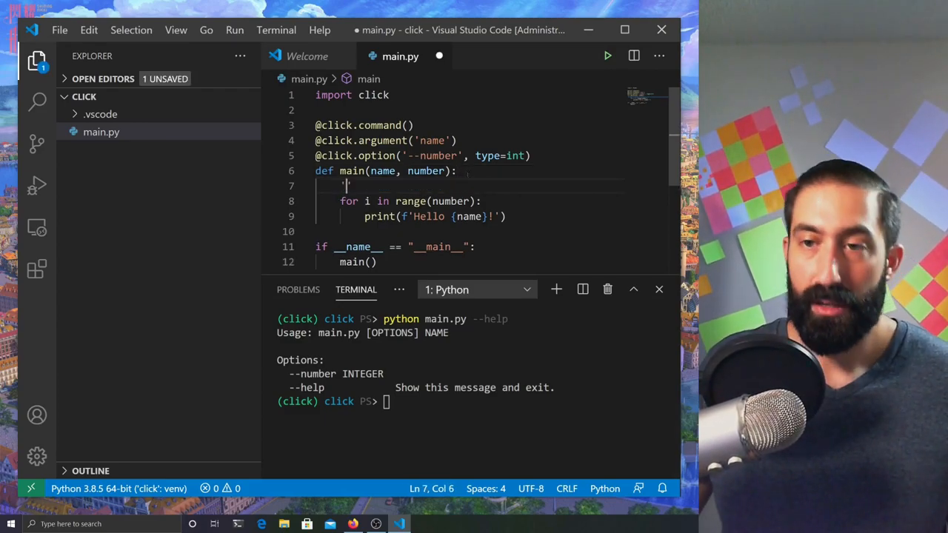
{"action": "type", "text": "'''"}
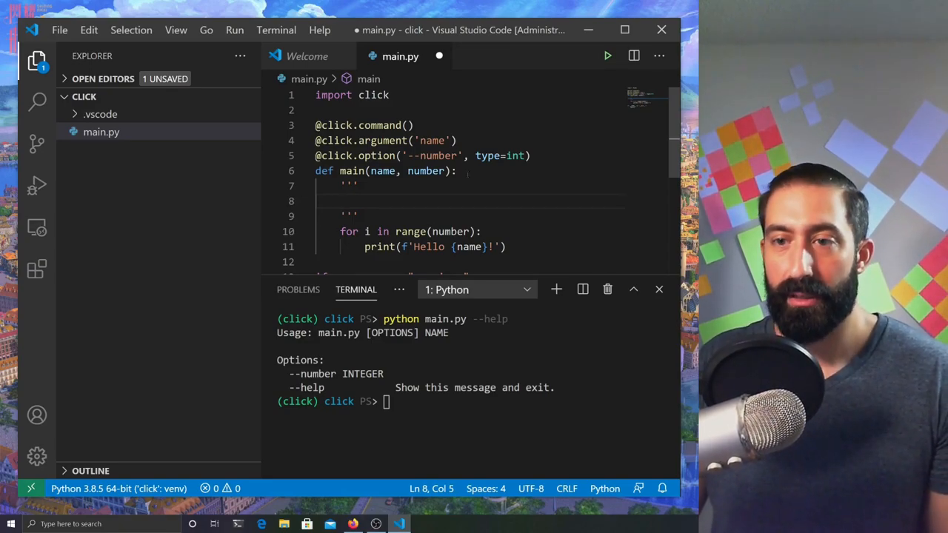
{"action": "type", "text": "Help messa"}
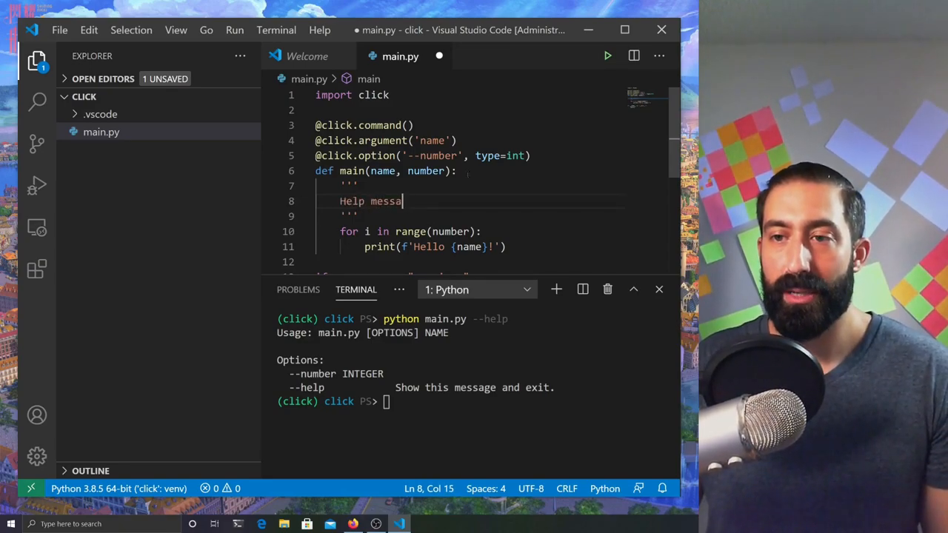
{"action": "type", "text": "ge"}
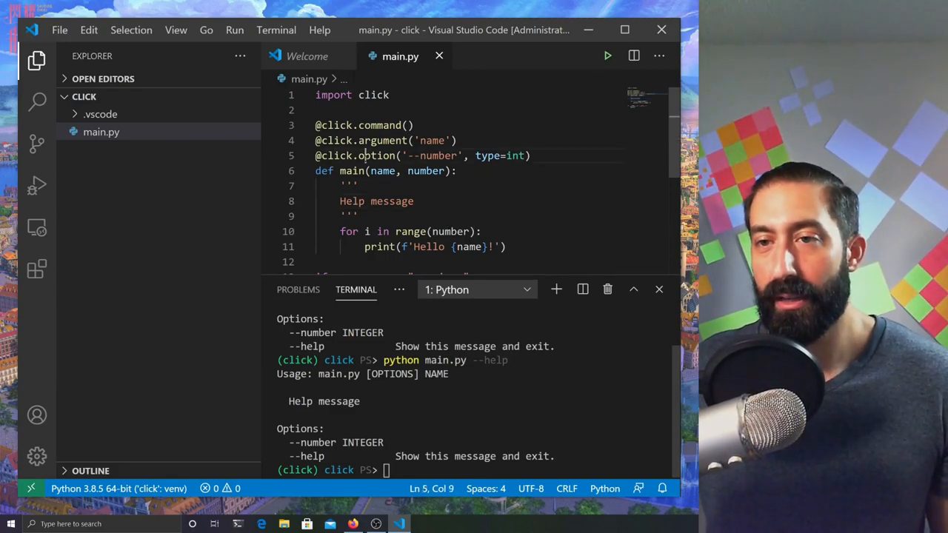
Step: Add a help string about repeating the greeting to the --number option
{"action": "left_click", "coordinate": [525, 156]}
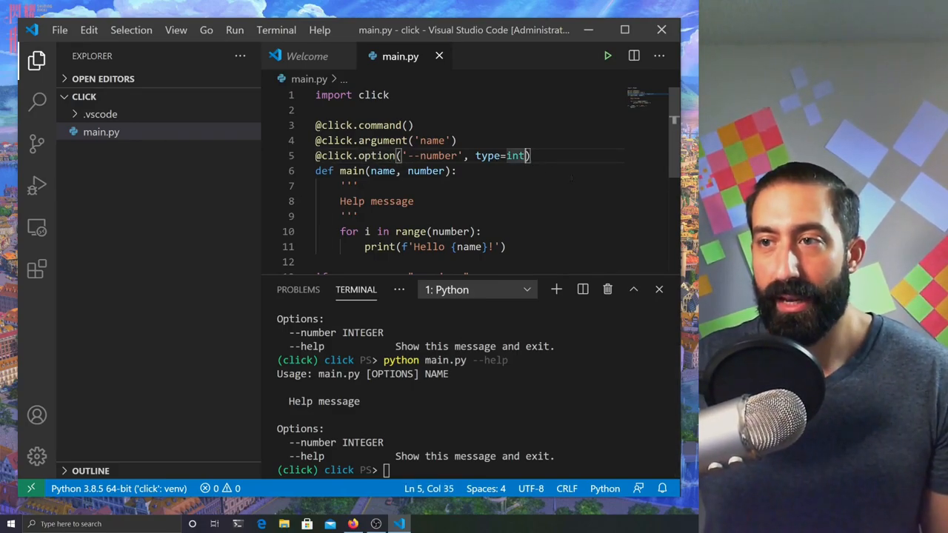
{"action": "type", "text": ", help=\"\""}
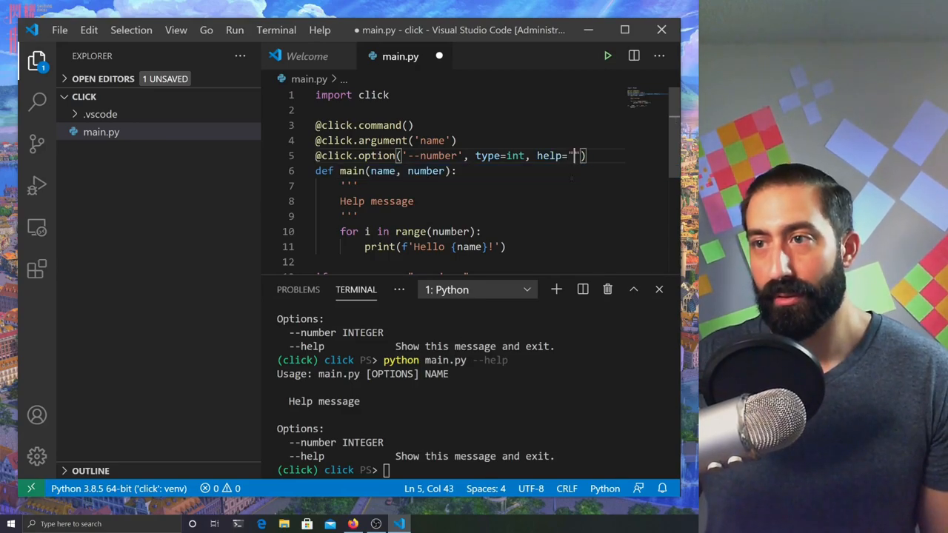
{"action": "type", "text": "Help mess"}
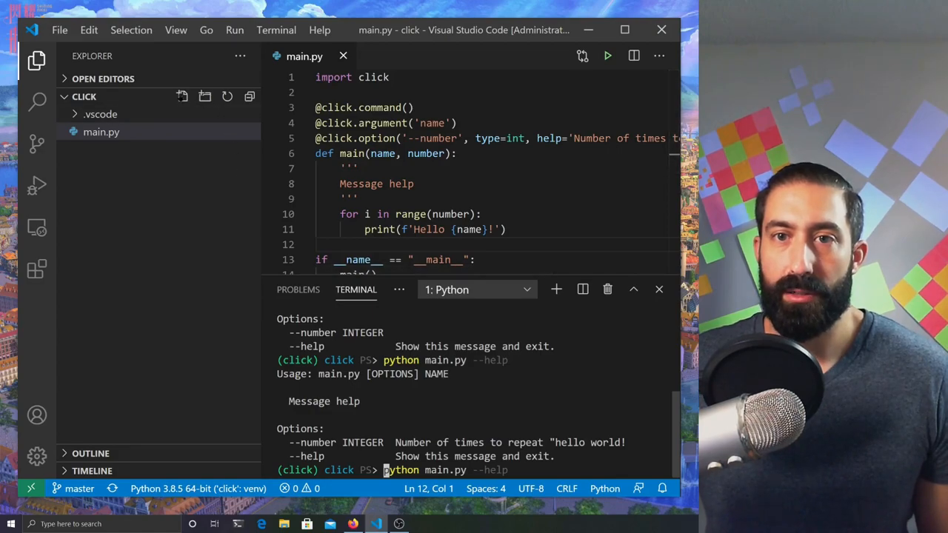
{"action": "type", "text": "weather."}
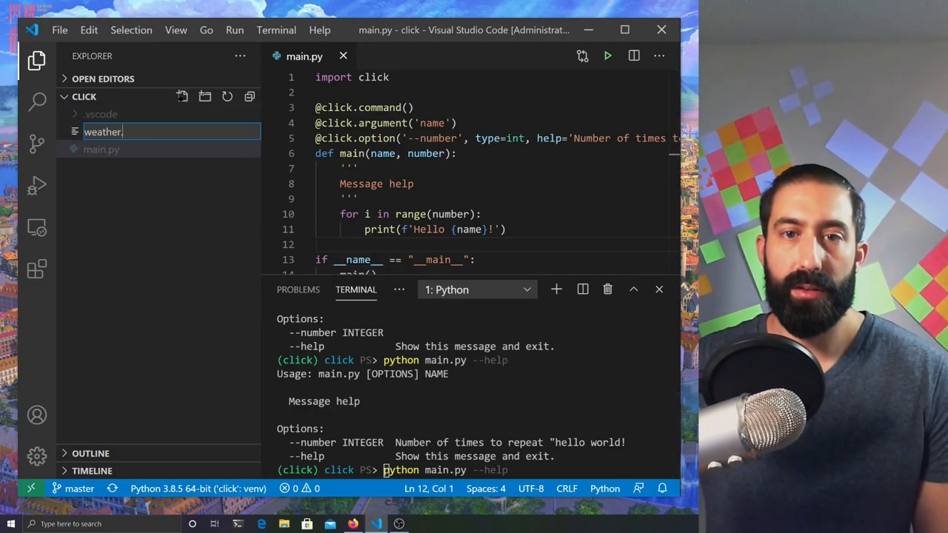
{"action": "key", "text": "Enter"}
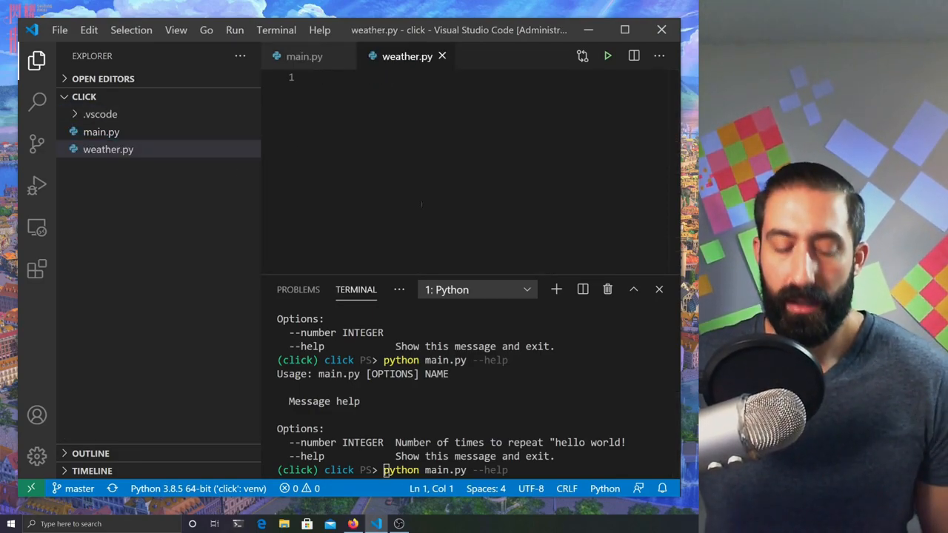
{"action": "left_click", "coordinate": [659, 290]}
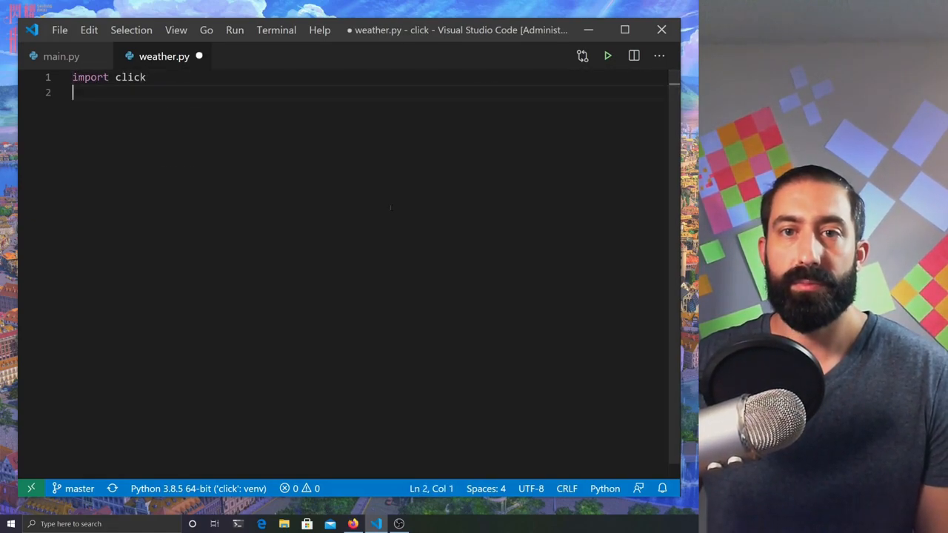
{"action": "type", "text": "@click.command("}
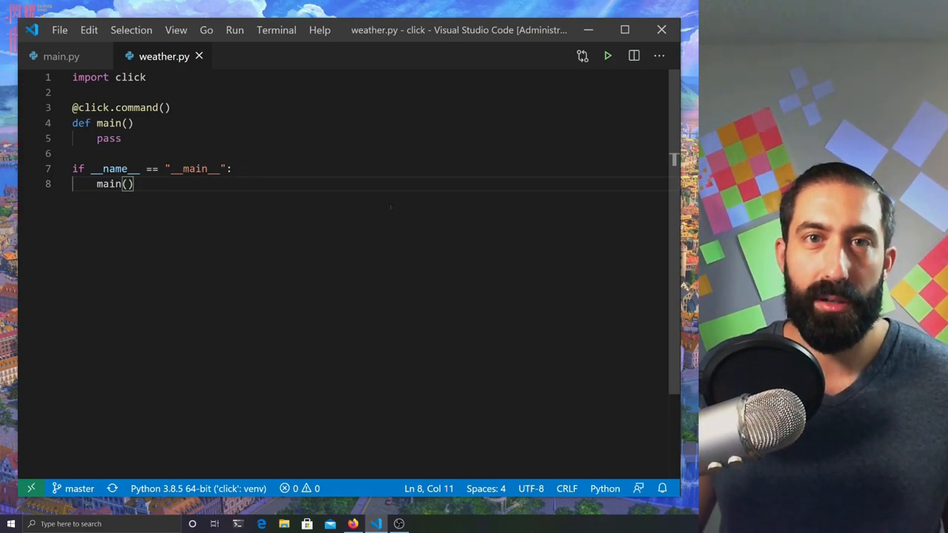
Step: Add a --weather option of type click.Choice with sunny, rainy and snowy
{"action": "left_click", "coordinate": [135, 108]}
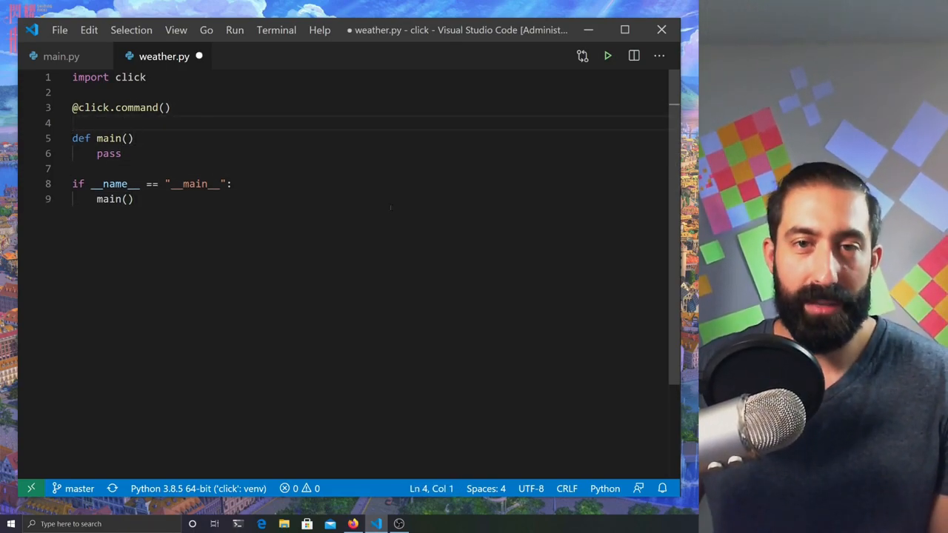
{"action": "type", "text": "@click.o"}
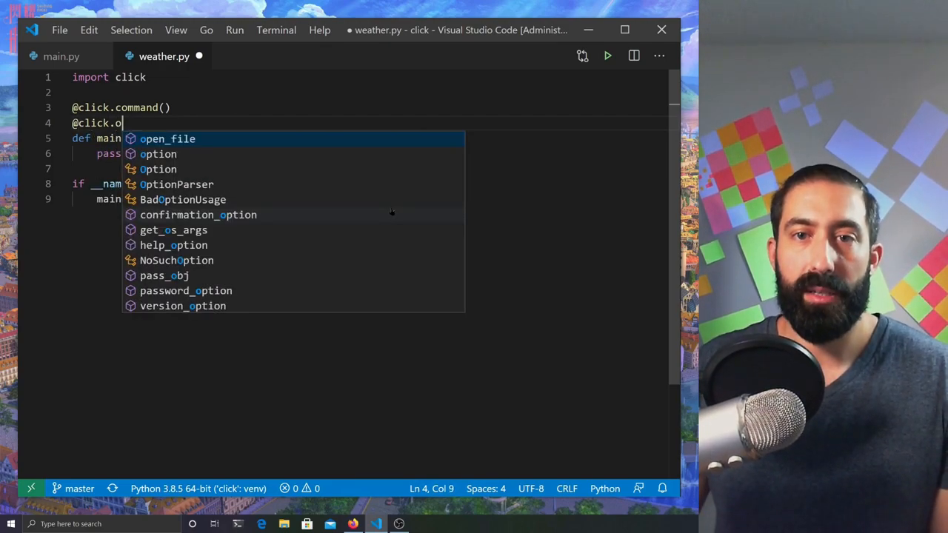
{"action": "type", "text": "ption('--weather',typ"}
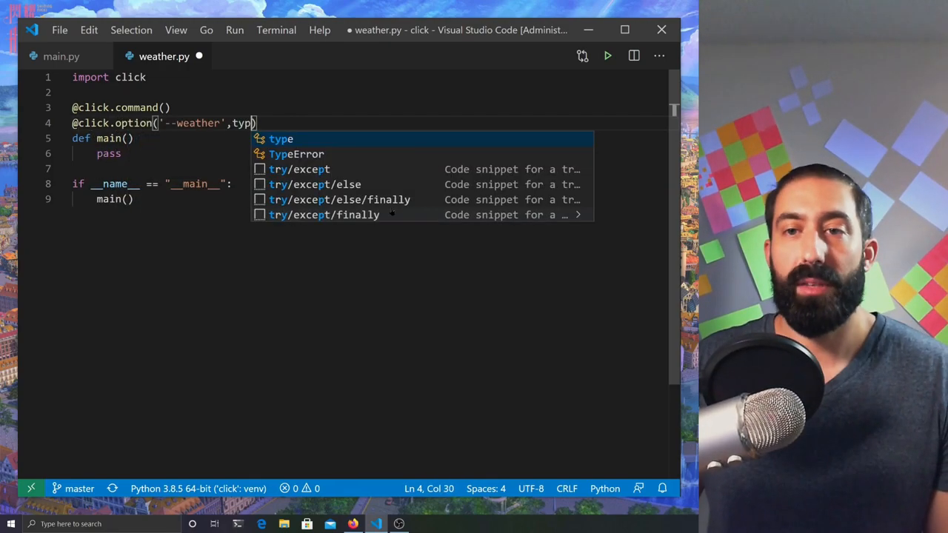
{"action": "type", "text": "e=click."}
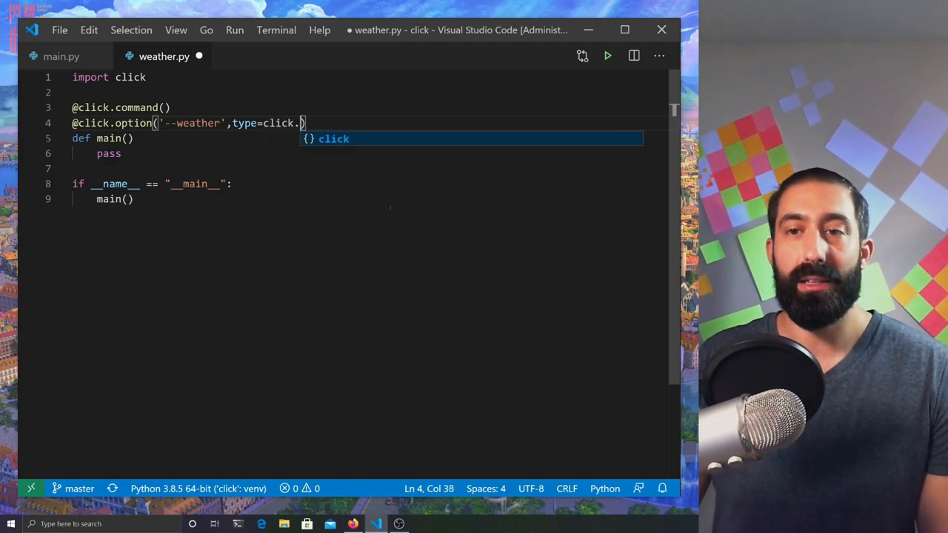
{"action": "type", "text": "Choice()"}
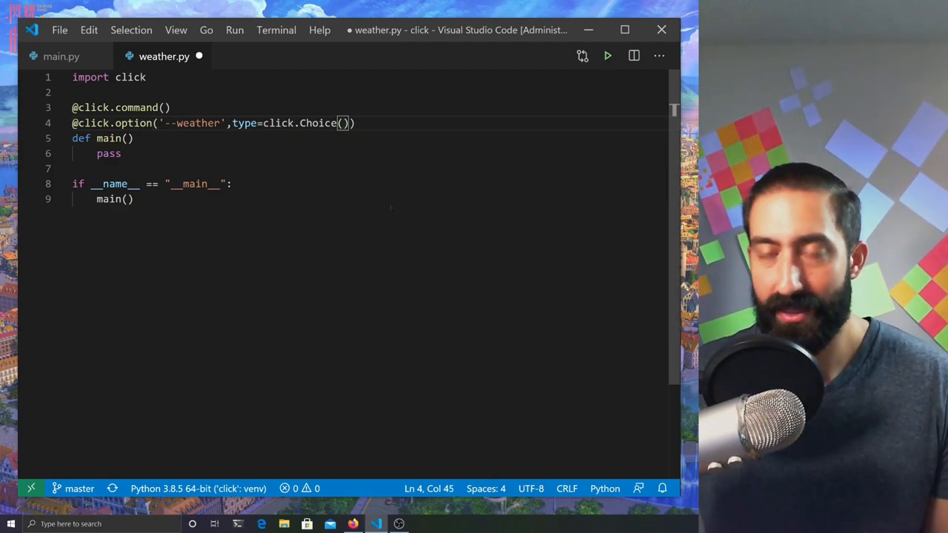
{"action": "type", "text": "[]"}
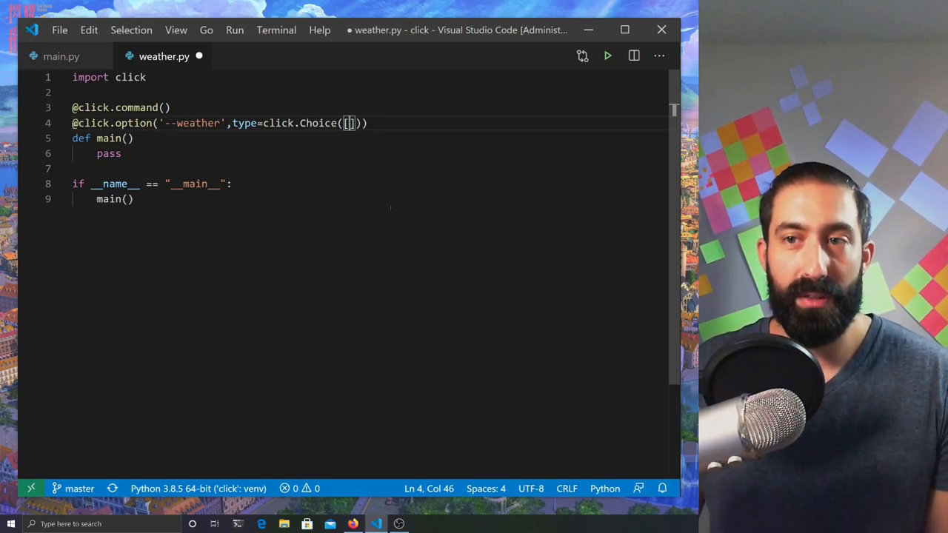
{"action": "type", "text": "'''"}
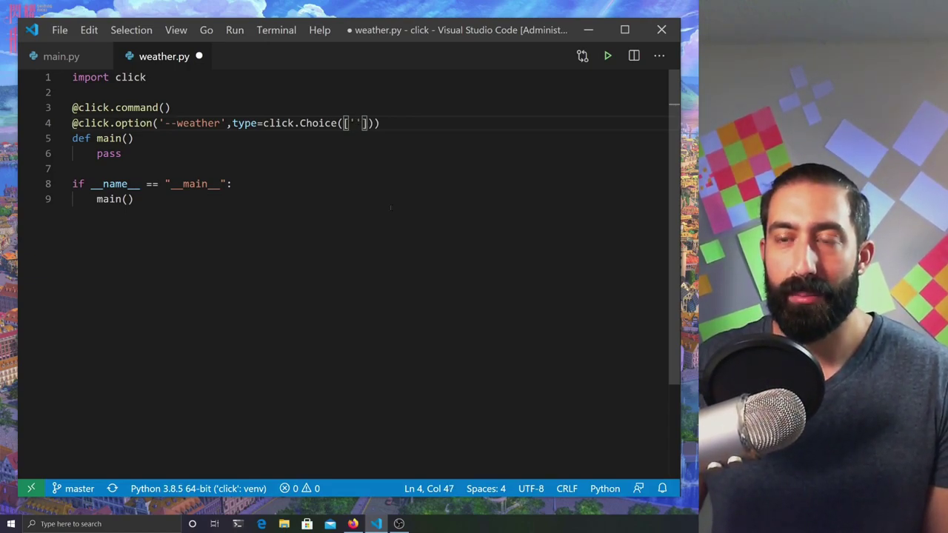
{"action": "type", "text": "sunny', 'rainy', '"}
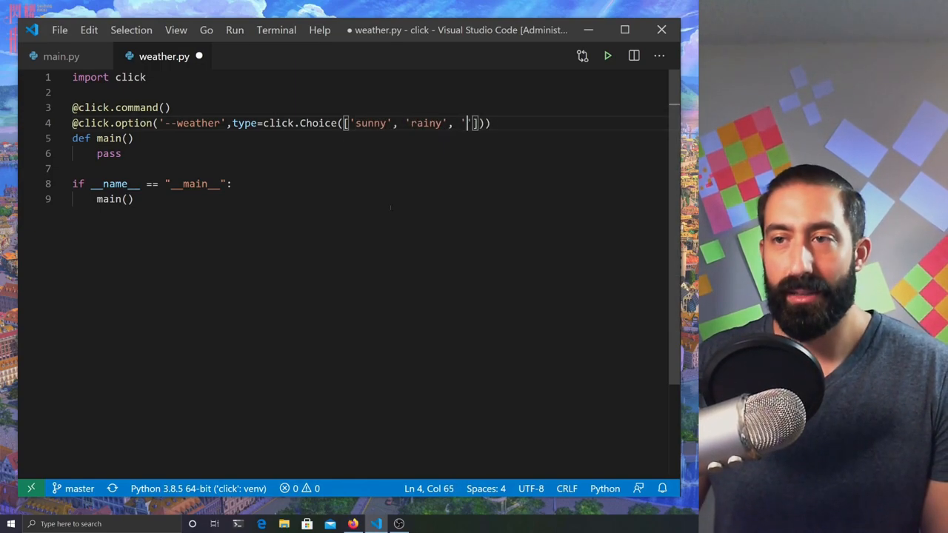
{"action": "type", "text": "snowy"}
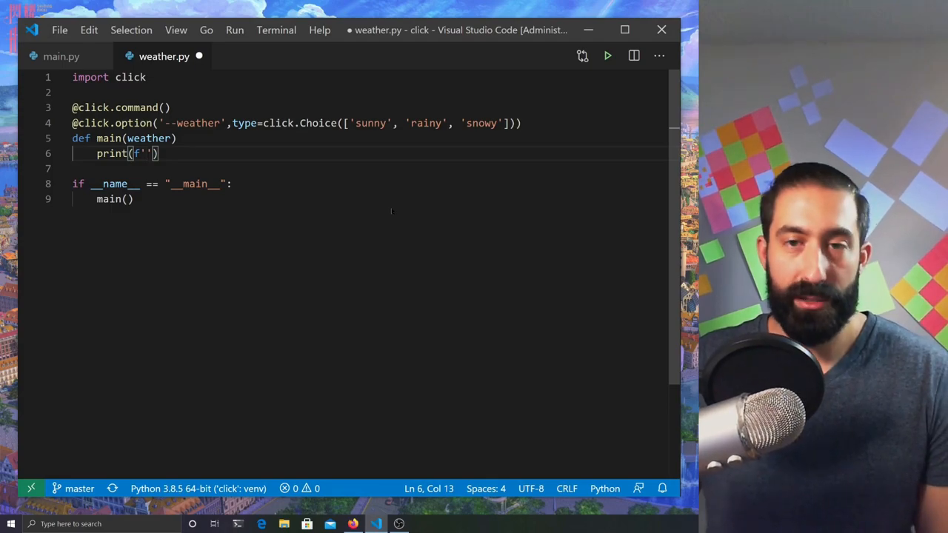
Step: Print the f-string 'I love it when the weather is {weather}'
{"action": "type", "text": "I love it when i"}
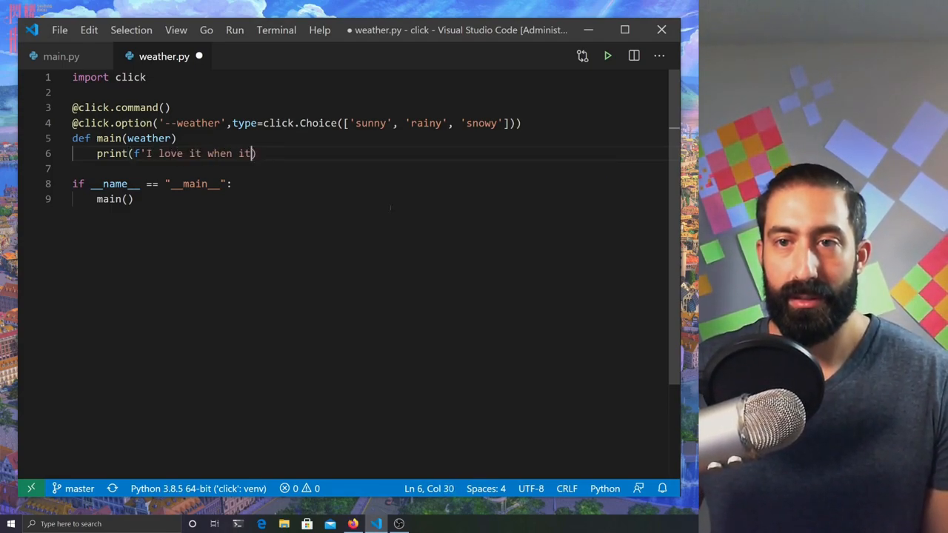
{"action": "type", "text": "the weather is"}
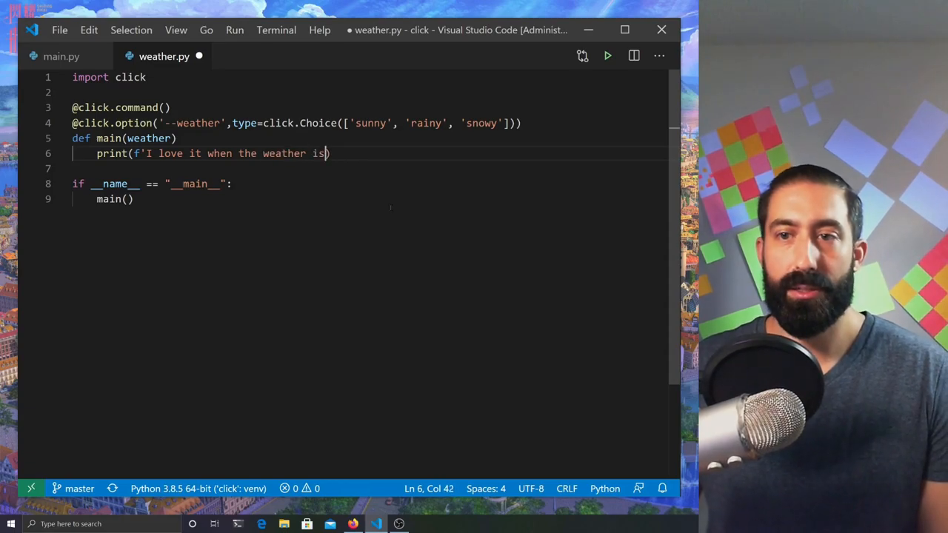
{"action": "type", "text": "{weat"}
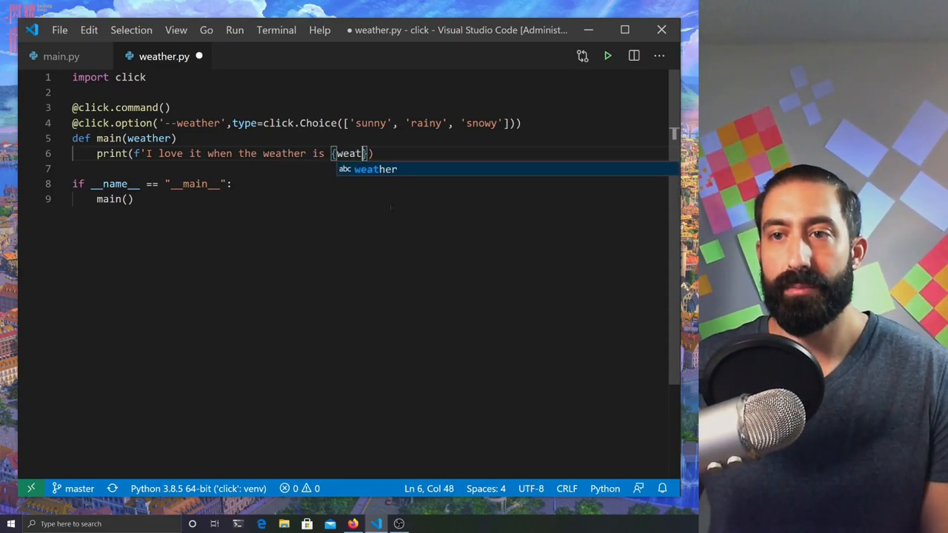
{"action": "type", "text": "her"}
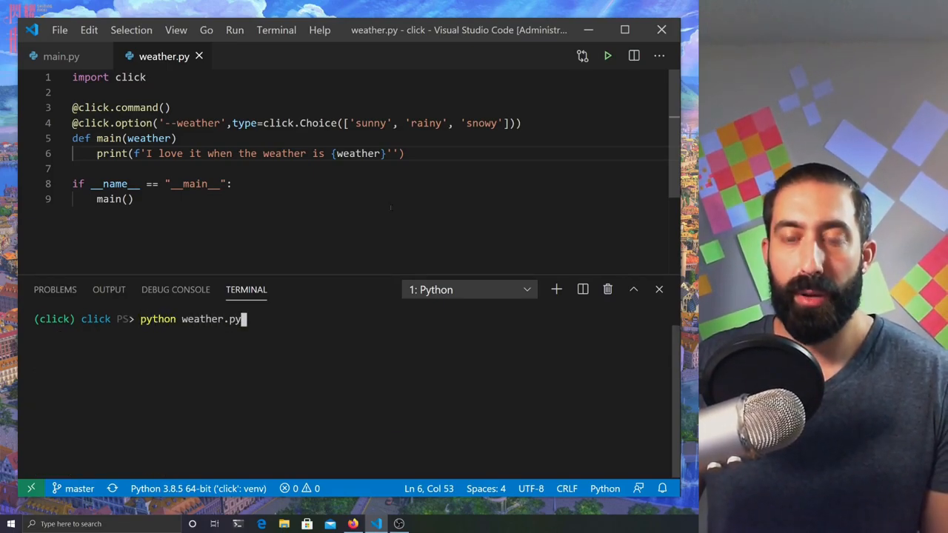
Step: Run weather.py with --weather sunny, exposing syntax errors
{"action": "type", "text": "--weather"}
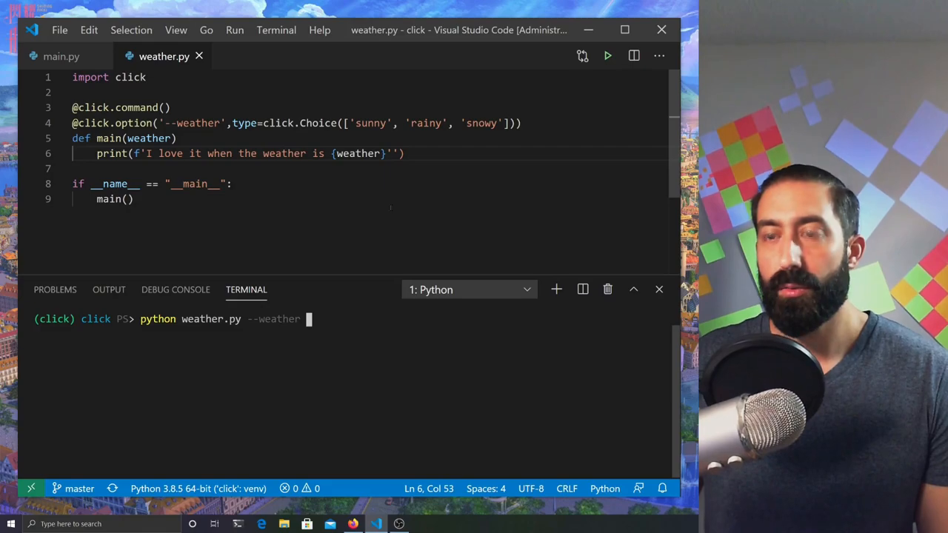
{"action": "type", "text": "sunny"}
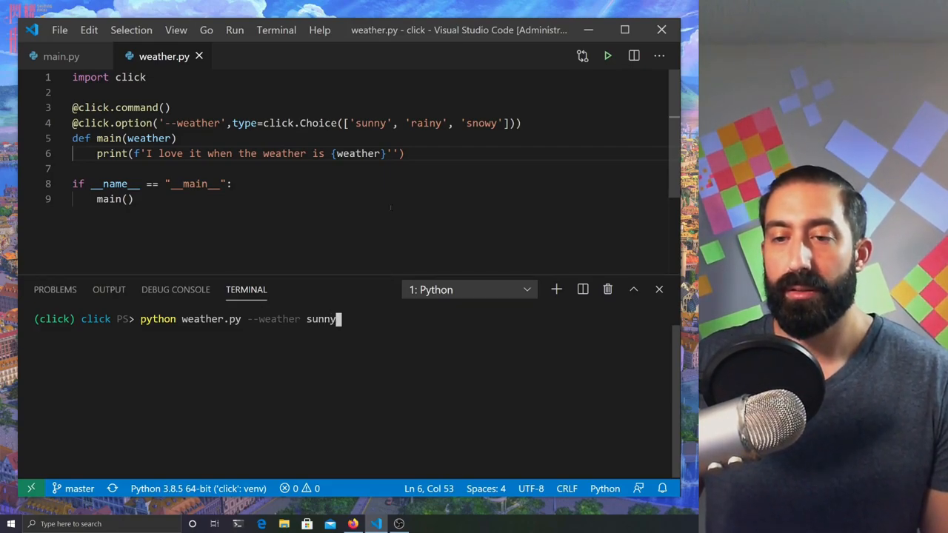
{"action": "key", "text": "Enter"}
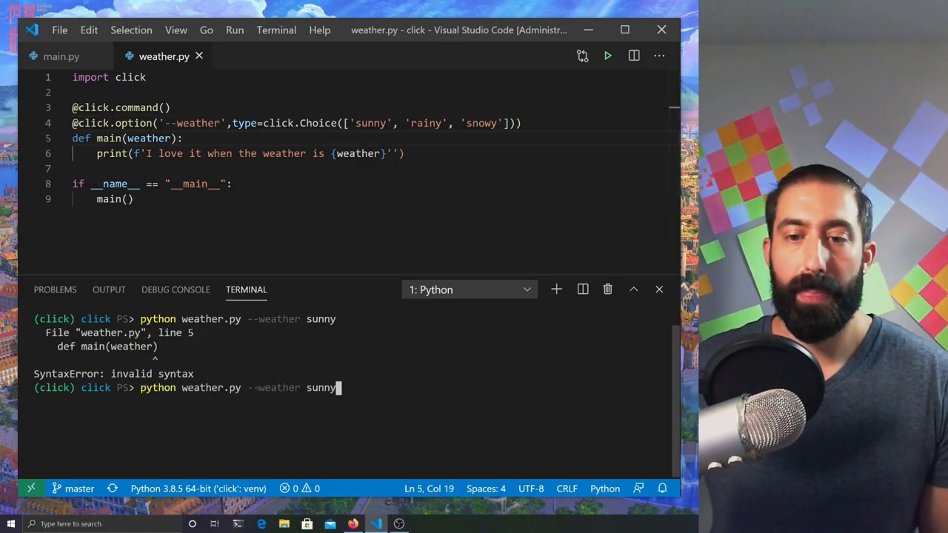
Step: Rerun after the colon and quote fixes, then try the invalid cloudy choice
{"action": "key", "text": "Enter"}
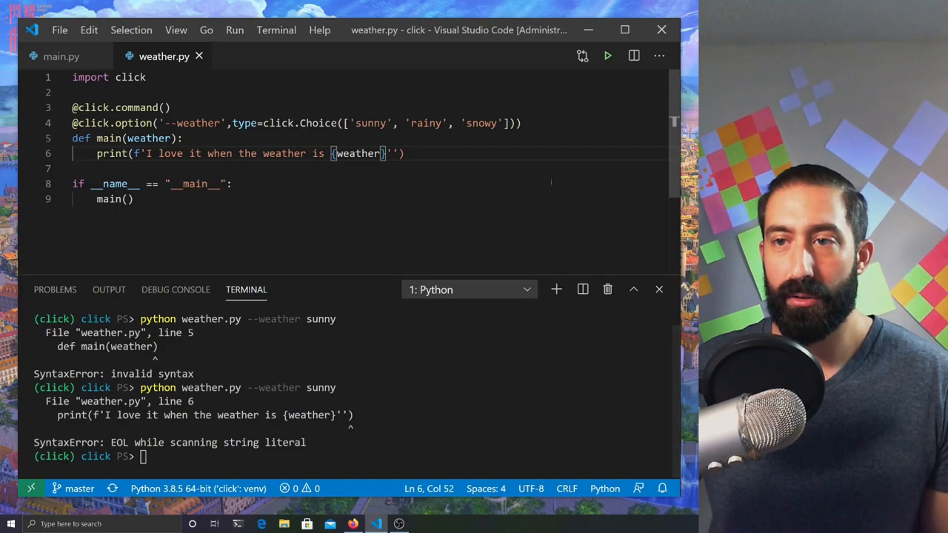
{"action": "type", "text": "python weather.py --weather sunny"}
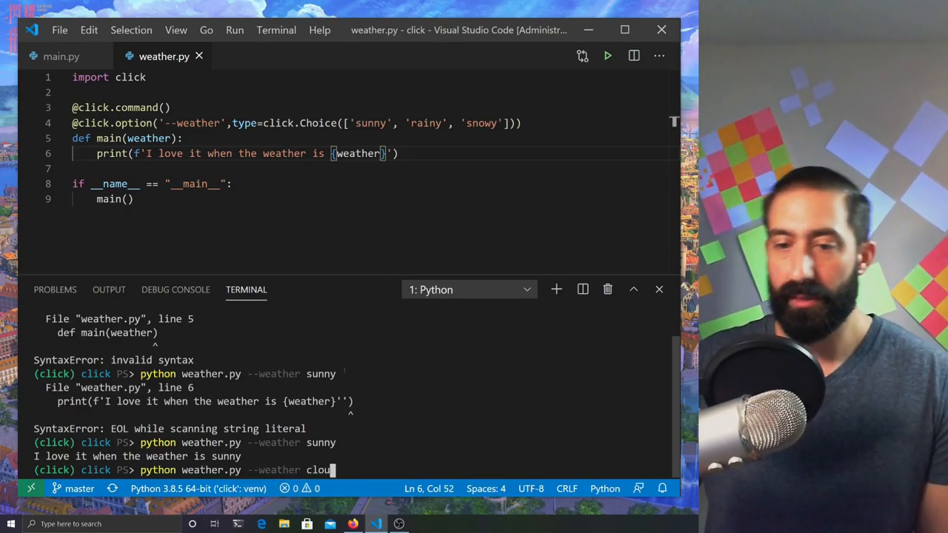
{"action": "key", "text": "Enter"}
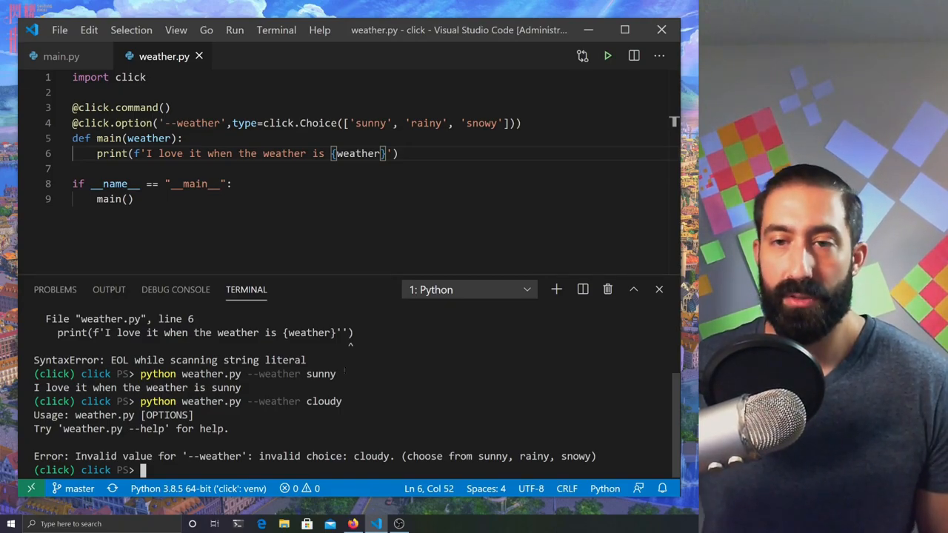
Step: Hide the terminal and show the Explorer listing .vscode, main.py and weather.py
{"action": "type", "text": "python weather.py --weather"}
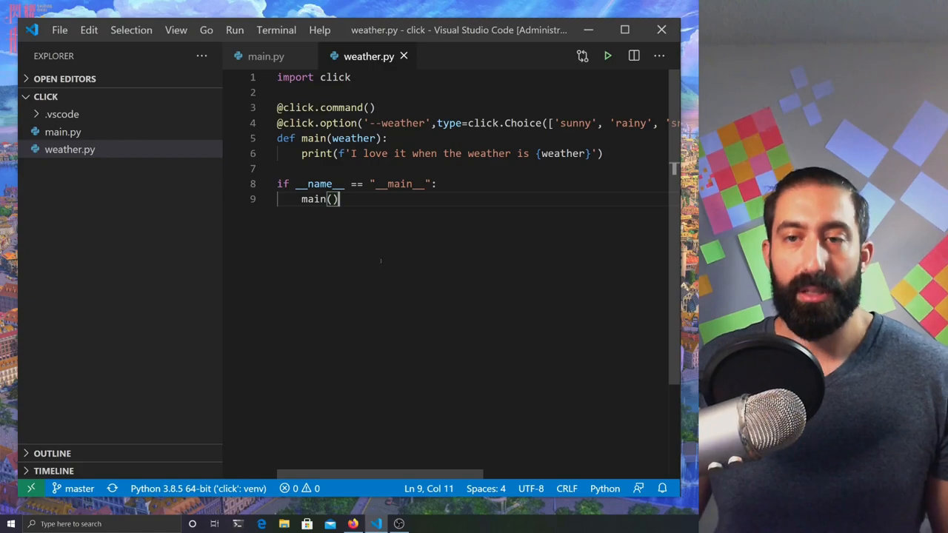
Step: Run git status in the terminal, which reports the folder is not a git repository
{"action": "key", "text": "ctrl+`"}
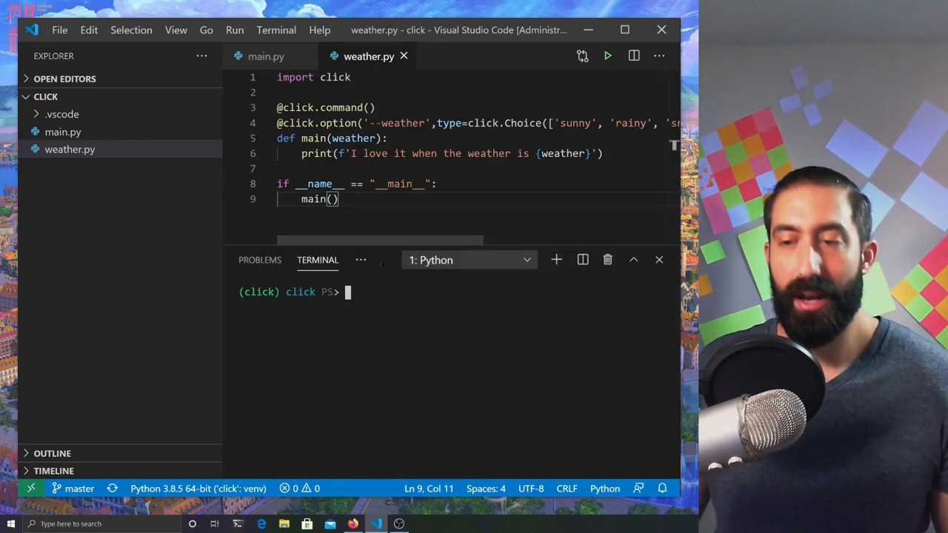
{"action": "type", "text": "git init"}
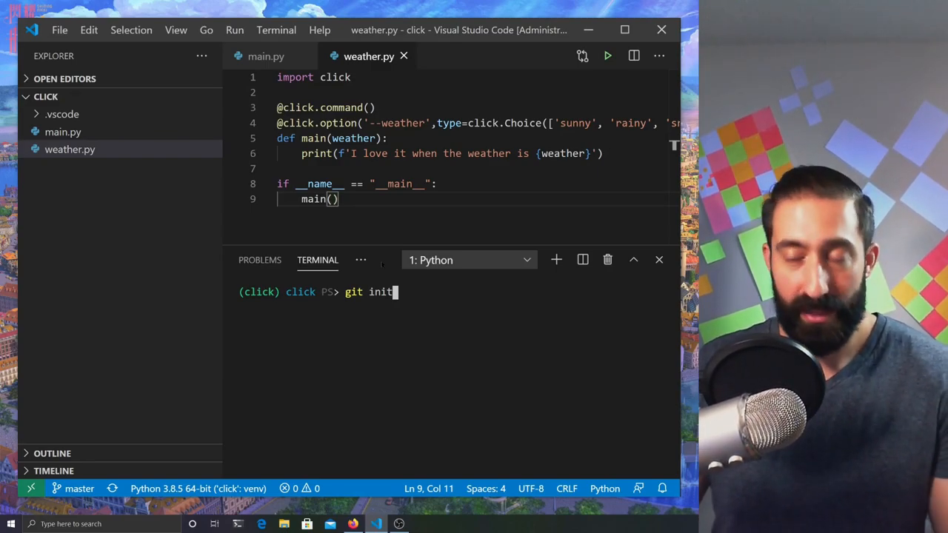
{"action": "key", "text": "BackSpace"}
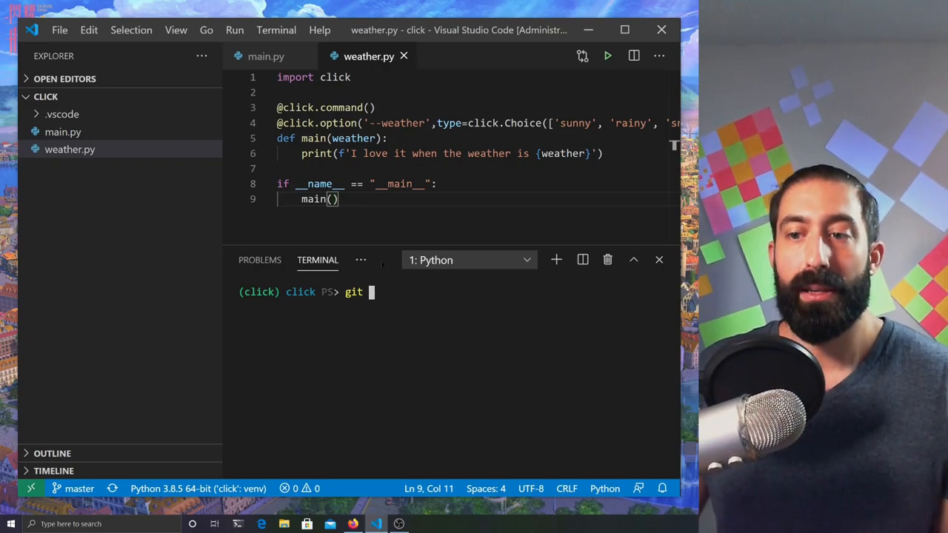
{"action": "type", "text": "status"}
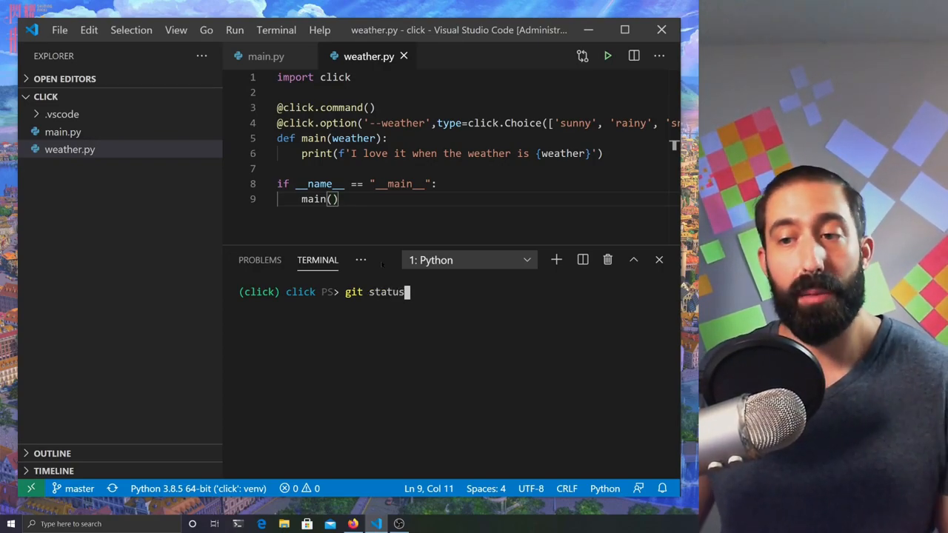
{"action": "key", "text": "Enter"}
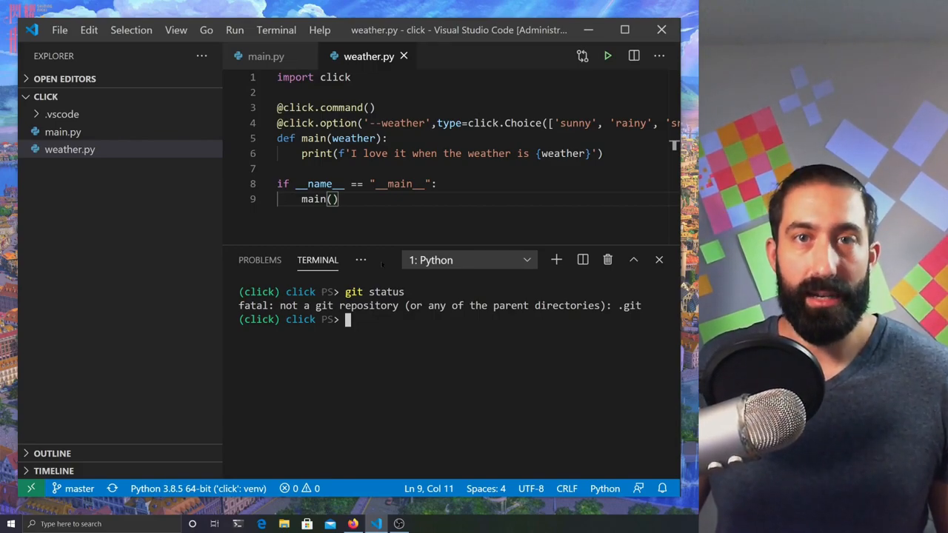
Step: Start typing git init and git add, then abandon both commands
{"action": "type", "text": "g"}
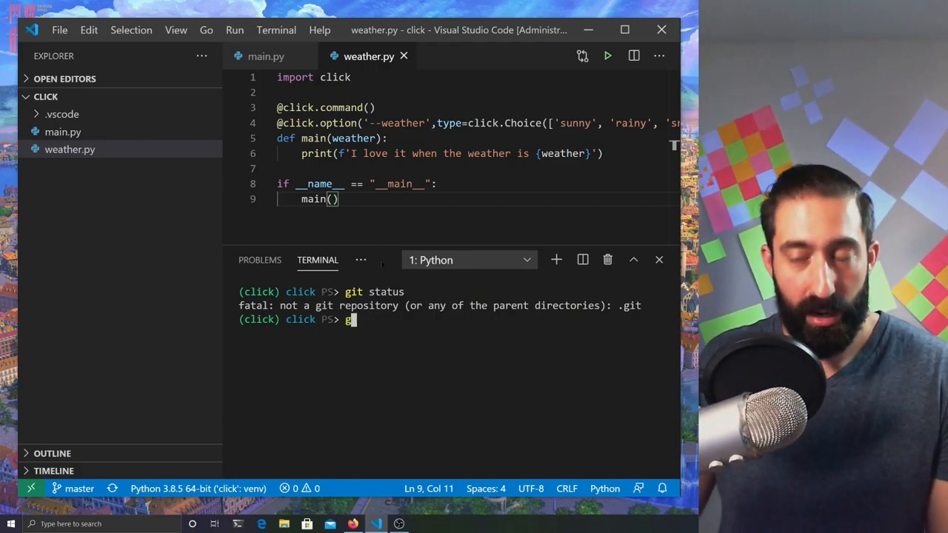
{"action": "type", "text": "it init^C"}
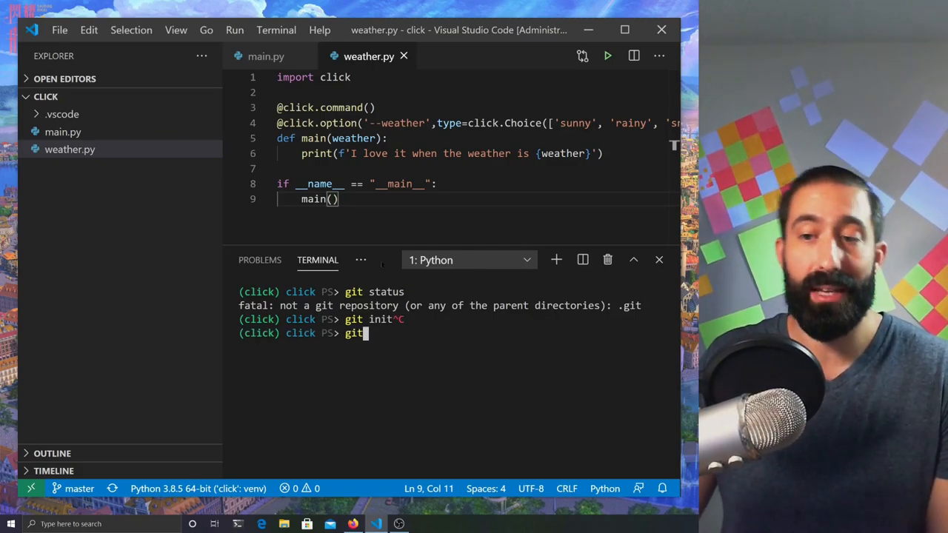
{"action": "type", "text": "add ^C"}
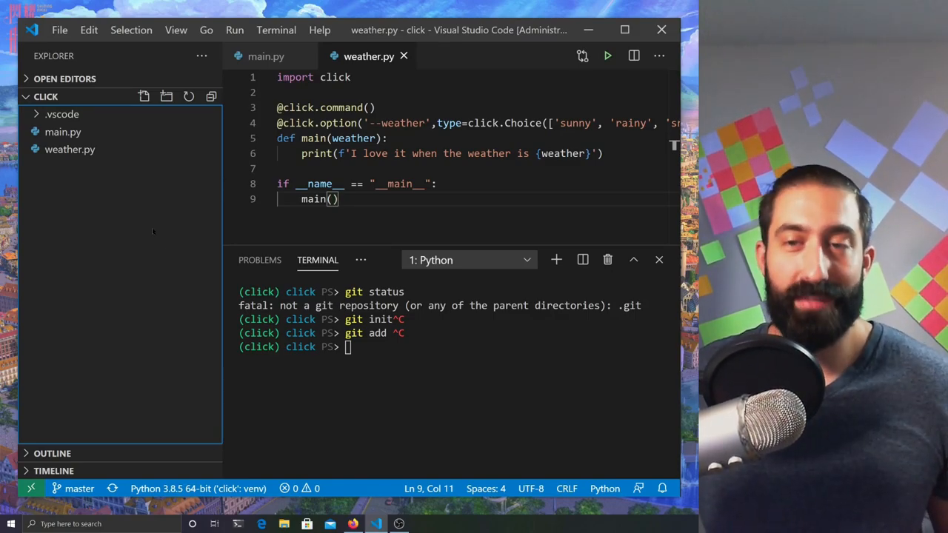
{"action": "mouse_move", "coordinate": [124, 114]}
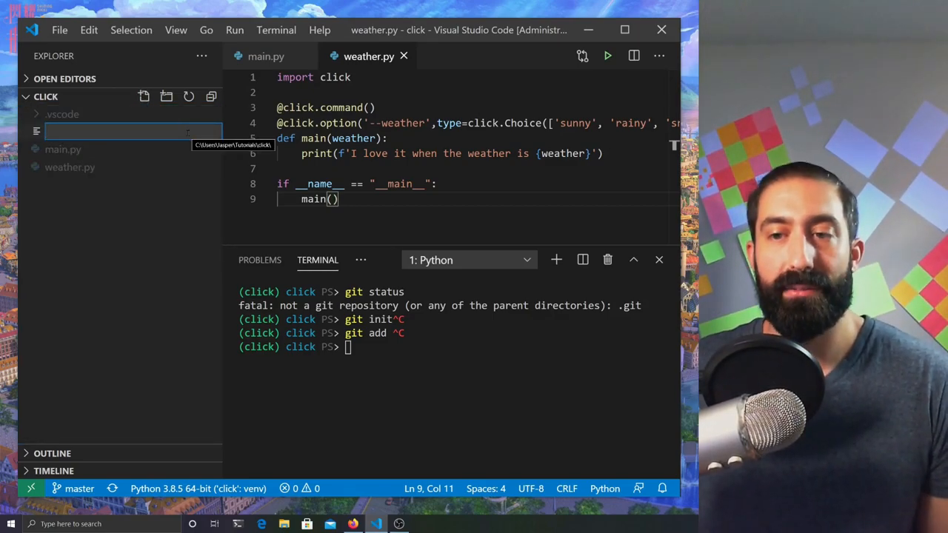
{"action": "type", "text": "restaurant.py"}
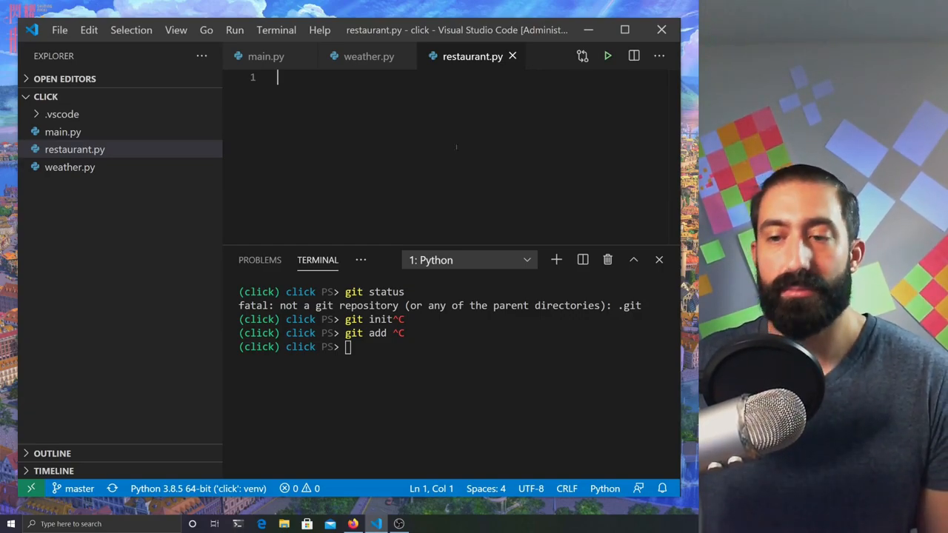
{"action": "type", "text": "import click"}
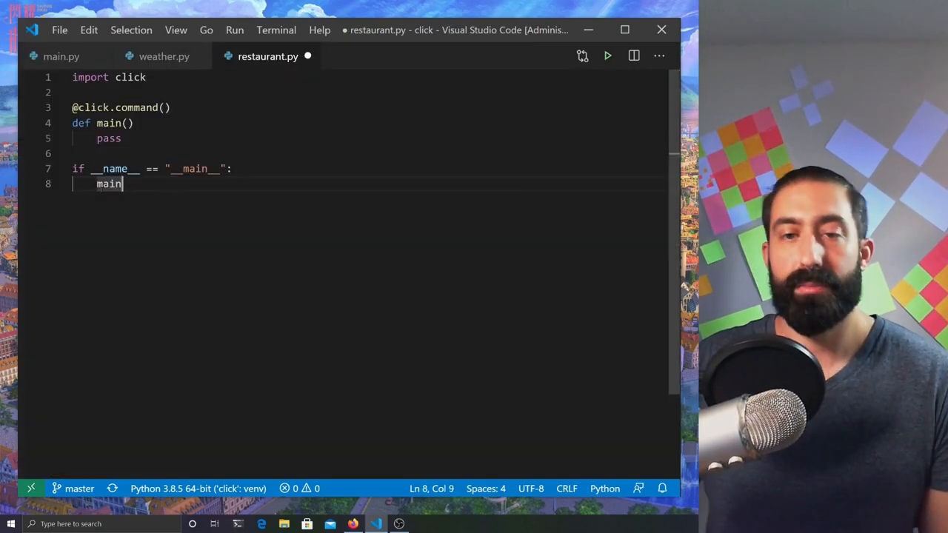
{"action": "type", "text": "()"}
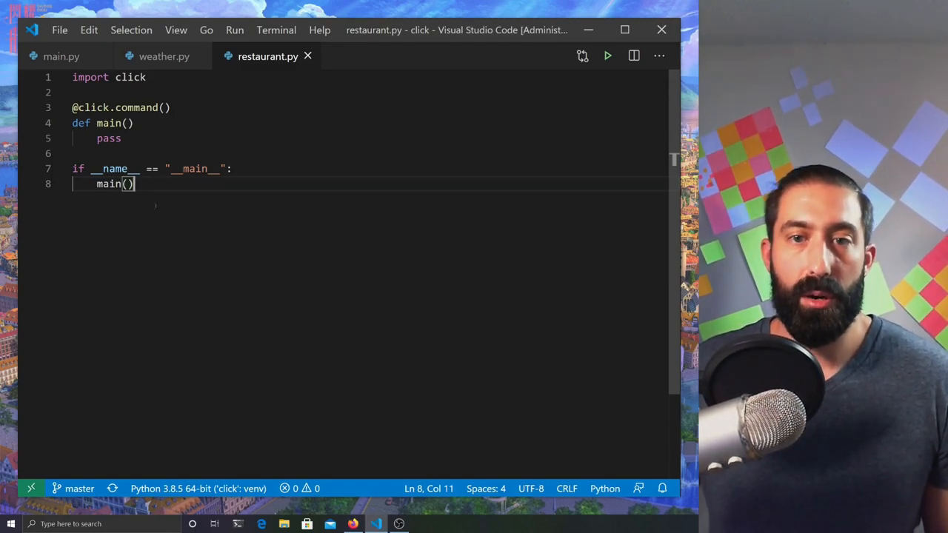
{"action": "double_click", "coordinate": [115, 168]}
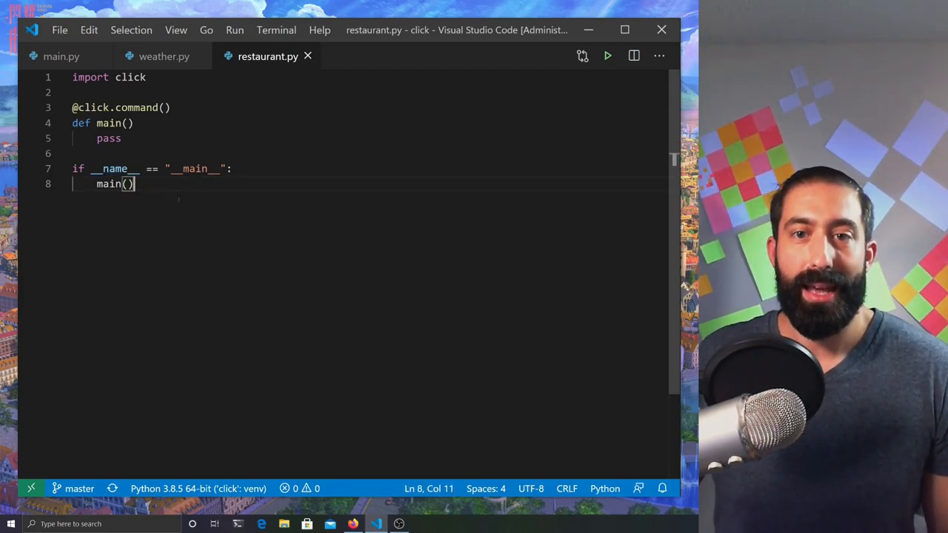
{"action": "double_click", "coordinate": [195, 168]}
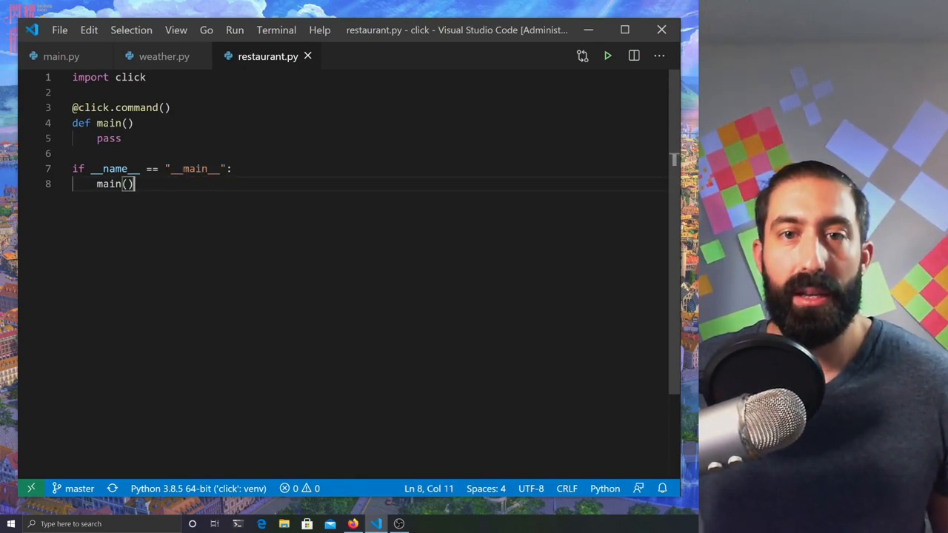
{"action": "double_click", "coordinate": [108, 138]}
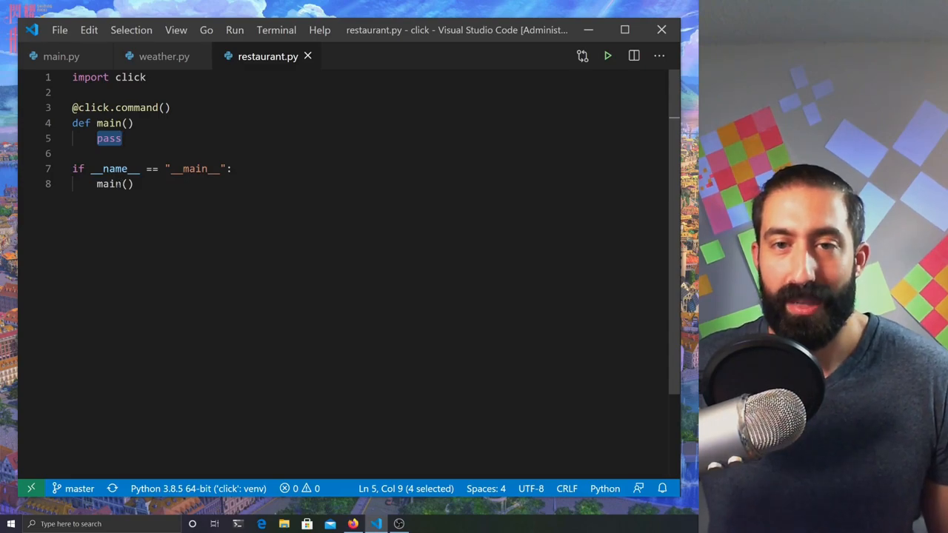
{"action": "left_click", "coordinate": [108, 139]}
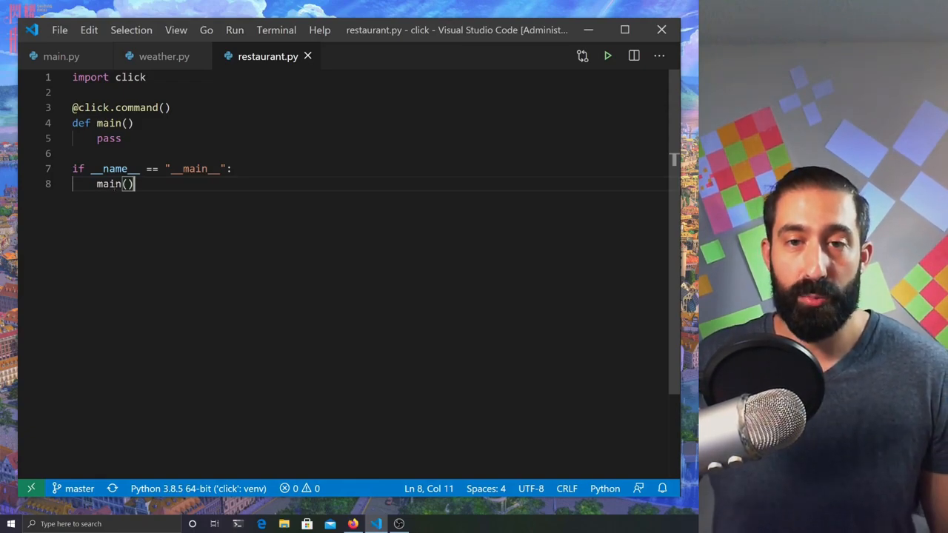
{"action": "left_click", "coordinate": [109, 184]}
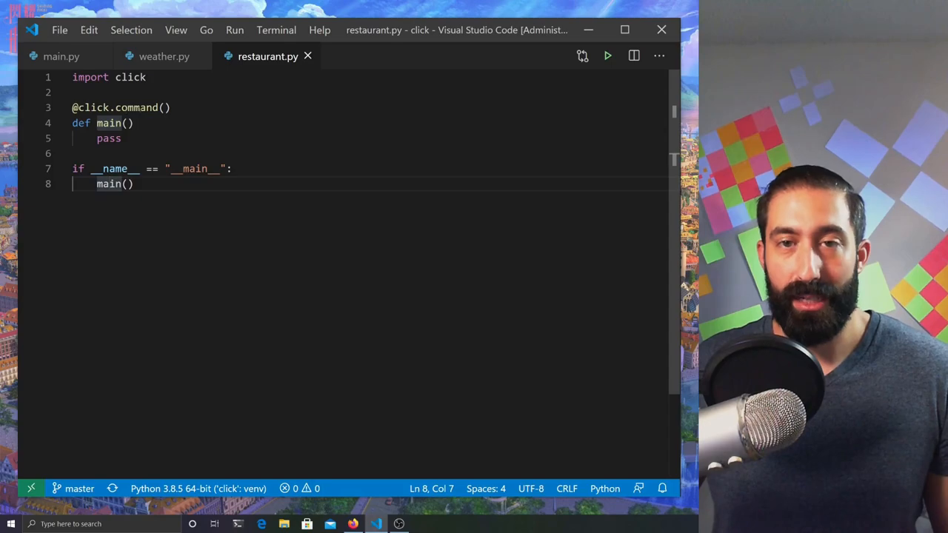
{"action": "left_click", "coordinate": [132, 107]}
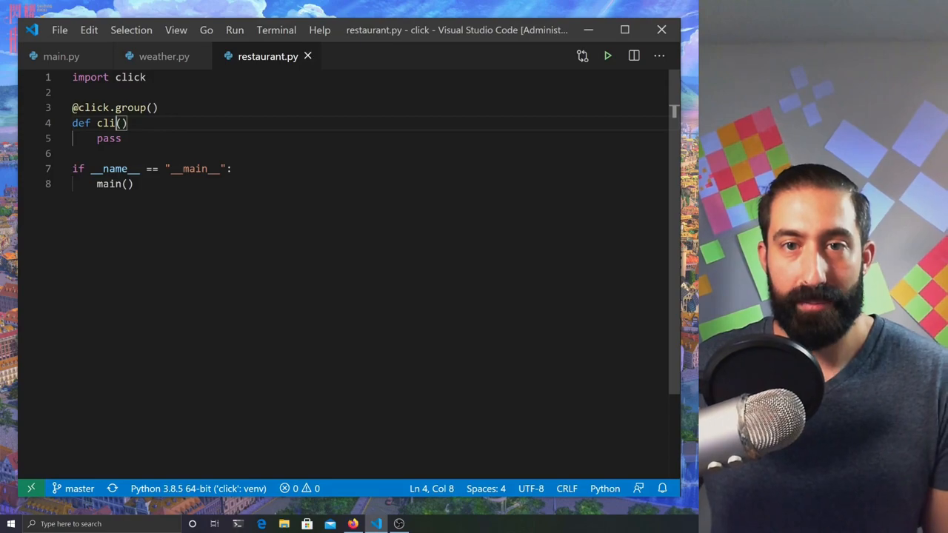
{"action": "type", "text": "cli()"}
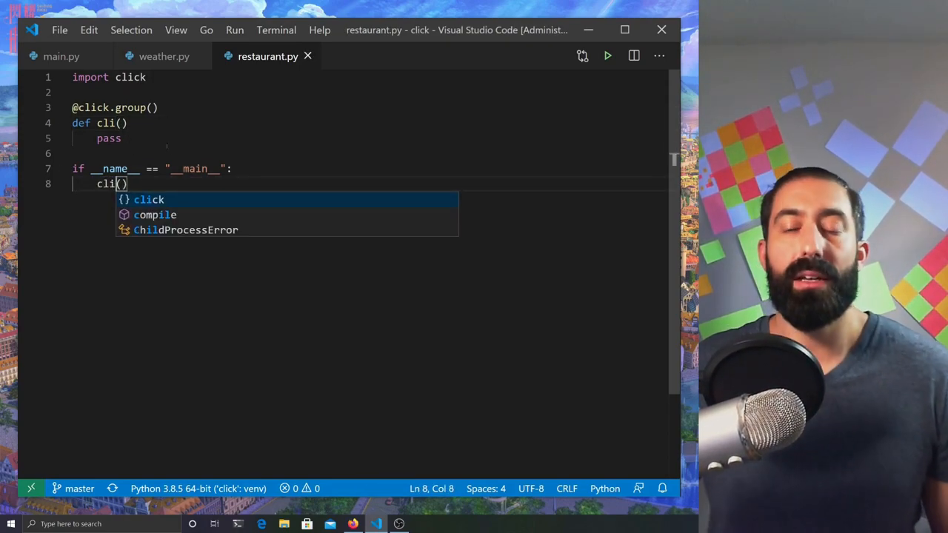
{"action": "type", "text": "@cli.command()"}
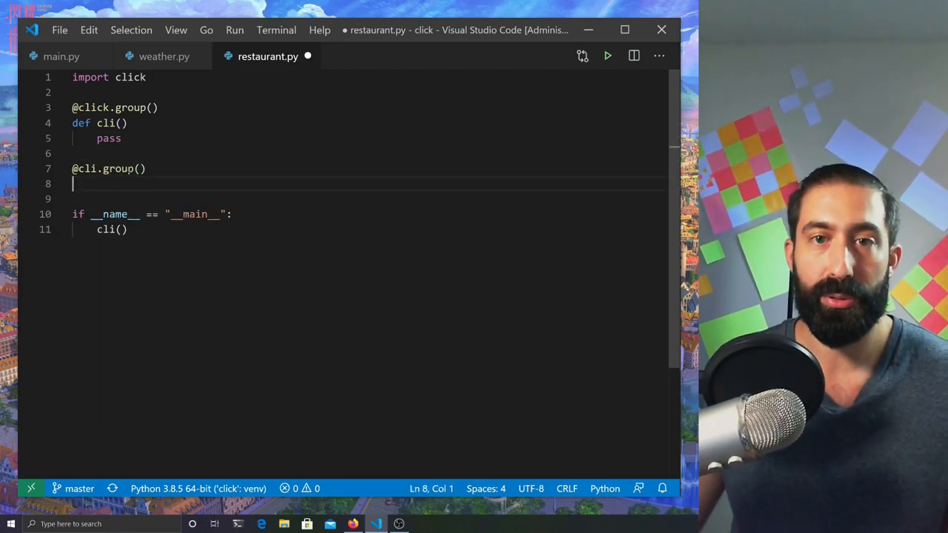
{"action": "type", "text": "def lunch():"}
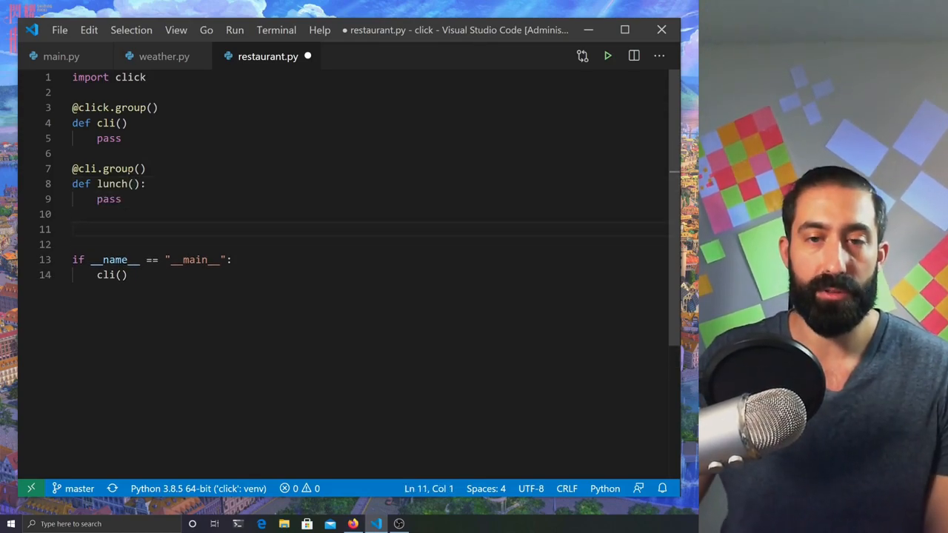
{"action": "type", "text": "@cli.group()"}
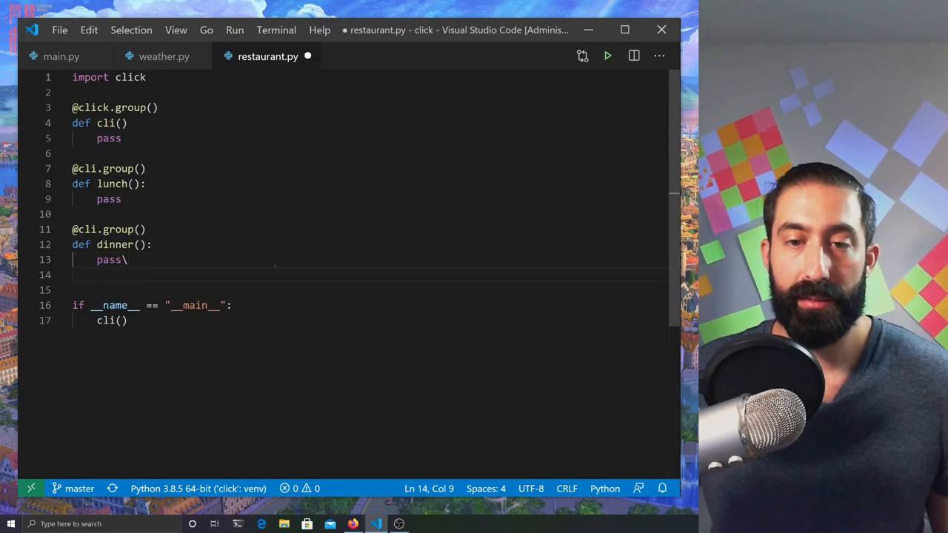
{"action": "type", "text": "@click.command()"}
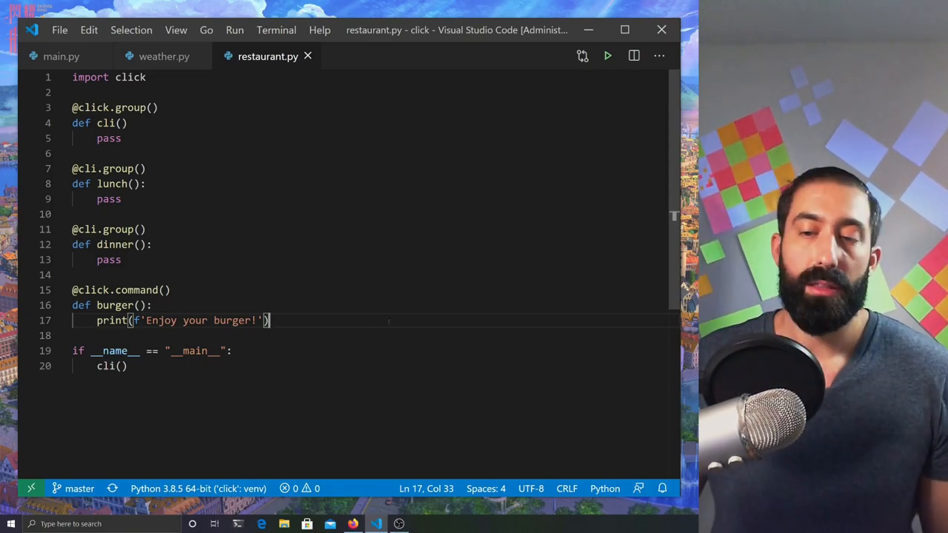
Step: Add lunch.add_command(burger) and dinner.add_command(burger), then show the terminal
{"action": "type", "text": "lunch.add"}
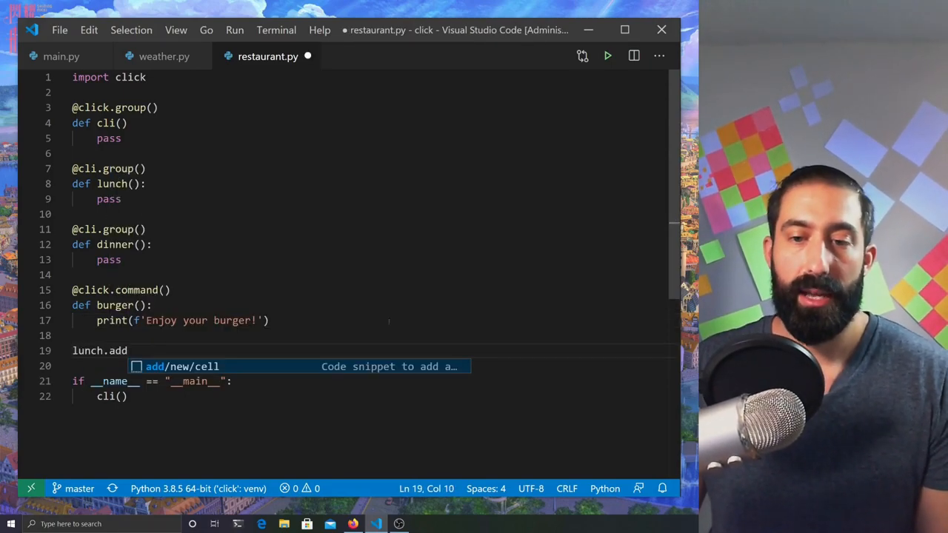
{"action": "type", "text": "_command(burger"}
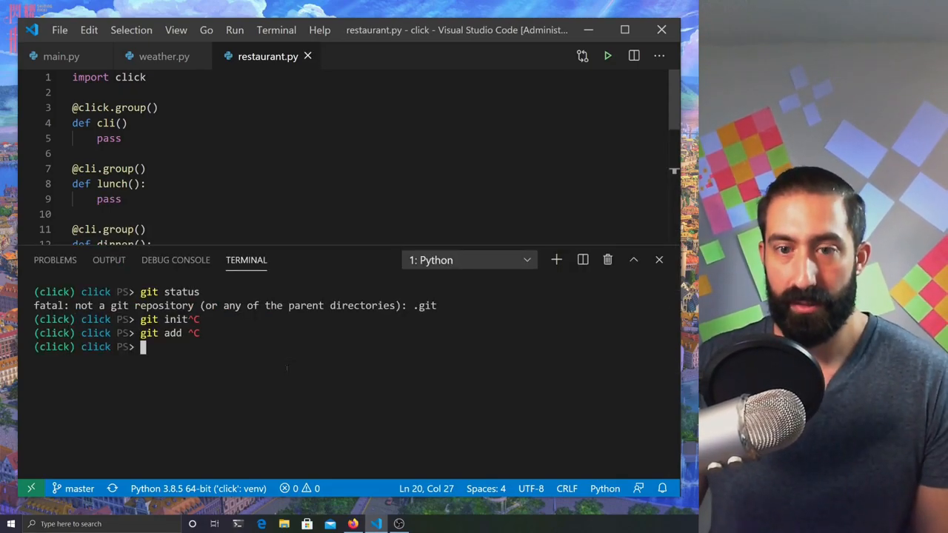
Step: Fix the def cli(): colon and run restaurant.py, then its lunch and lunch burger subcommands
{"action": "type", "text": "python .\\restaurant.py"}
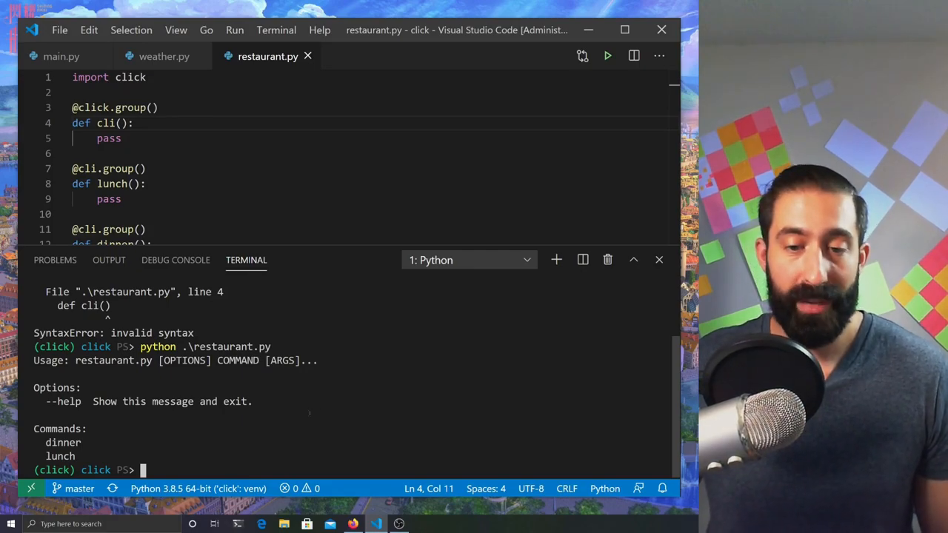
{"action": "type", "text": "python .\\restaurant.py dinner burger"}
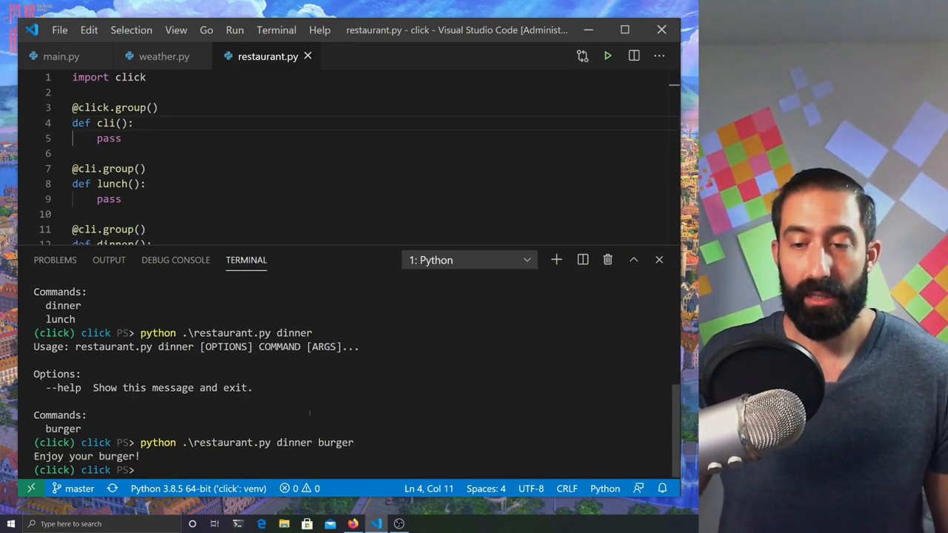
{"action": "type", "text": "python .\\restaurant.py l"}
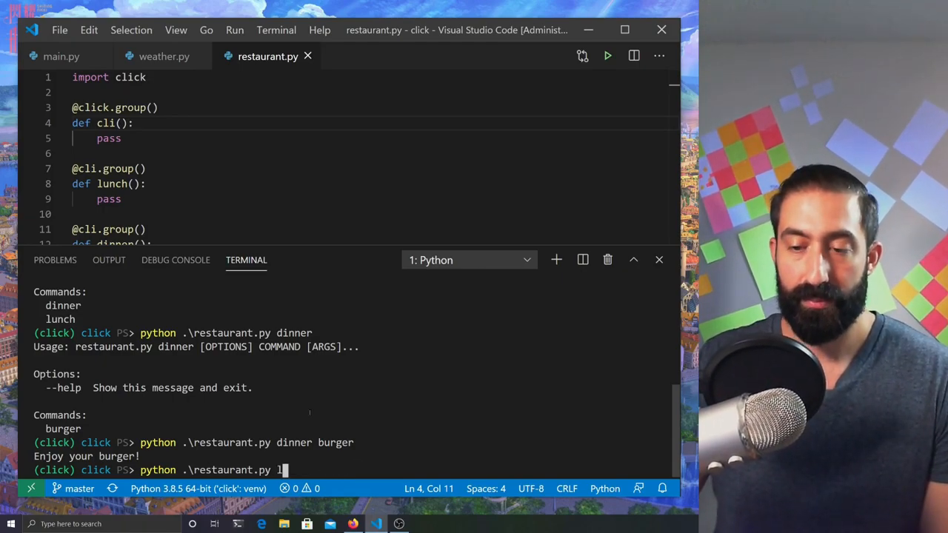
{"action": "key", "text": "Enter"}
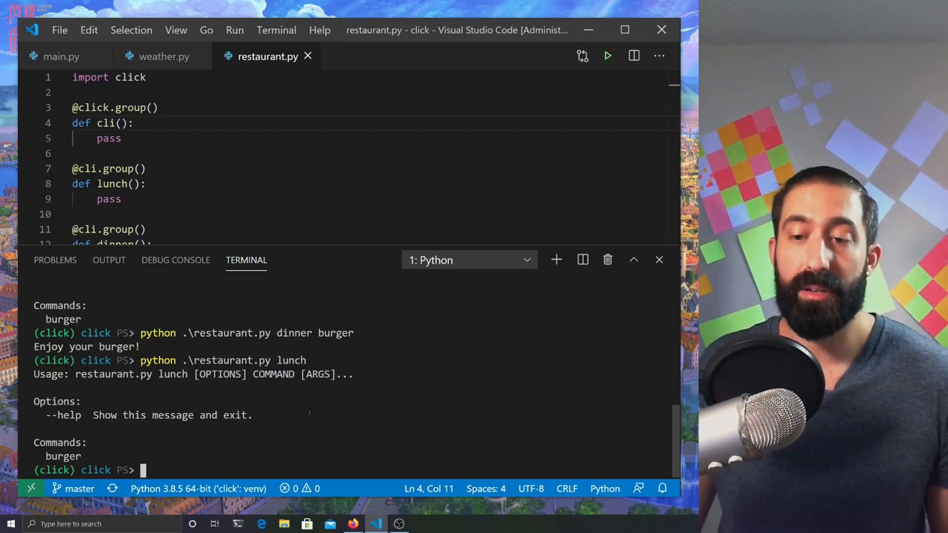
{"action": "type", "text": "python .\\restaurant.py lunch burge"}
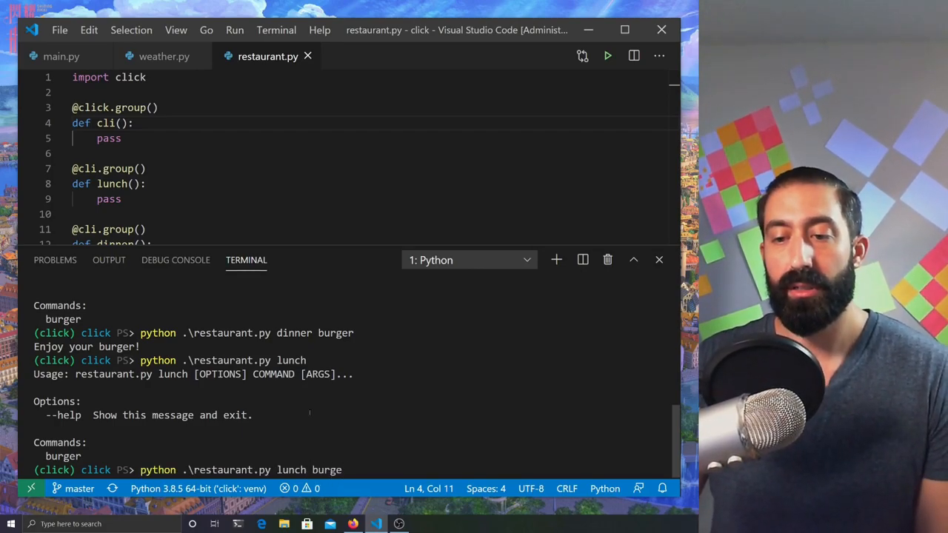
{"action": "key", "text": "Enter"}
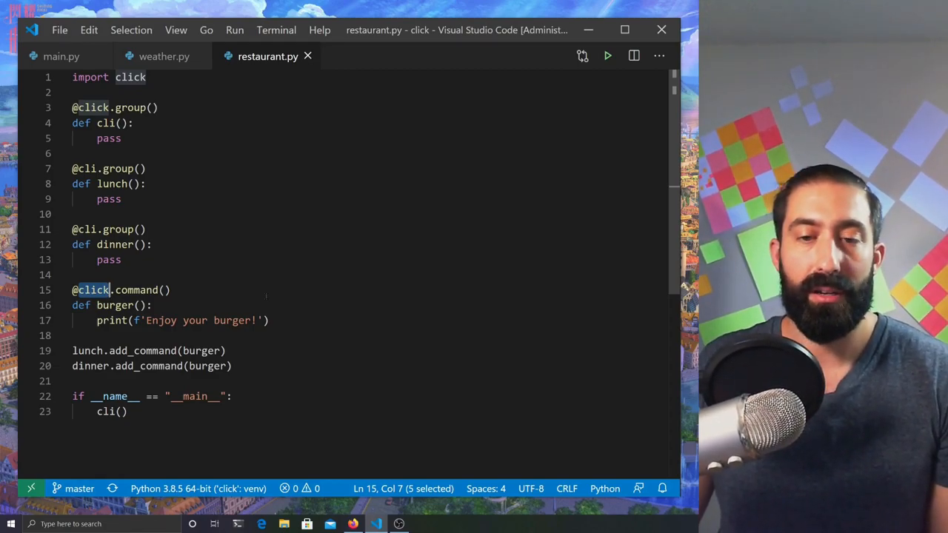
{"action": "type", "text": "lunch"}
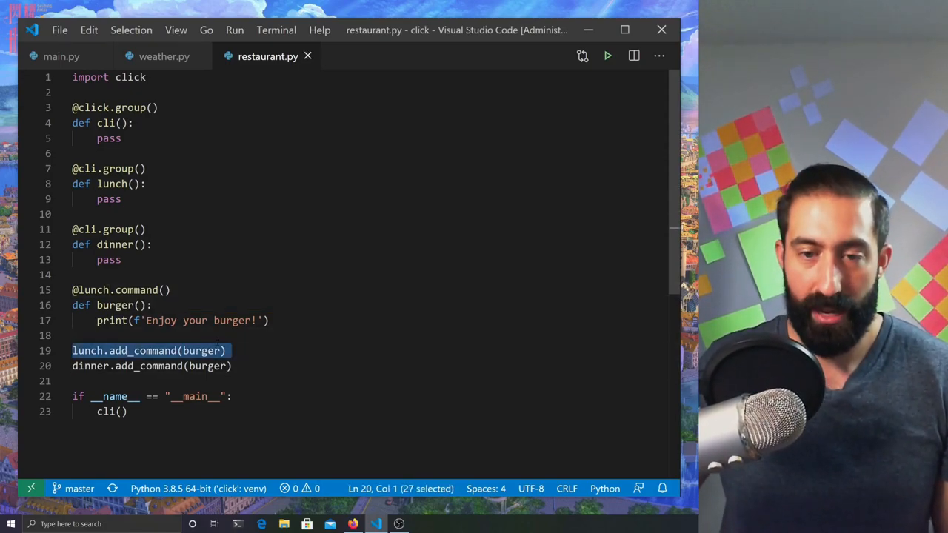
{"action": "key", "text": "ctrl+/"}
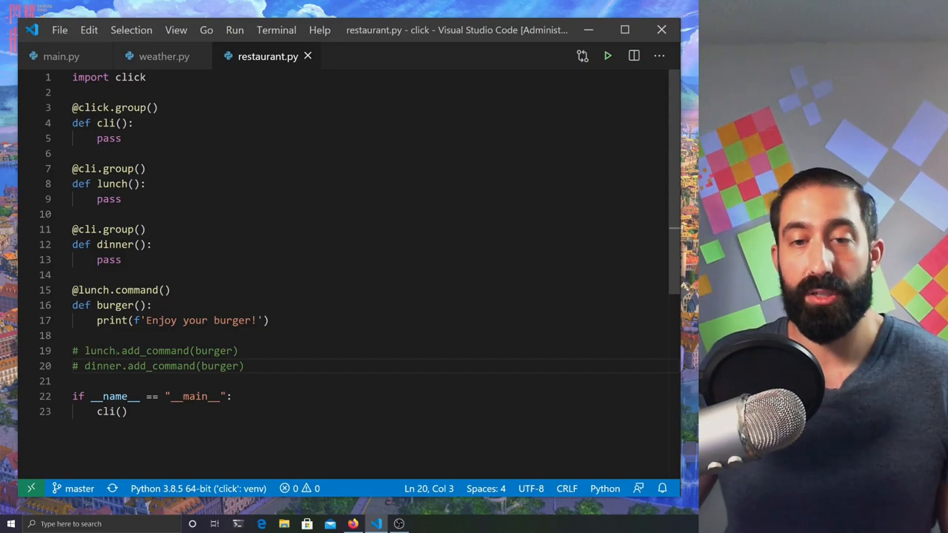
{"action": "double_click", "coordinate": [115, 305]}
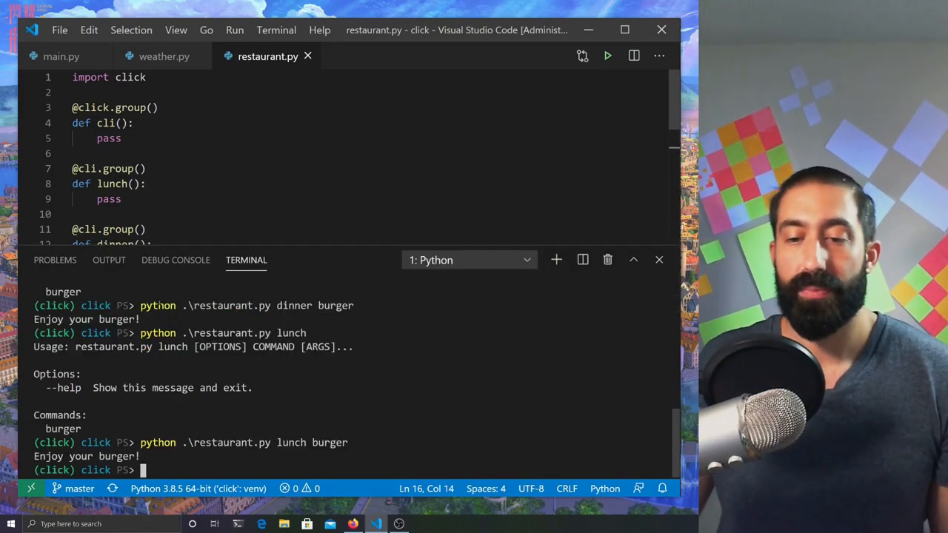
Step: Run restaurant.py and its dinner group, then paste a second burger function copy
{"action": "type", "text": "python .\\restaurant.py lunch burger"}
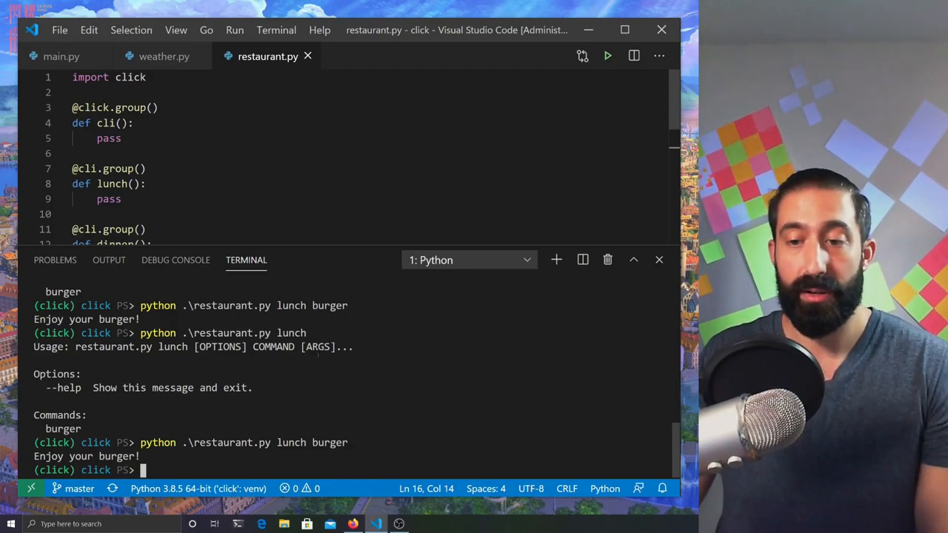
{"action": "type", "text": "python .\\restaurant.py dinn"}
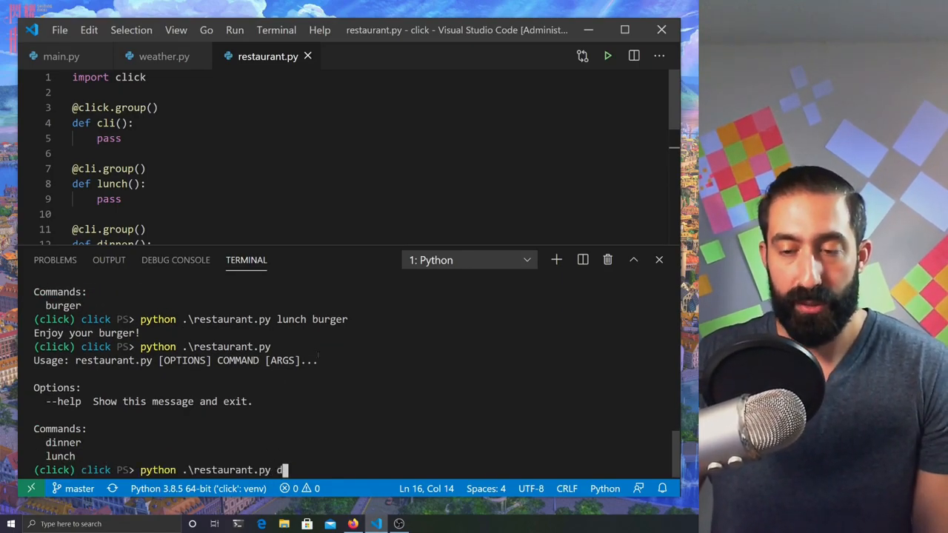
{"action": "key", "text": "Enter"}
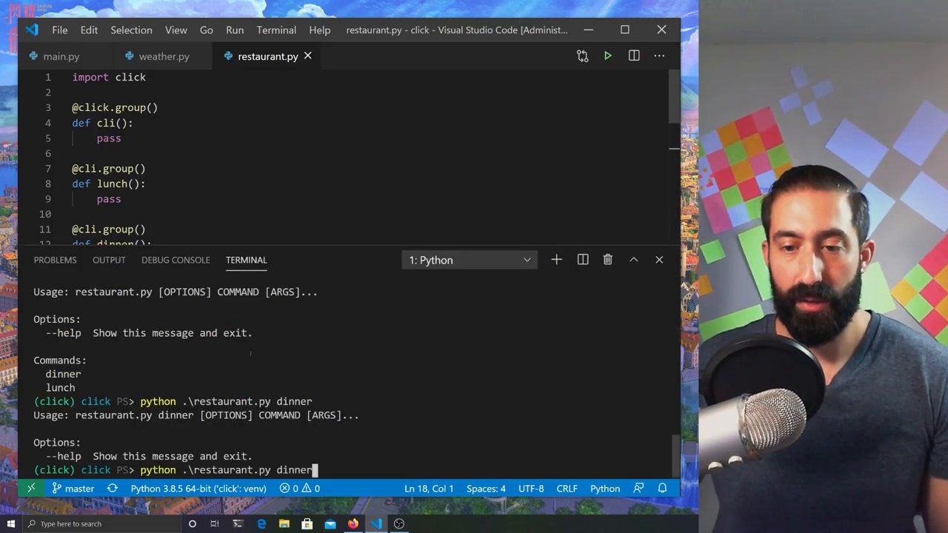
{"action": "key", "text": "Enter"}
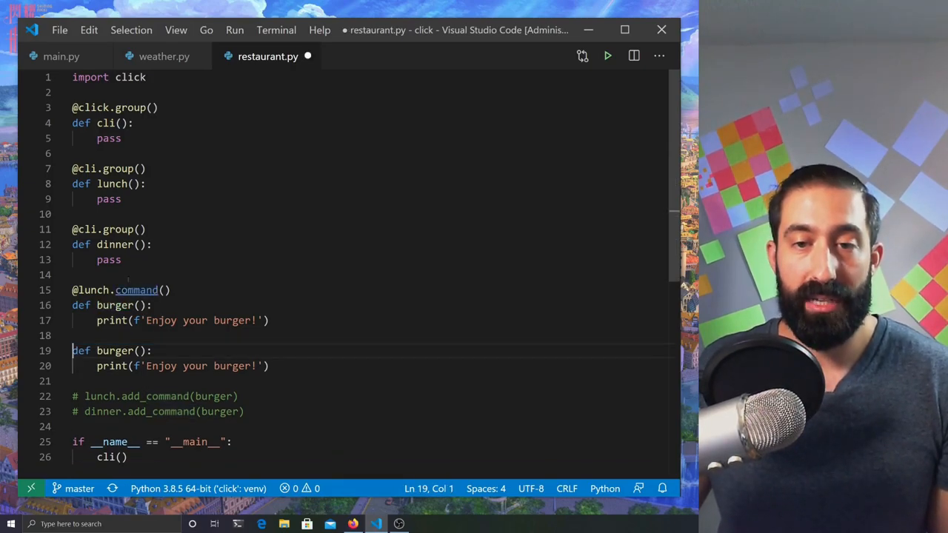
{"action": "type", "text": "@dinner.command()"}
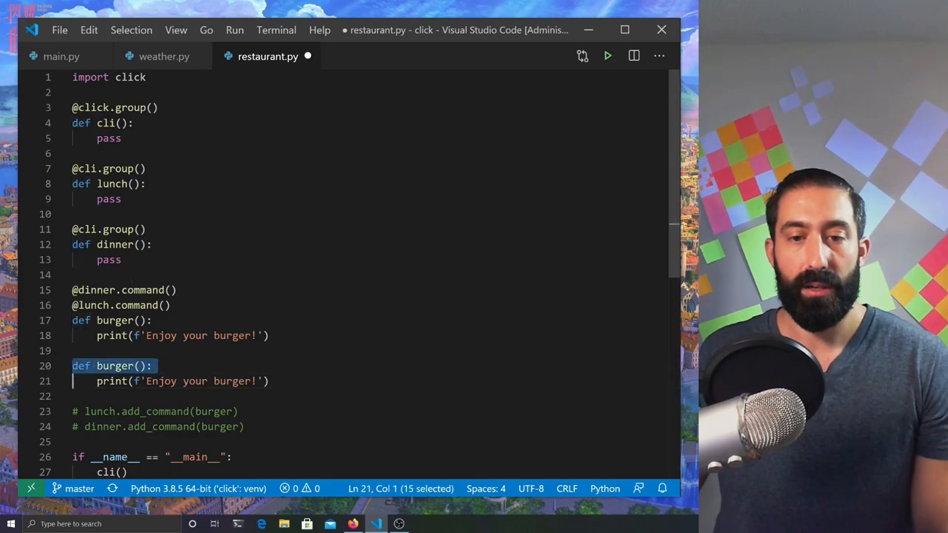
{"action": "key", "text": "ctrl+/"}
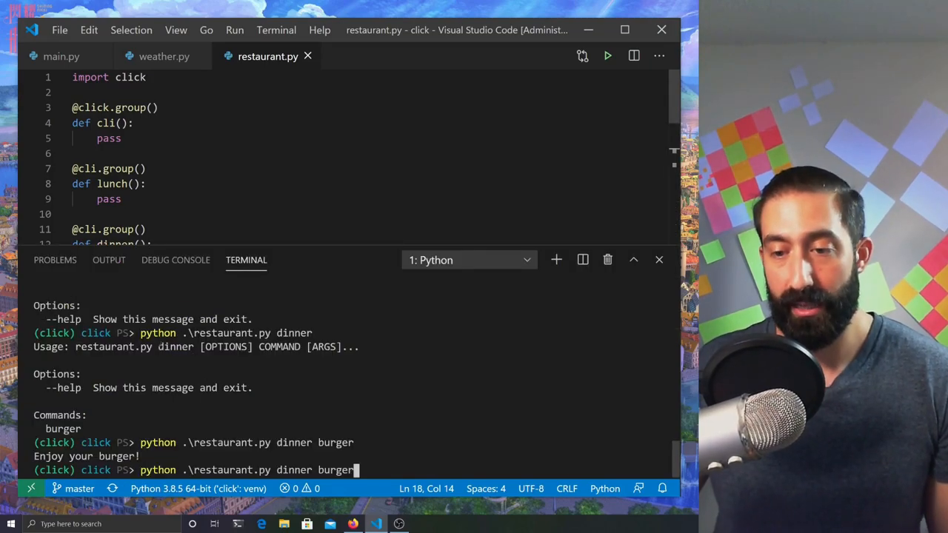
{"action": "key", "text": "Enter"}
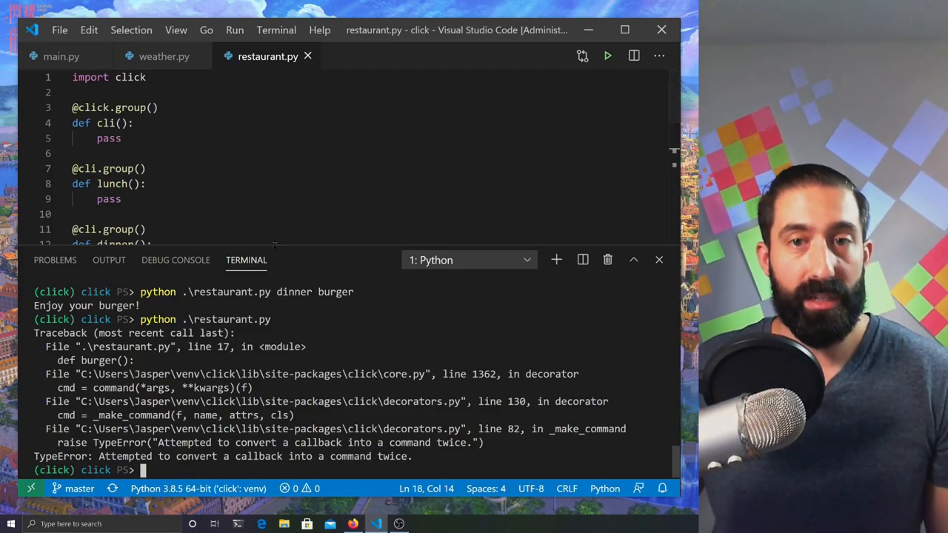
{"action": "left_click", "coordinate": [659, 259]}
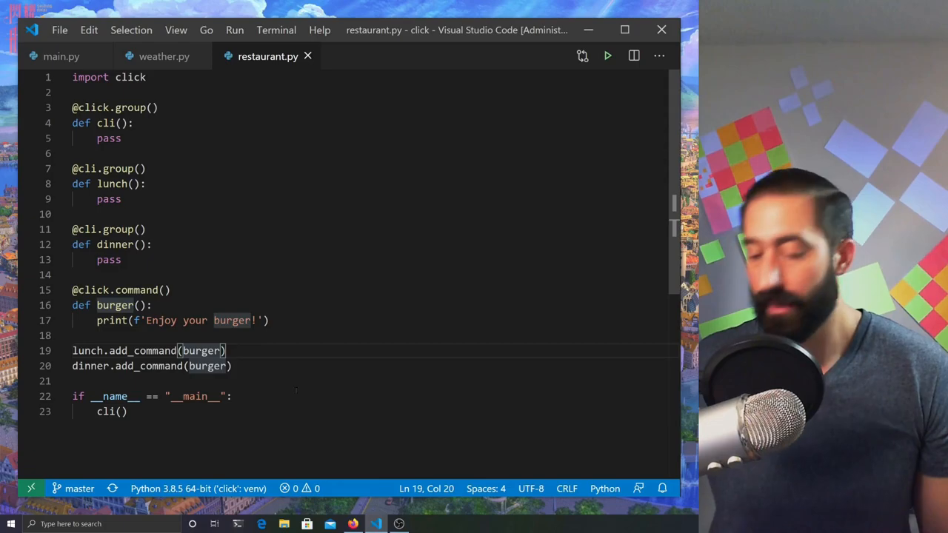
Step: Return to the terminal after reverting burger to a plain click command
{"action": "key", "text": "ctrl+`"}
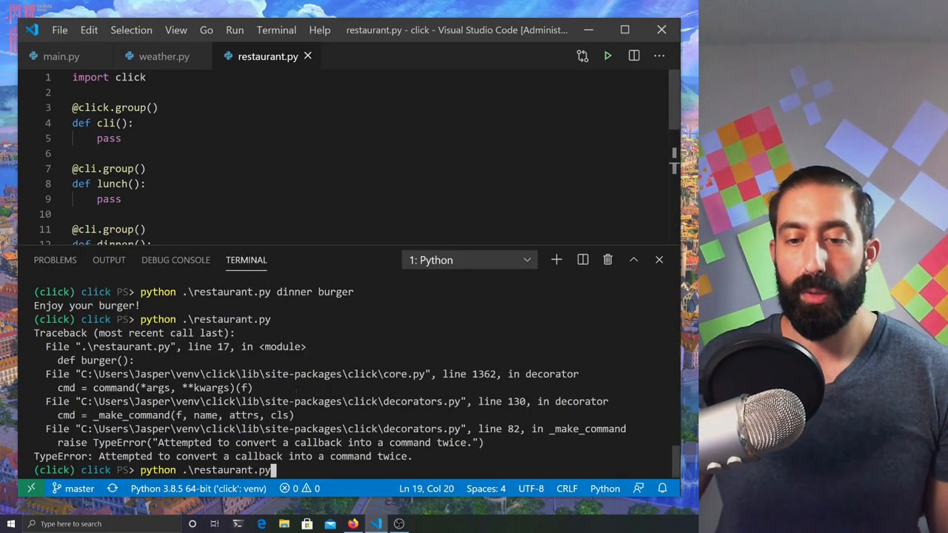
Step: Run python .\restaurant.py to list dinner and lunch, then run lunch burger
{"action": "key", "text": "Enter"}
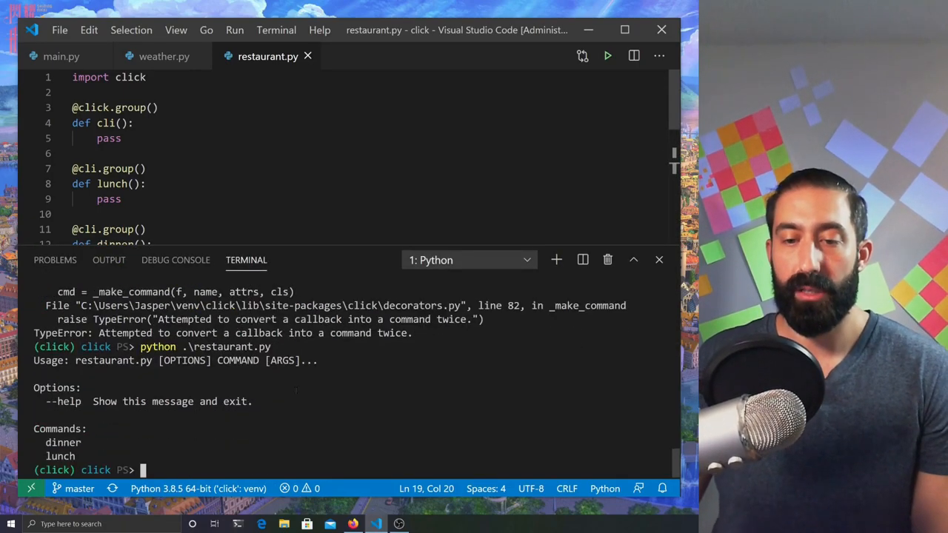
{"action": "type", "text": "python .\\restaurant.py dinner burger"}
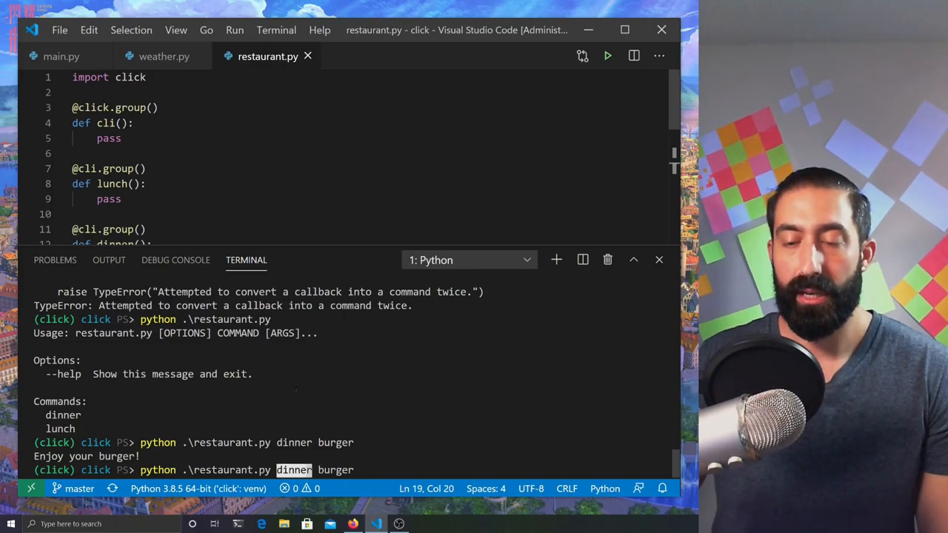
{"action": "key", "text": "Enter"}
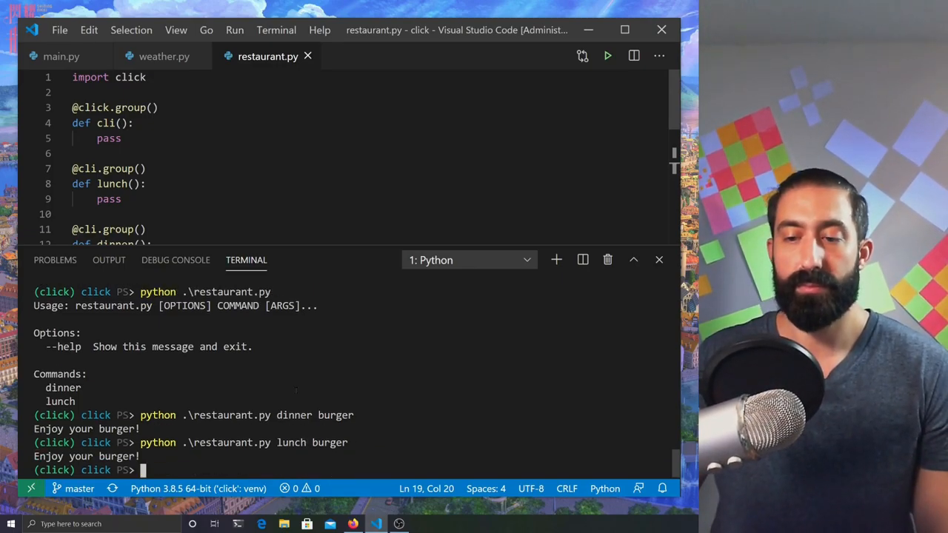